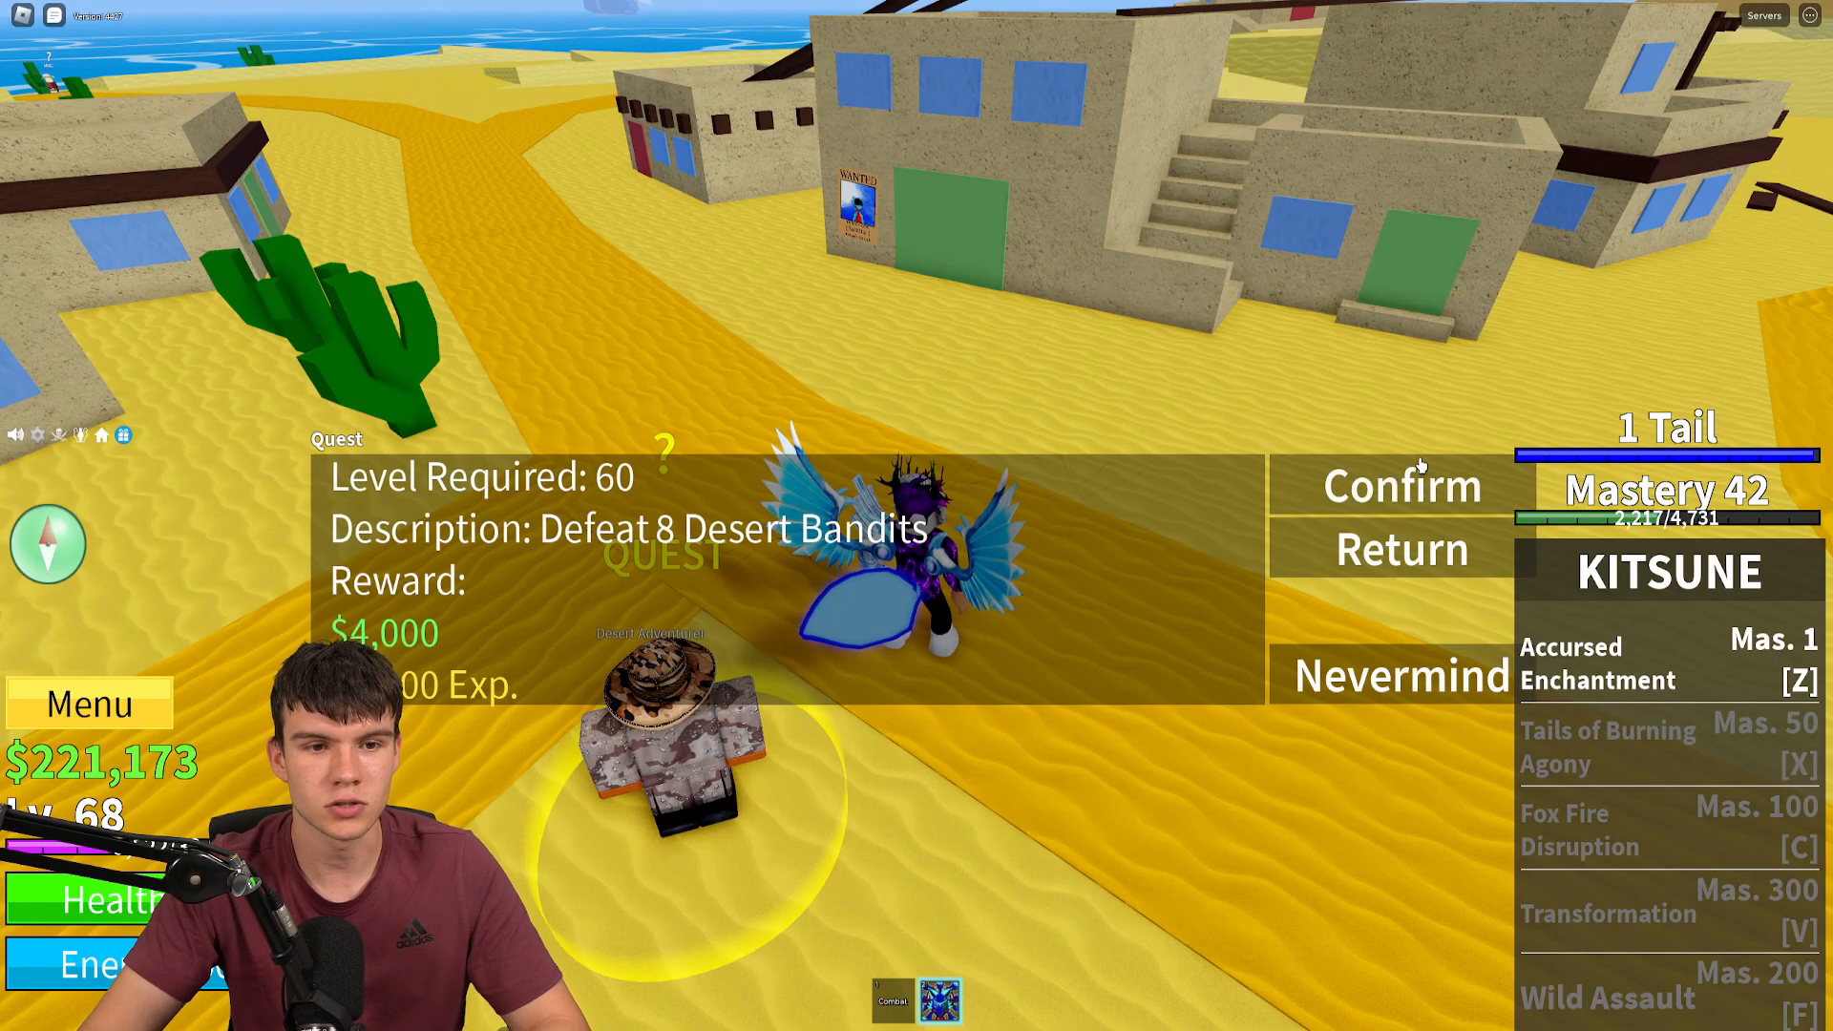
- View the Jul 14 Dragon-race post image enlarged, then close it back to the Blox Fruits profile
click(1396, 485)
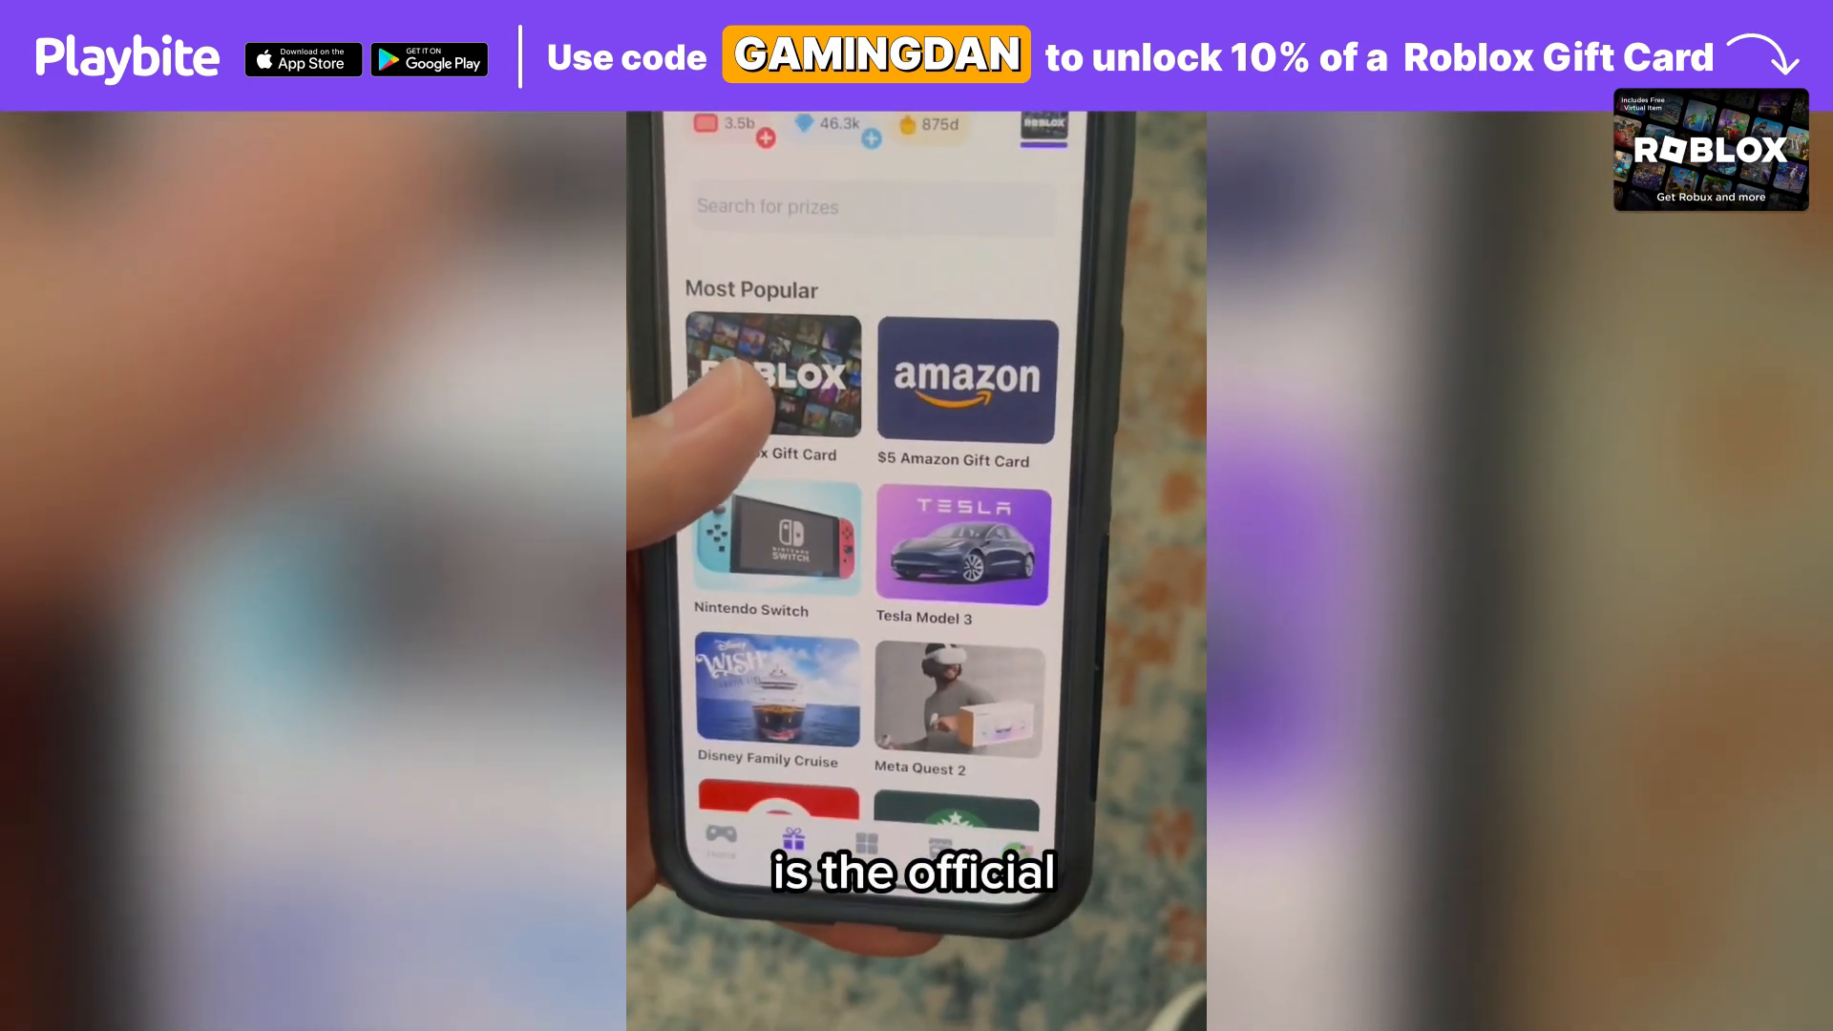
click(773, 378)
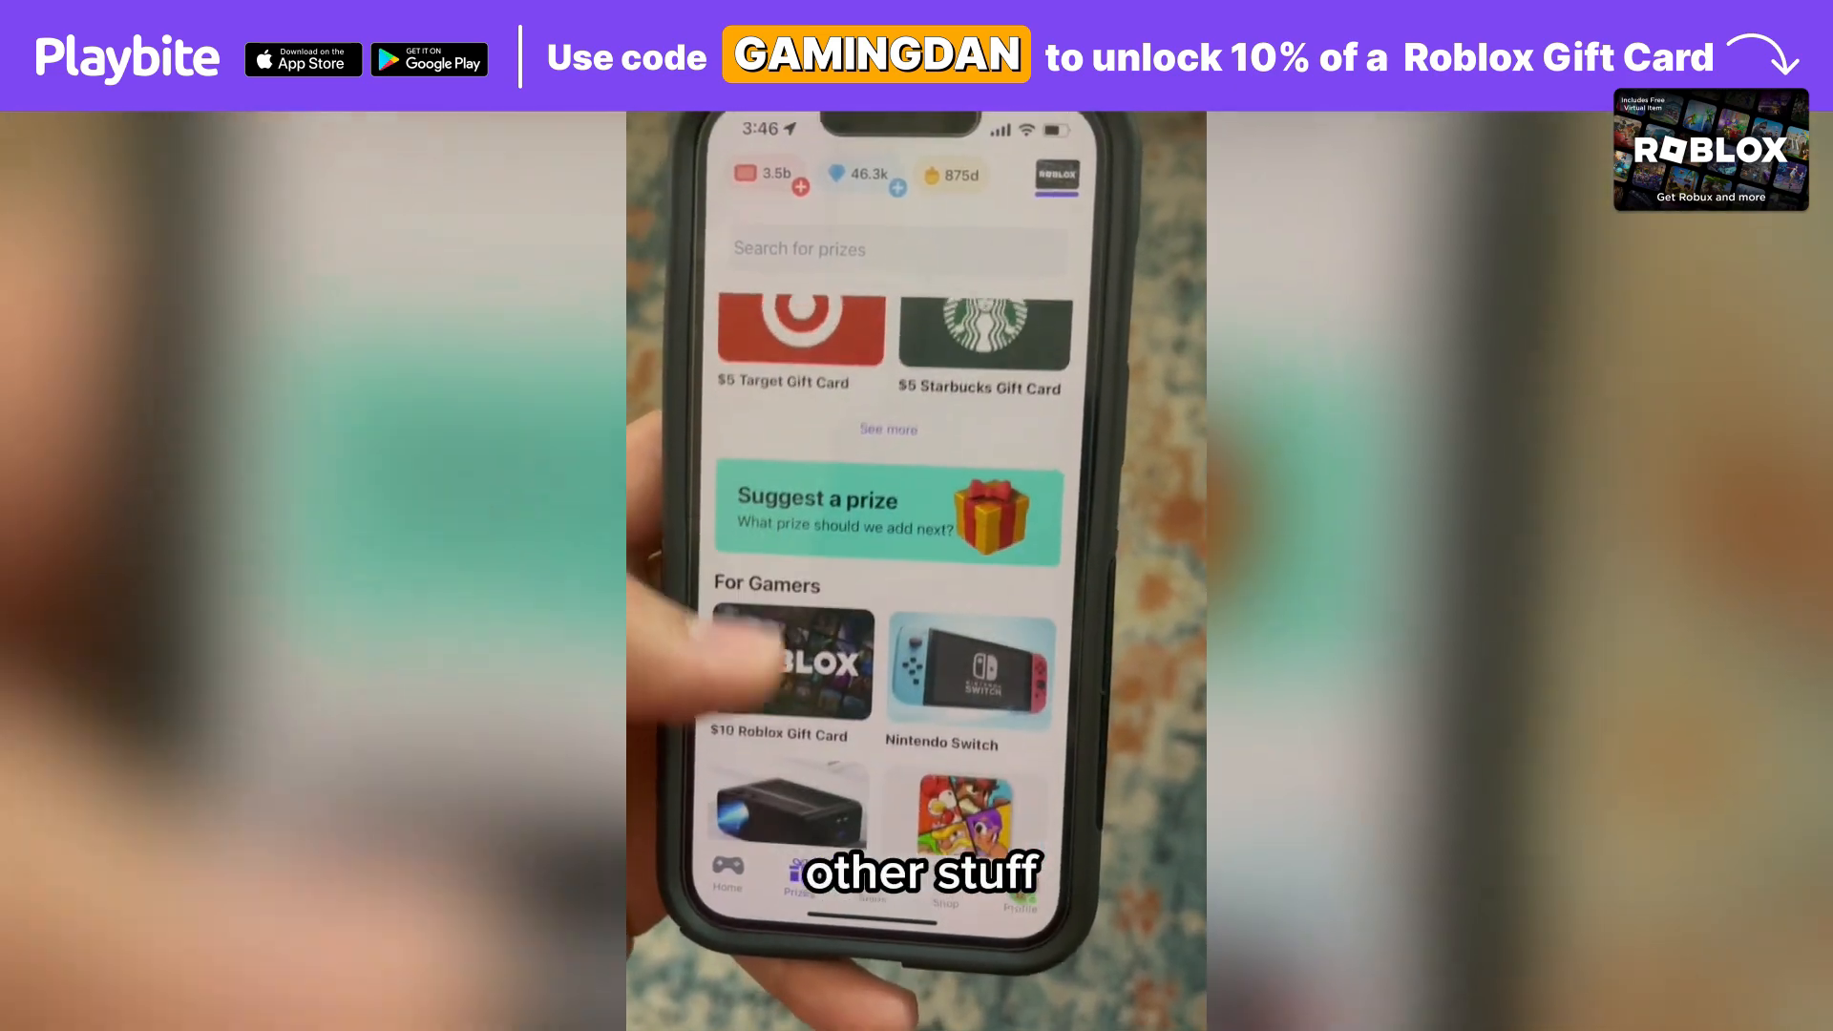
scroll(down, 3)
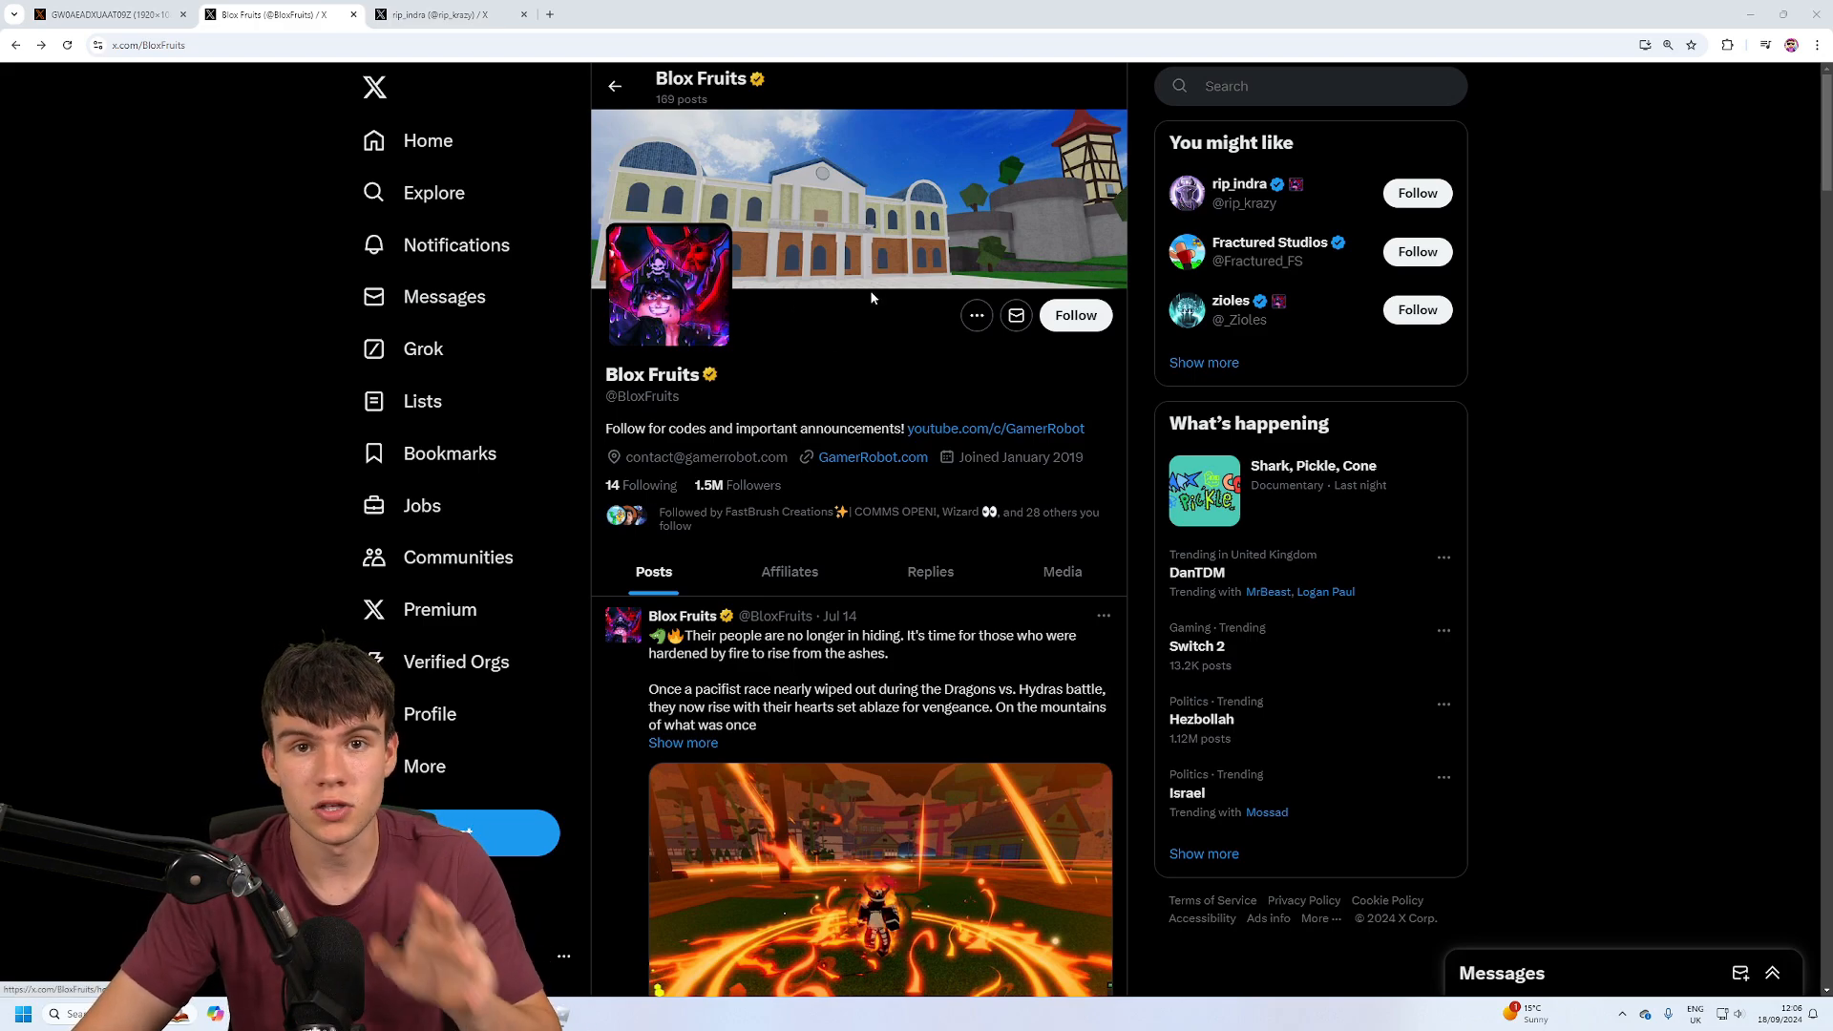
scroll(down, 3)
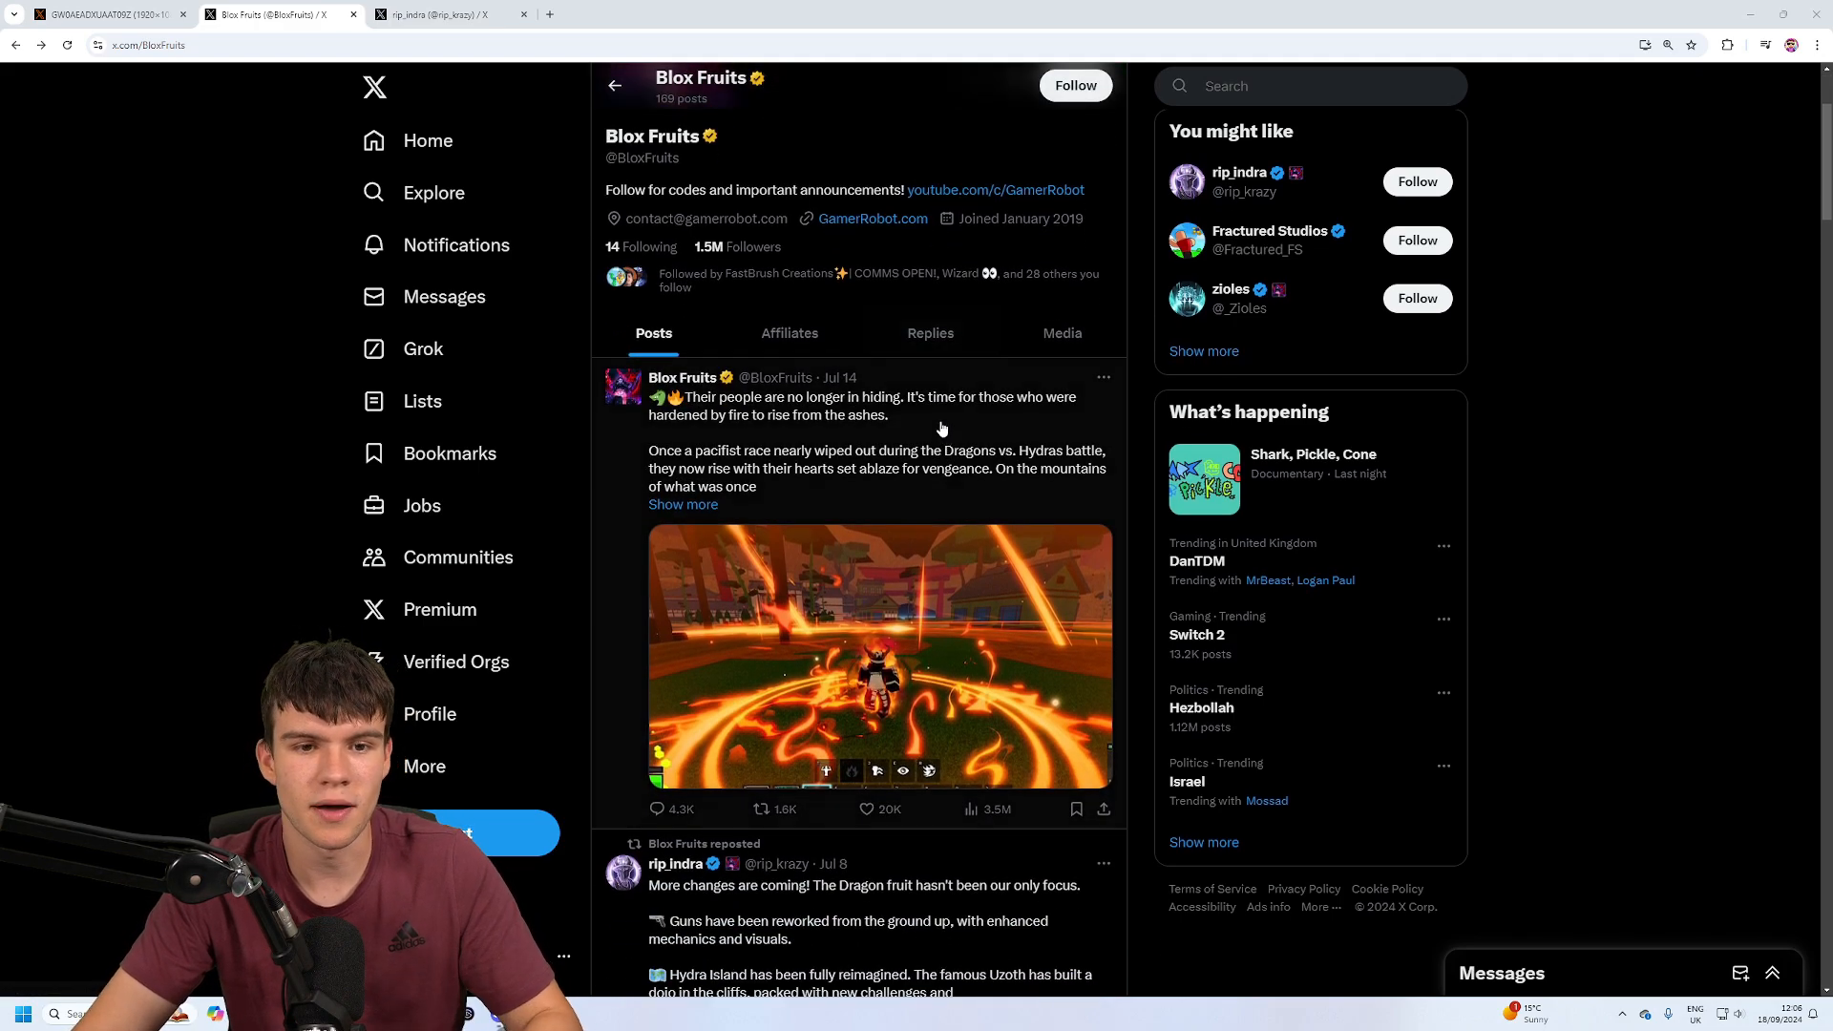
mouse_move(1020, 533)
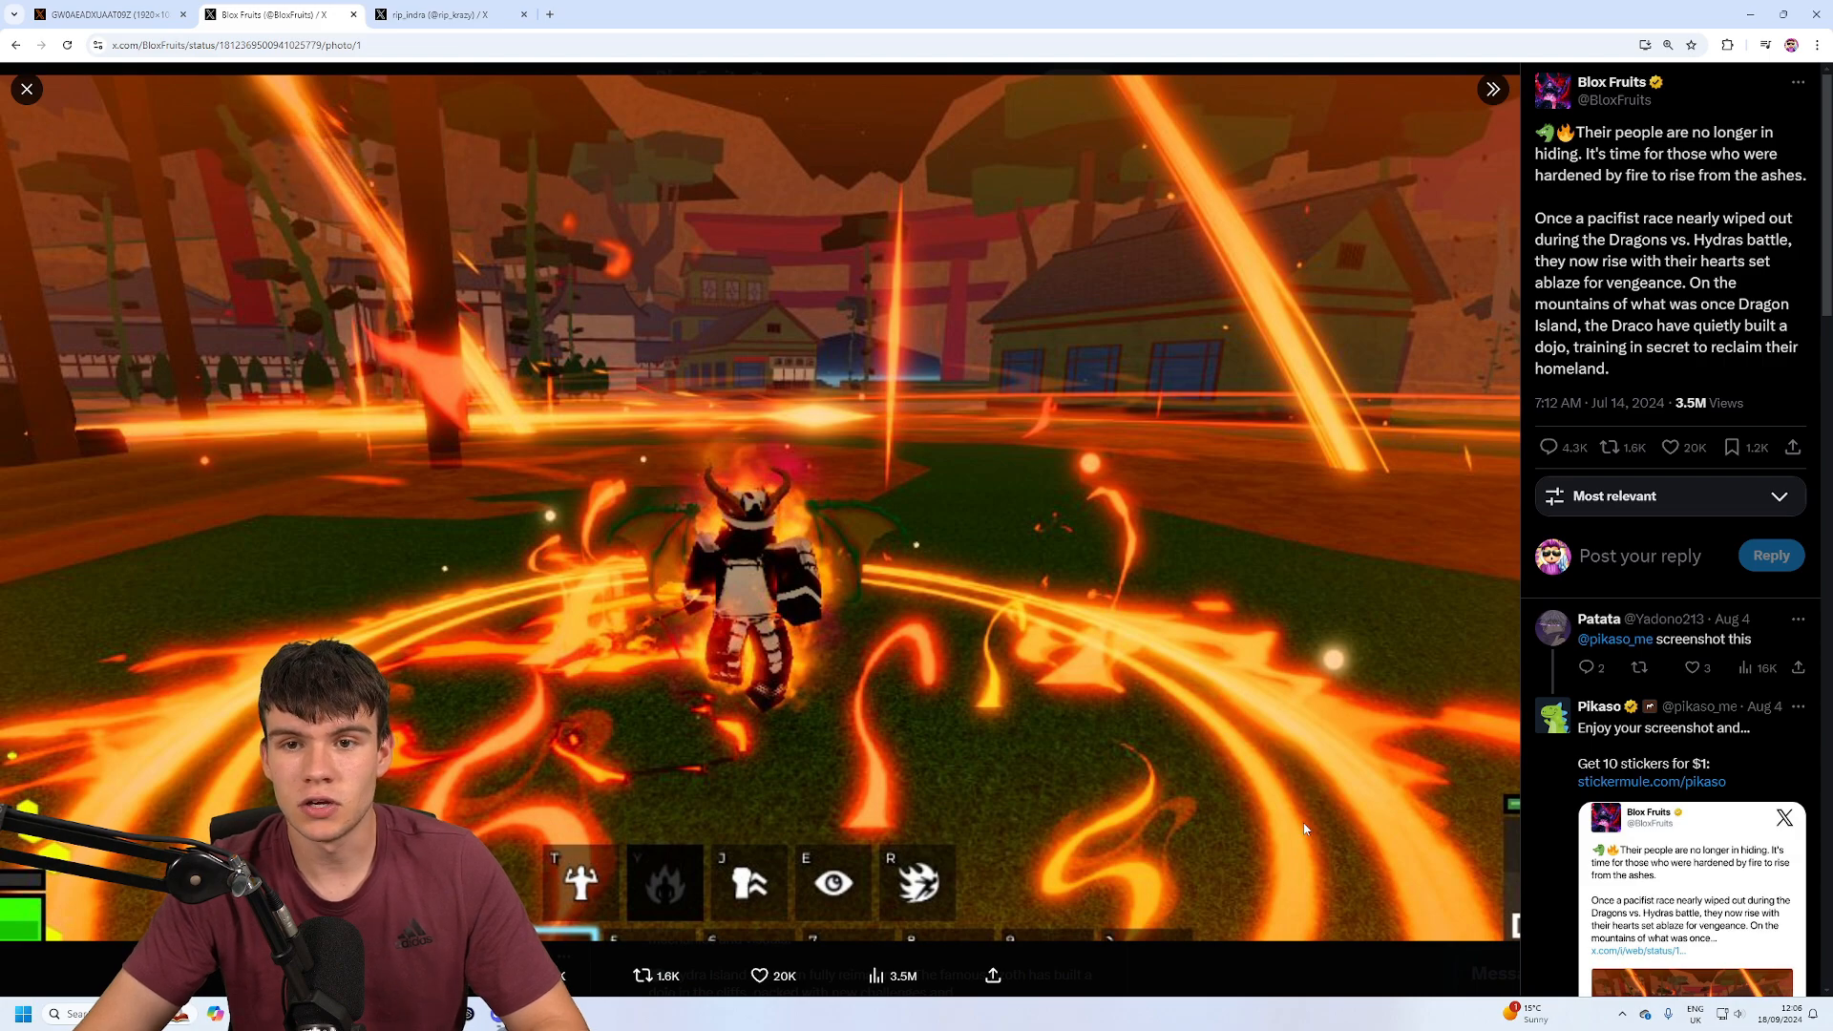
click(24, 90)
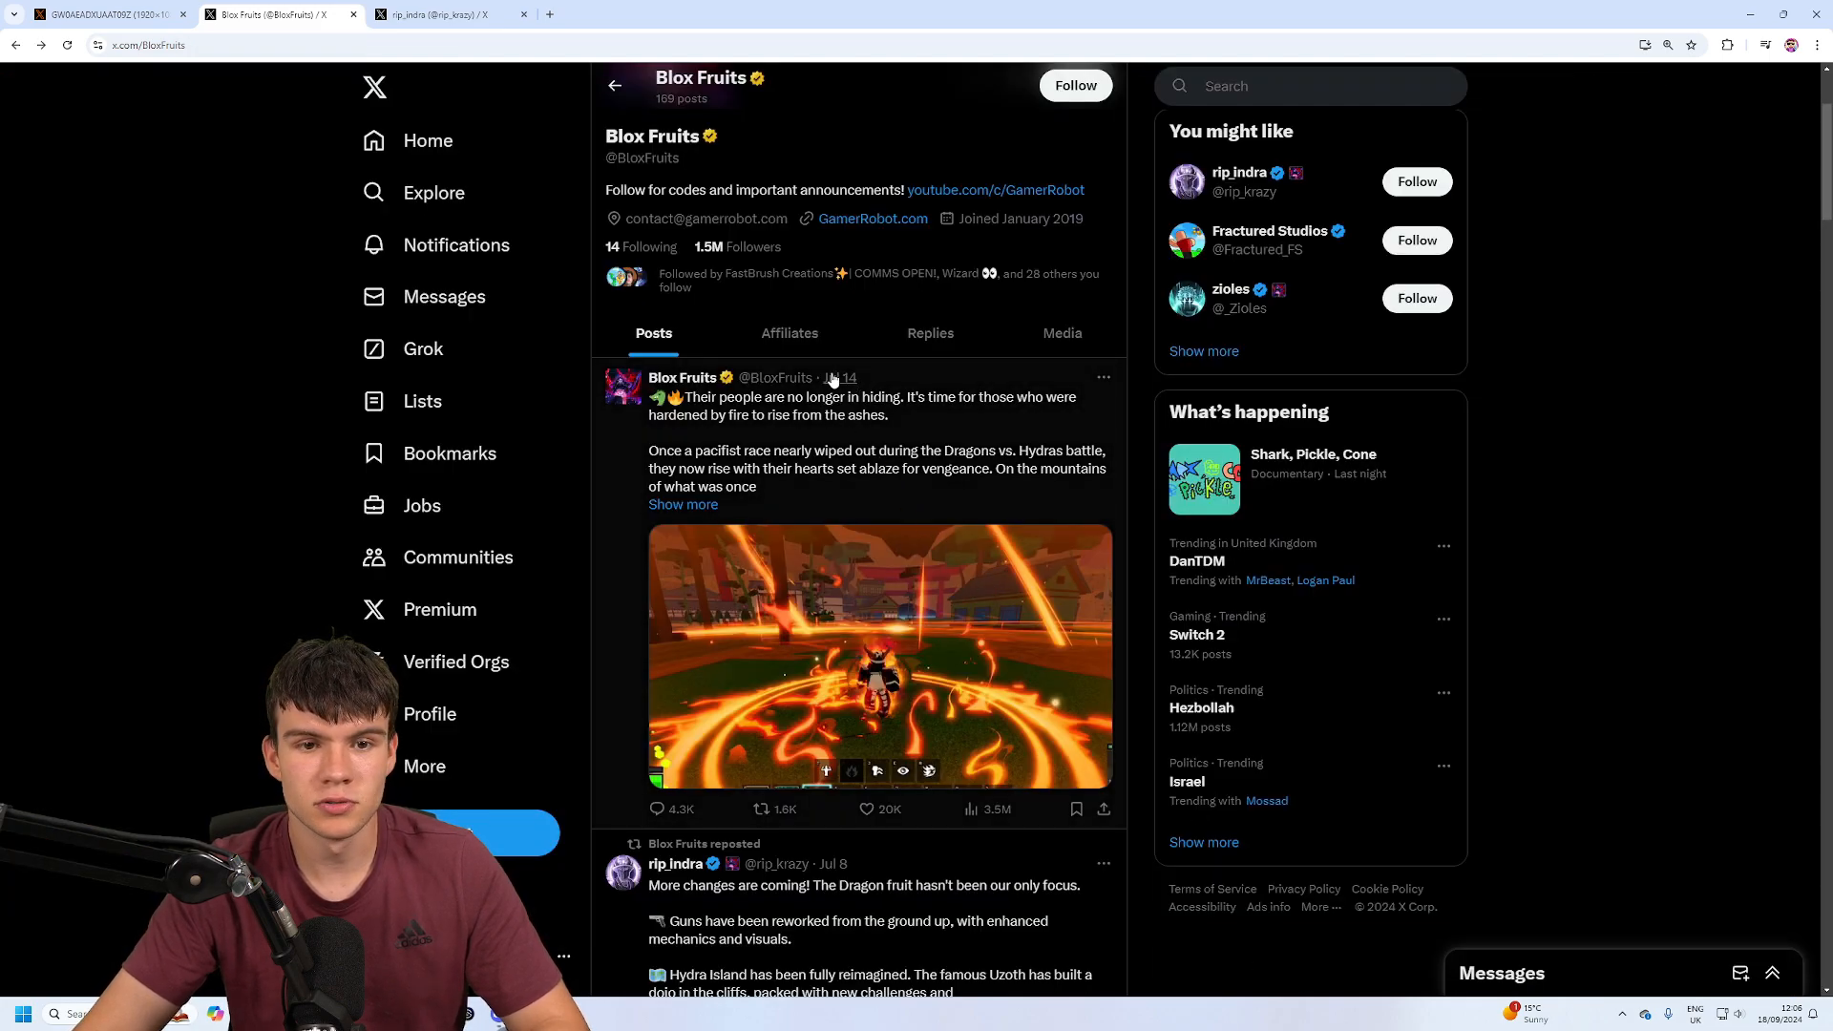
mouse_move(1165, 447)
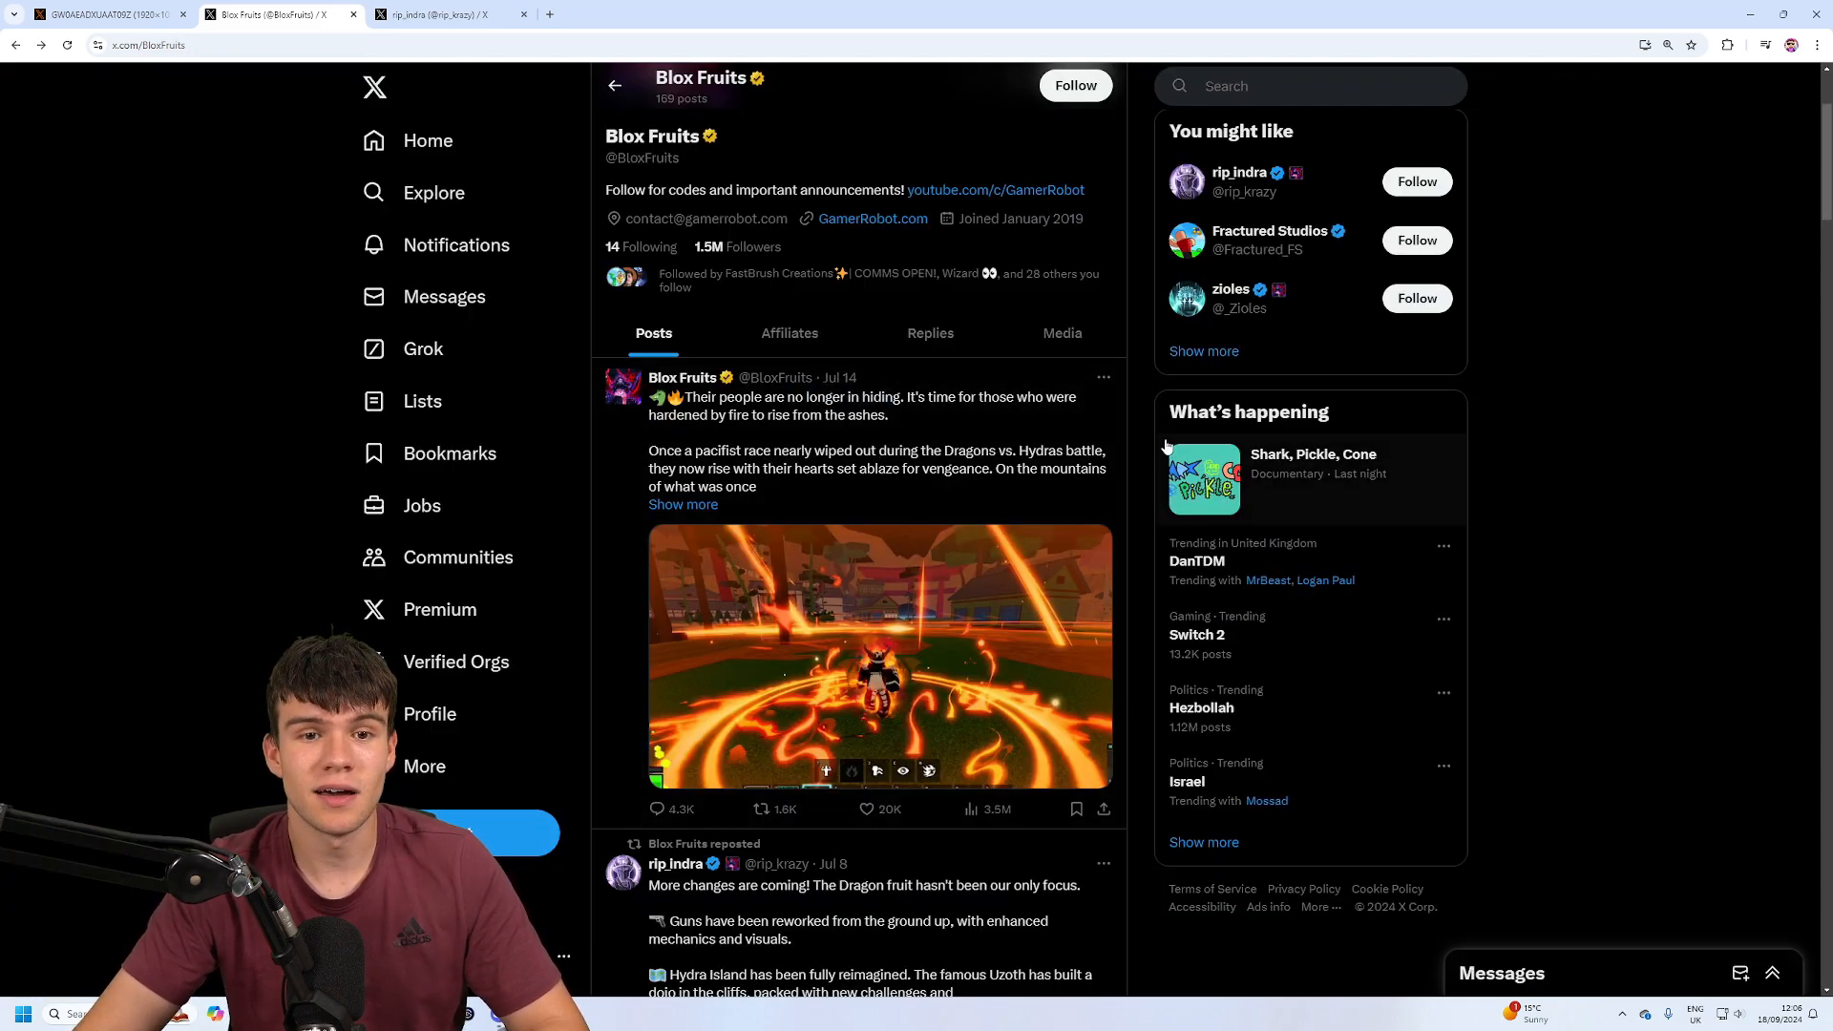
- Scroll down the Blox Fruits feed until rip_indra's Dragon fruit changes repost appears
scroll(down, 3)
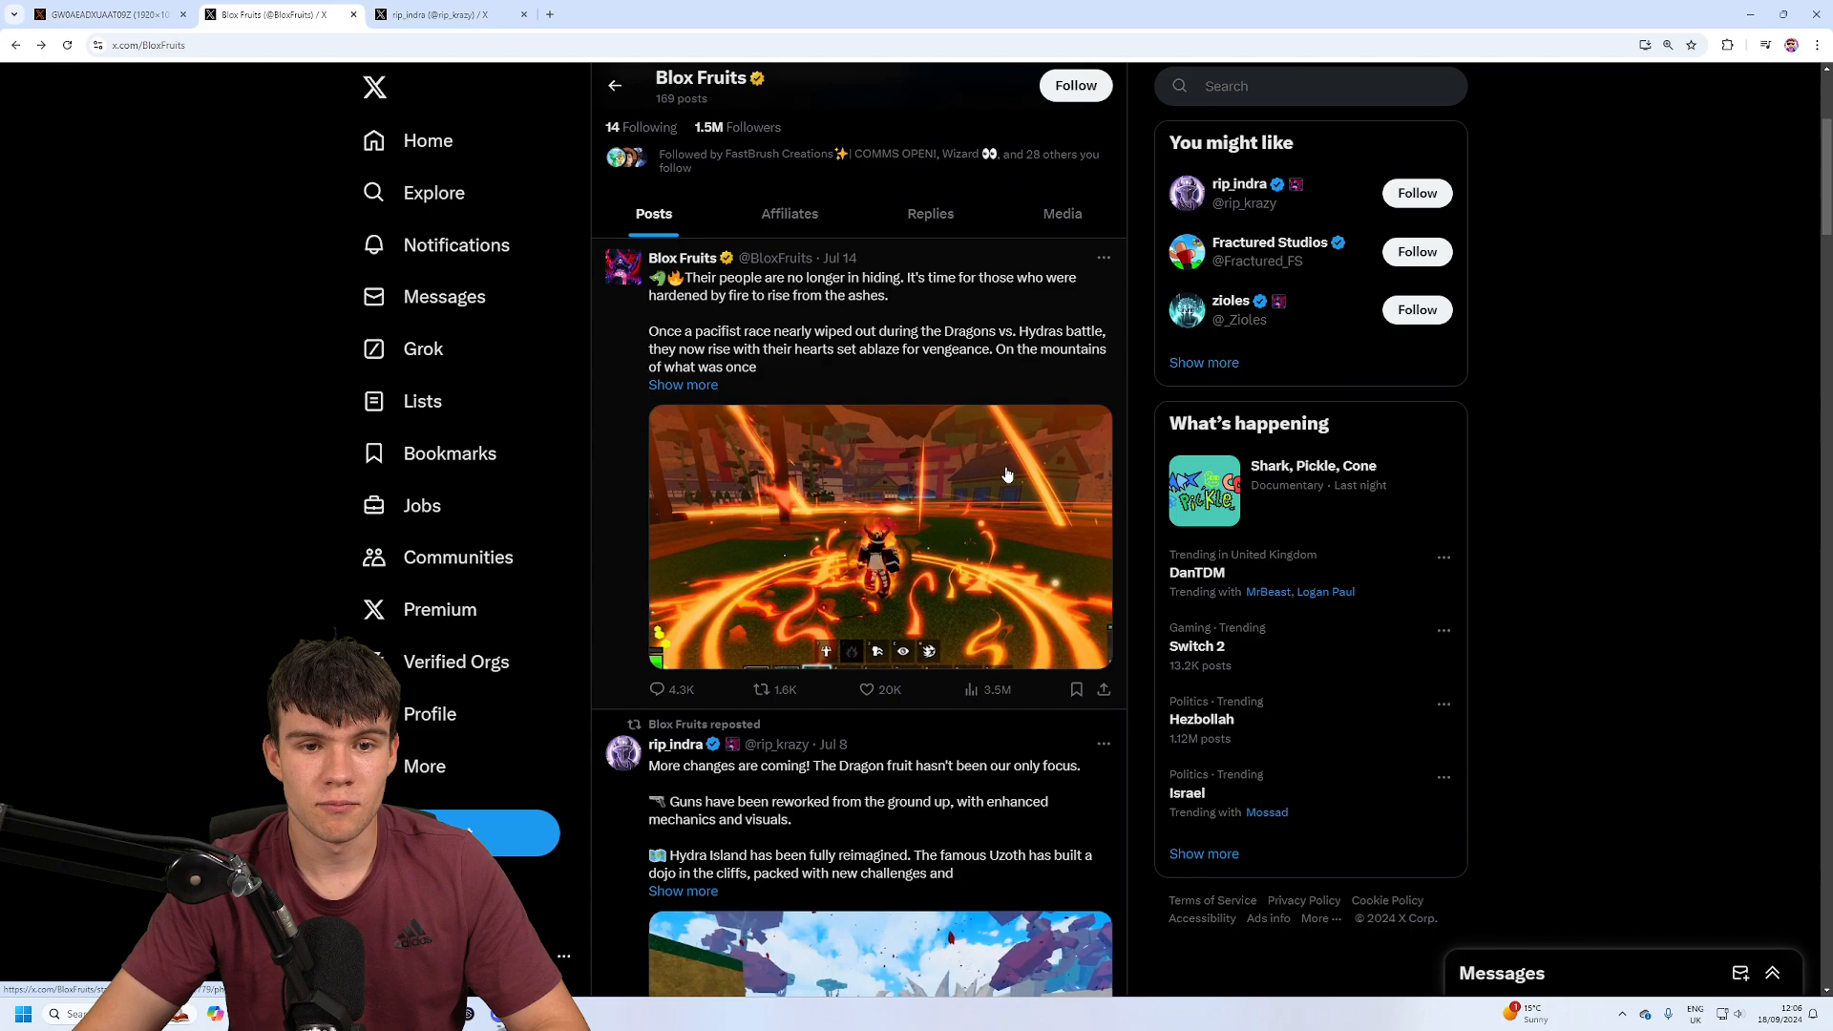
scroll(down, 3)
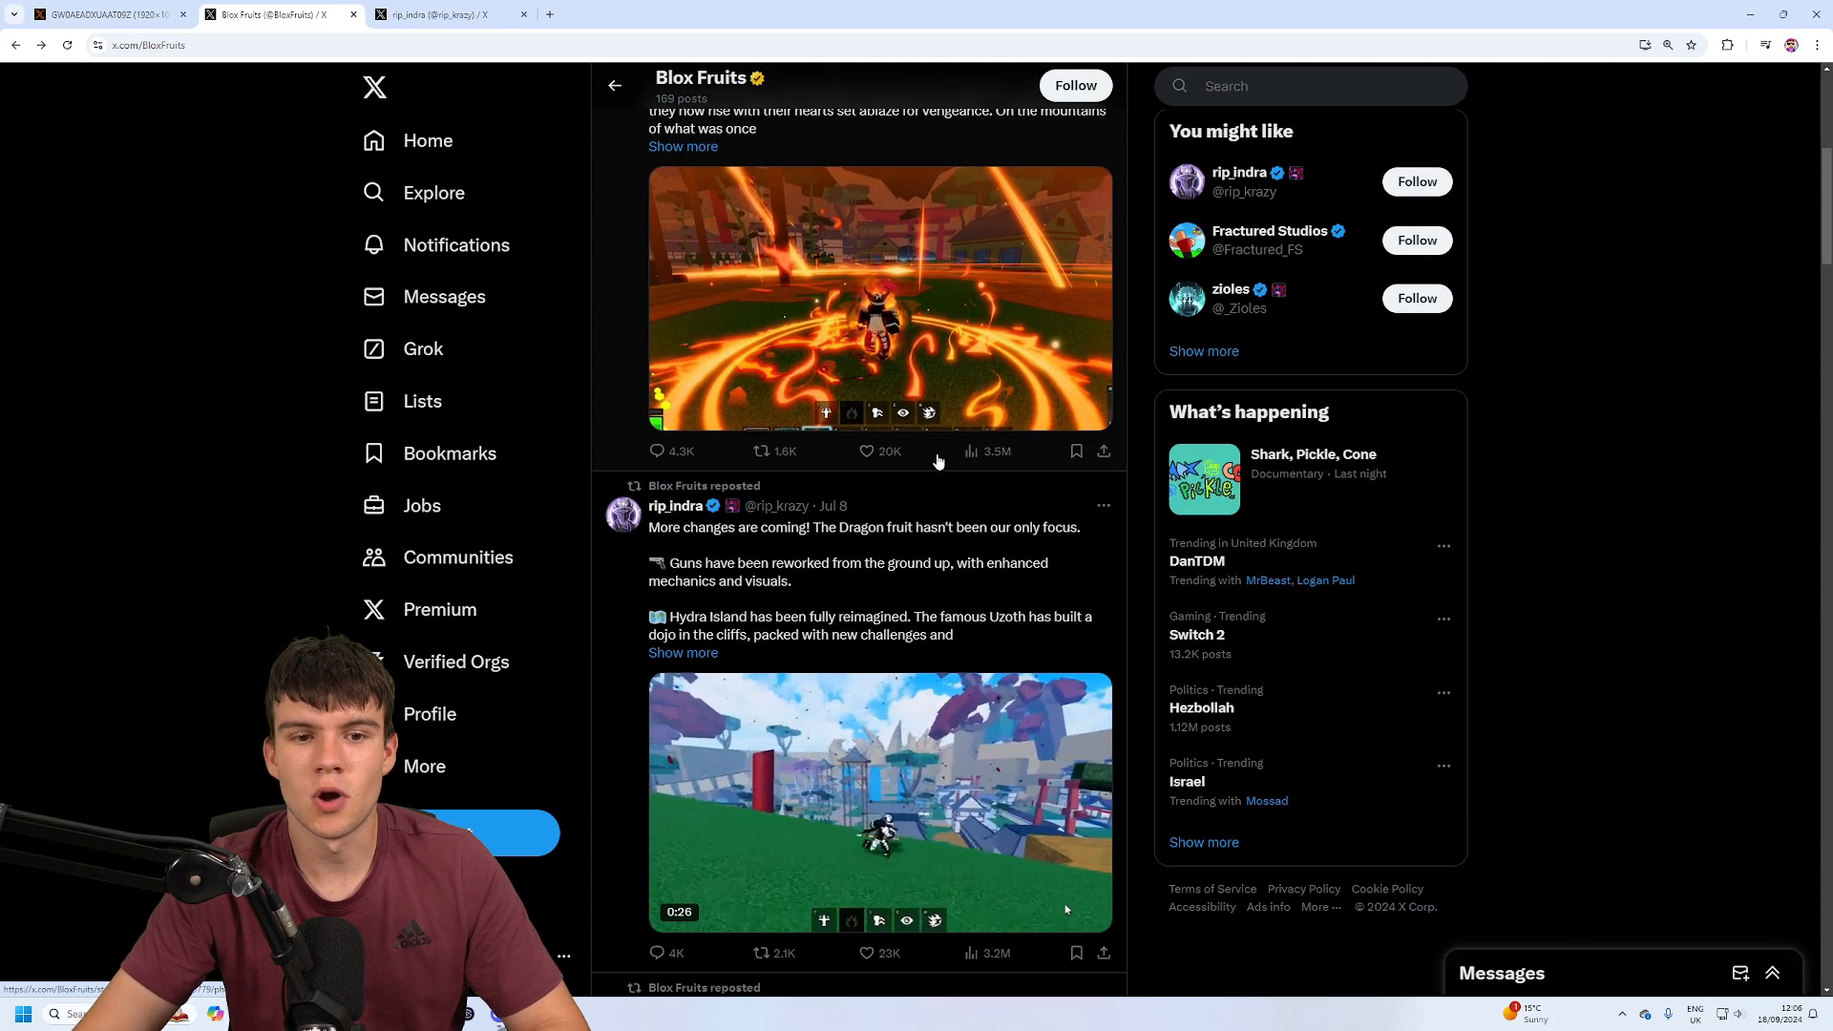
- Watch rip_indra's Hydra Island dojo video full screen, then exit back to the feed at Zartania's repost
scroll(down, 3)
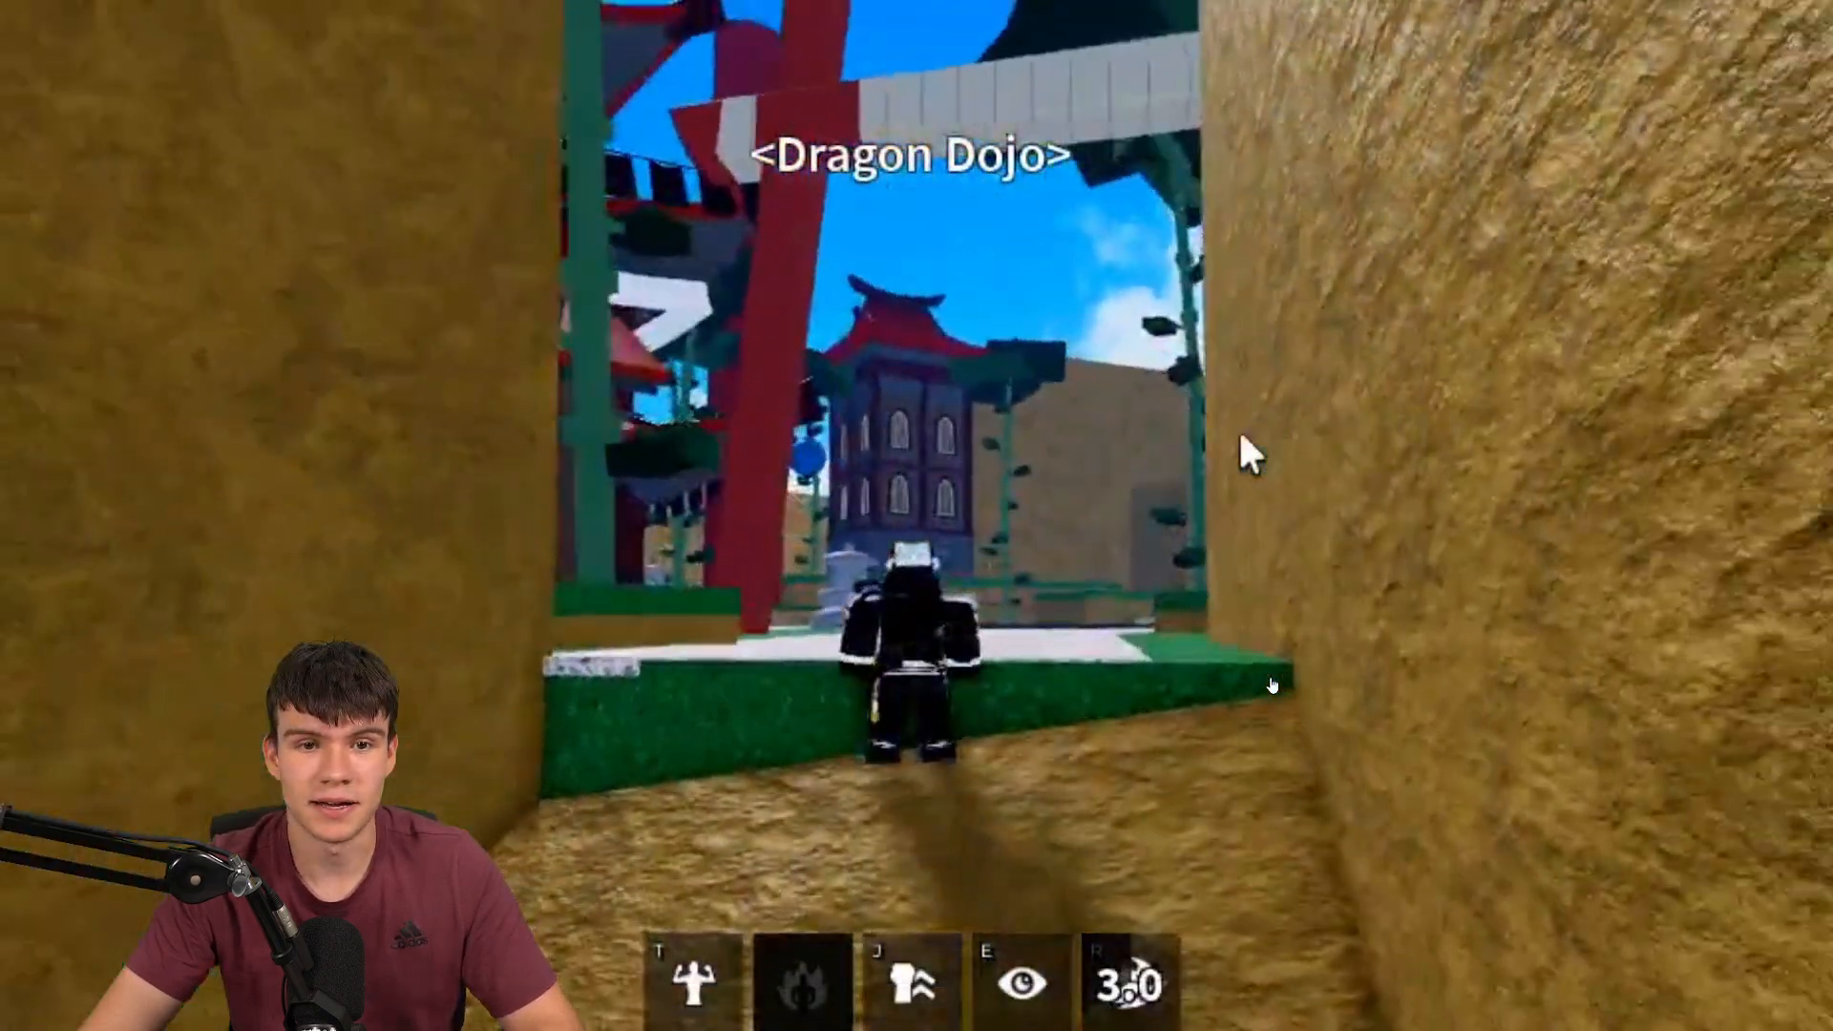
key(w)
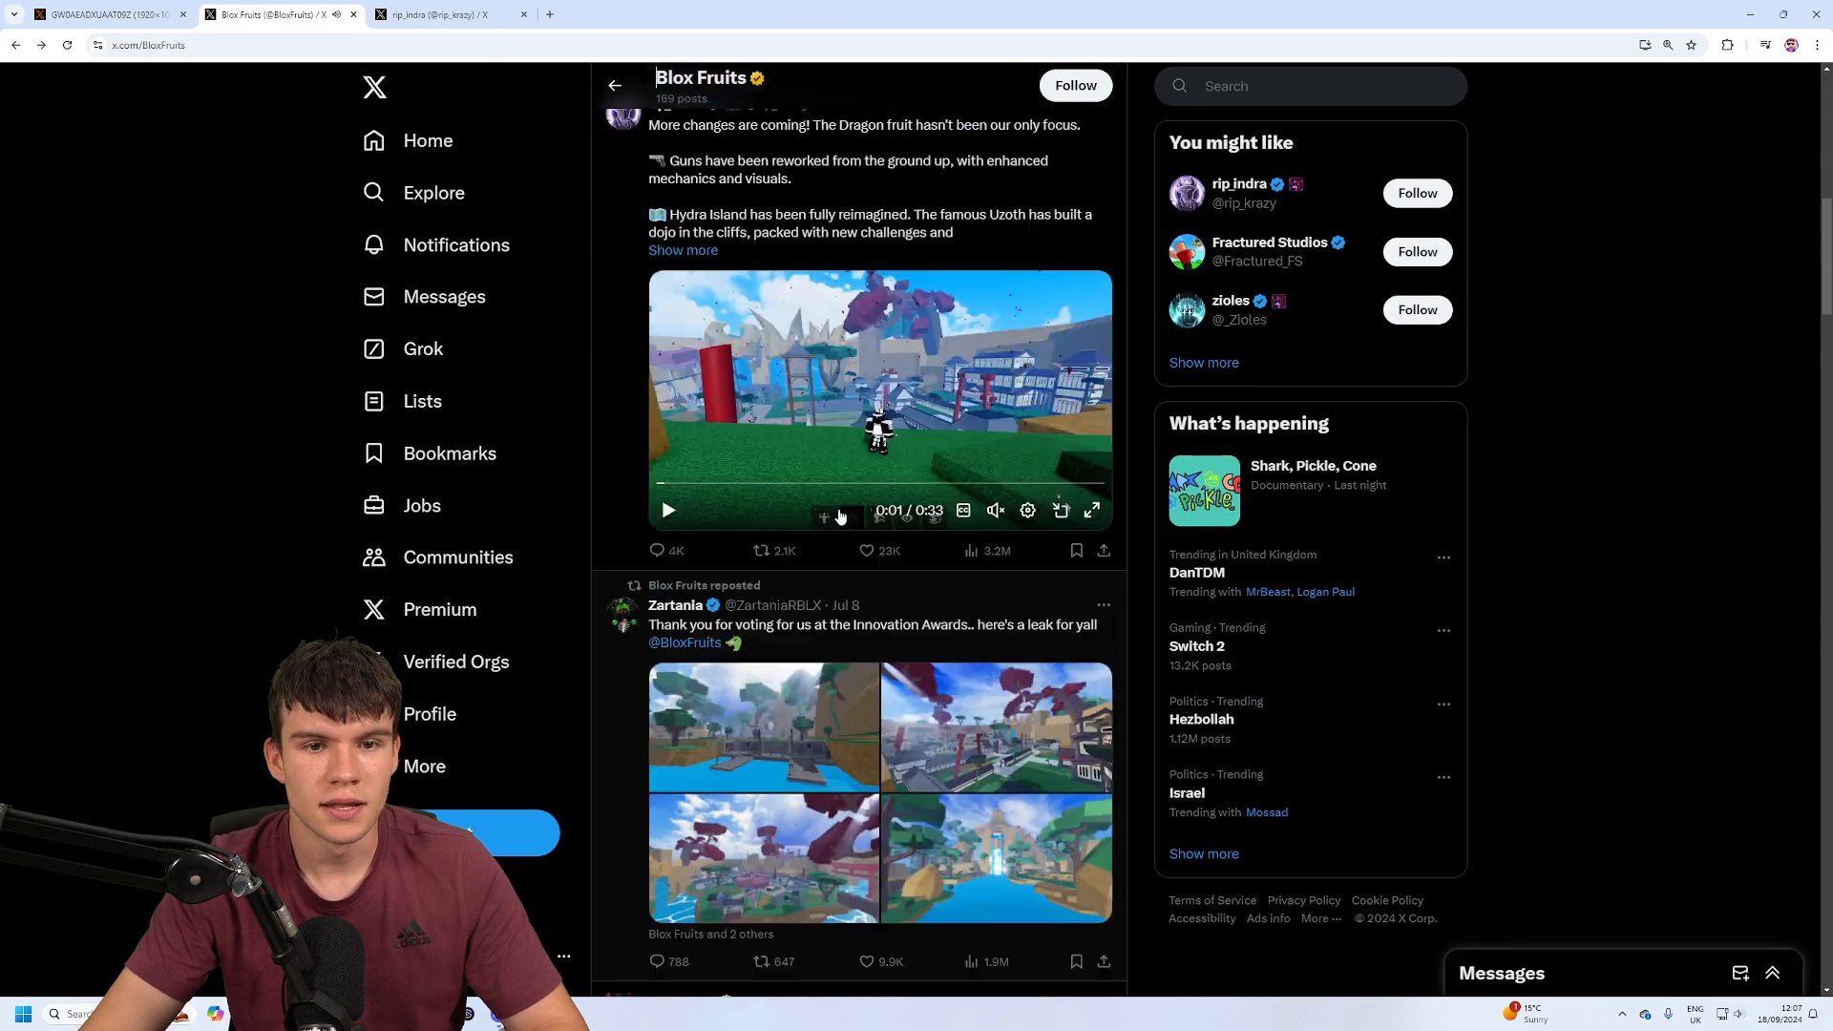
- Step through Zartania's four leaked island screenshots in the viewer, then close it and return to the feed
scroll(down, 3)
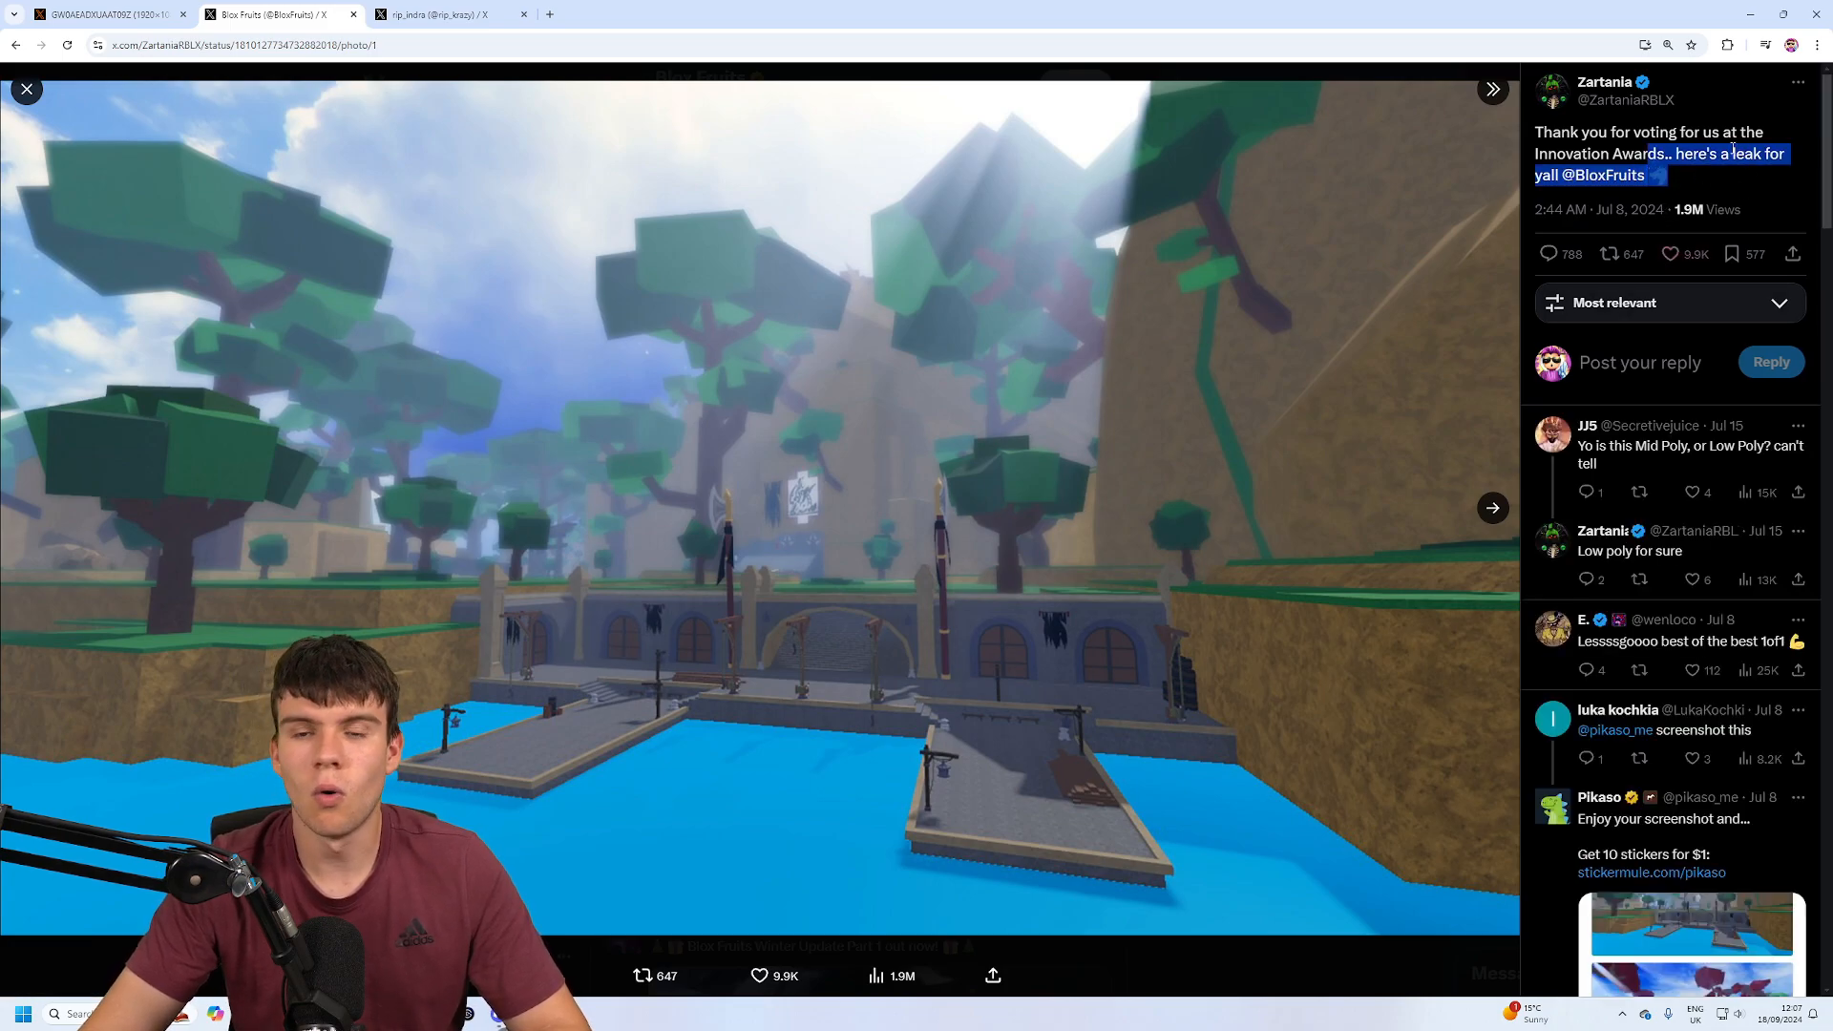
click(1493, 508)
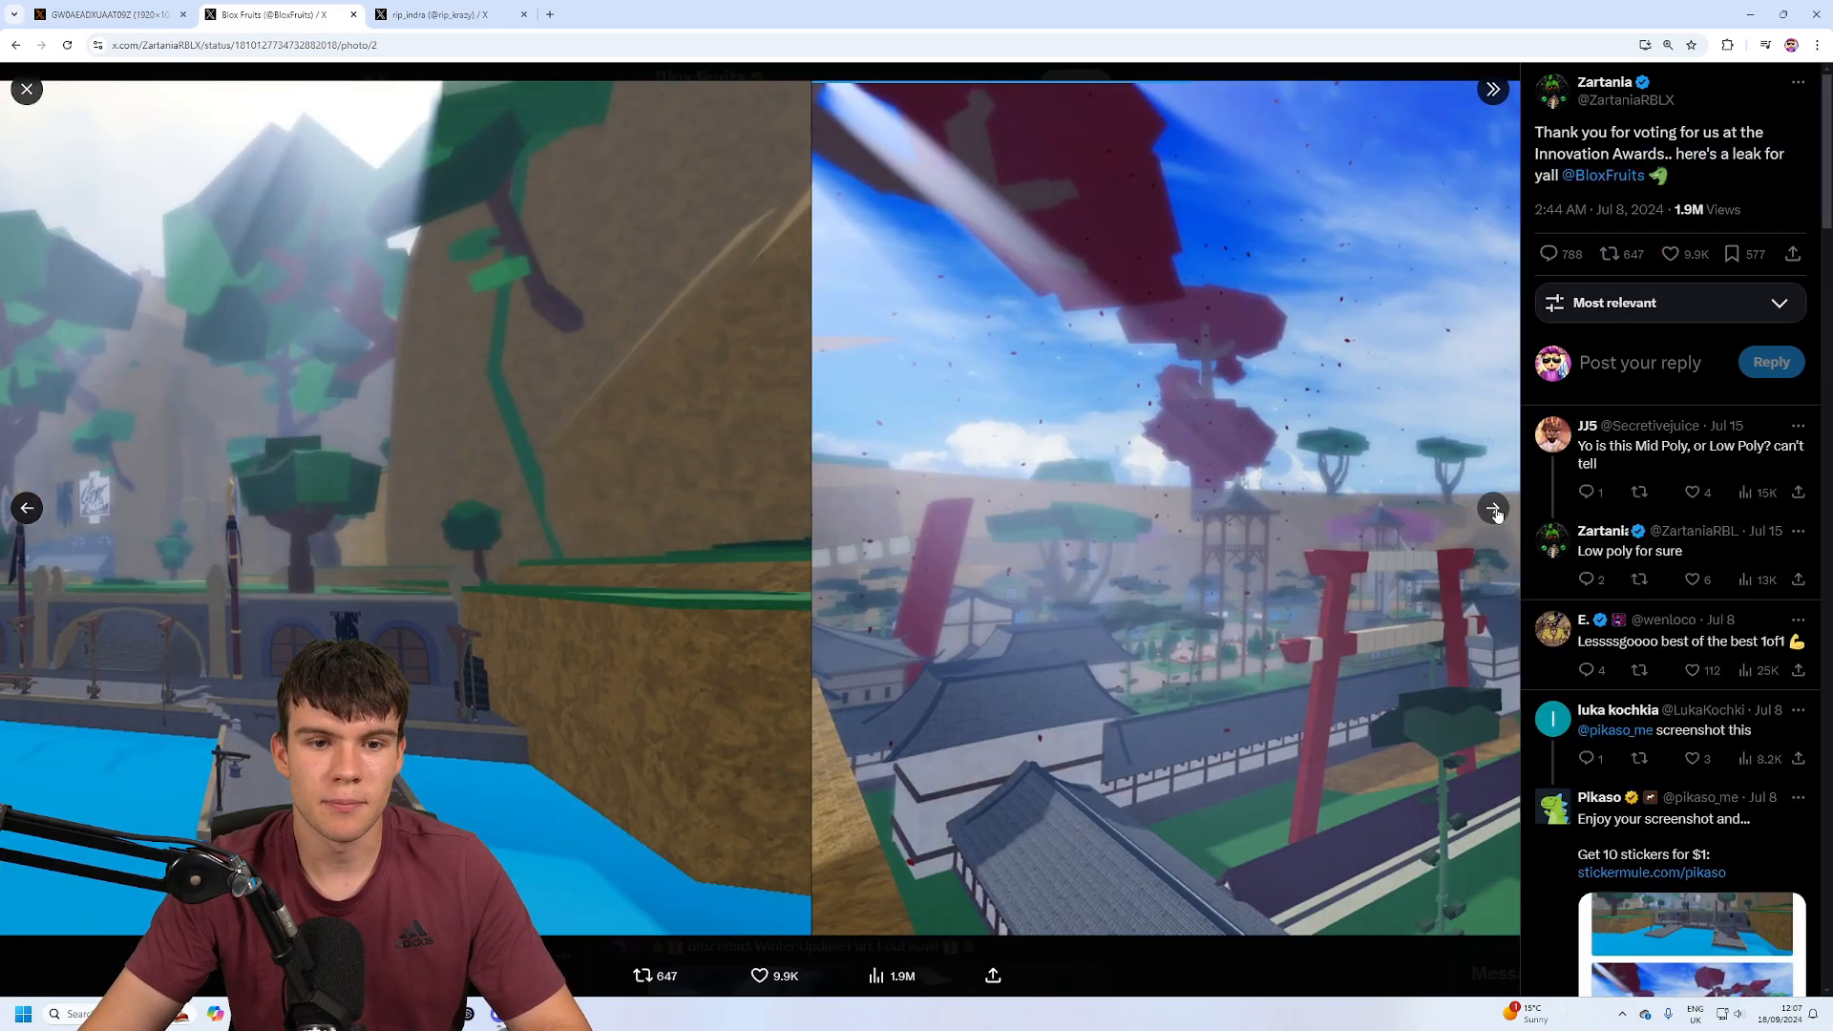
click(1493, 508)
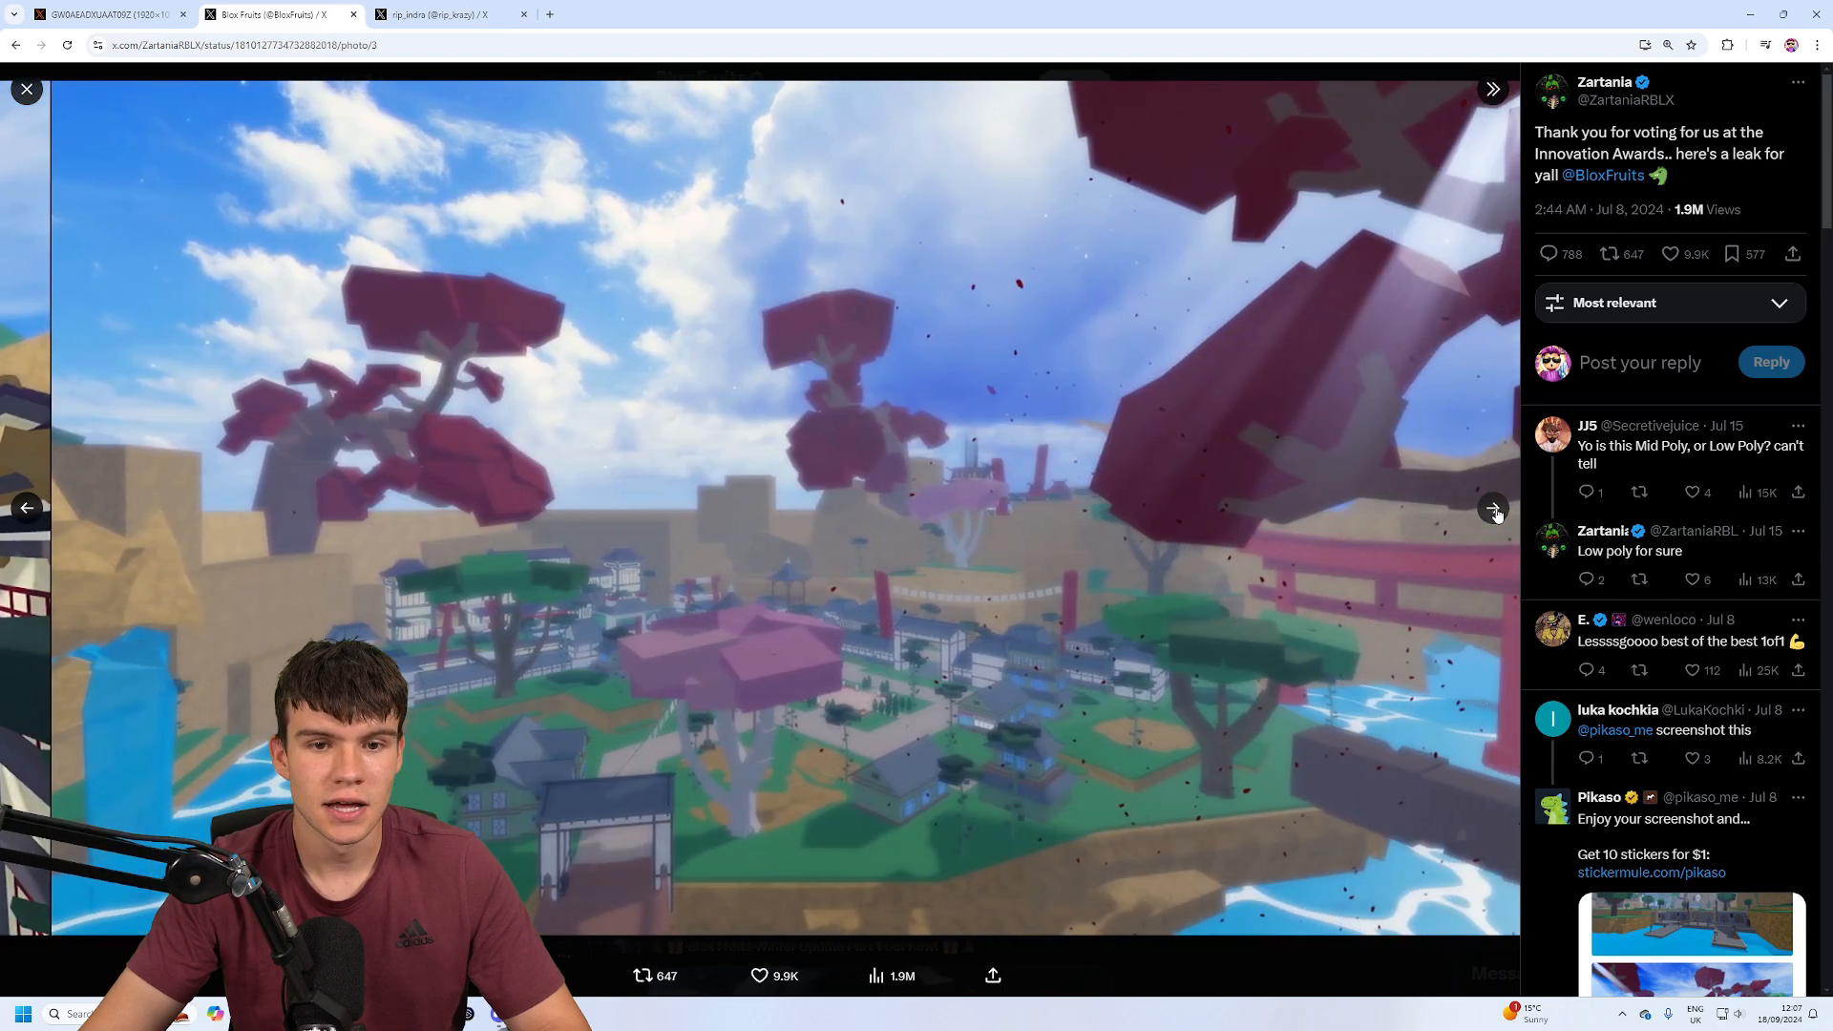
click(1494, 508)
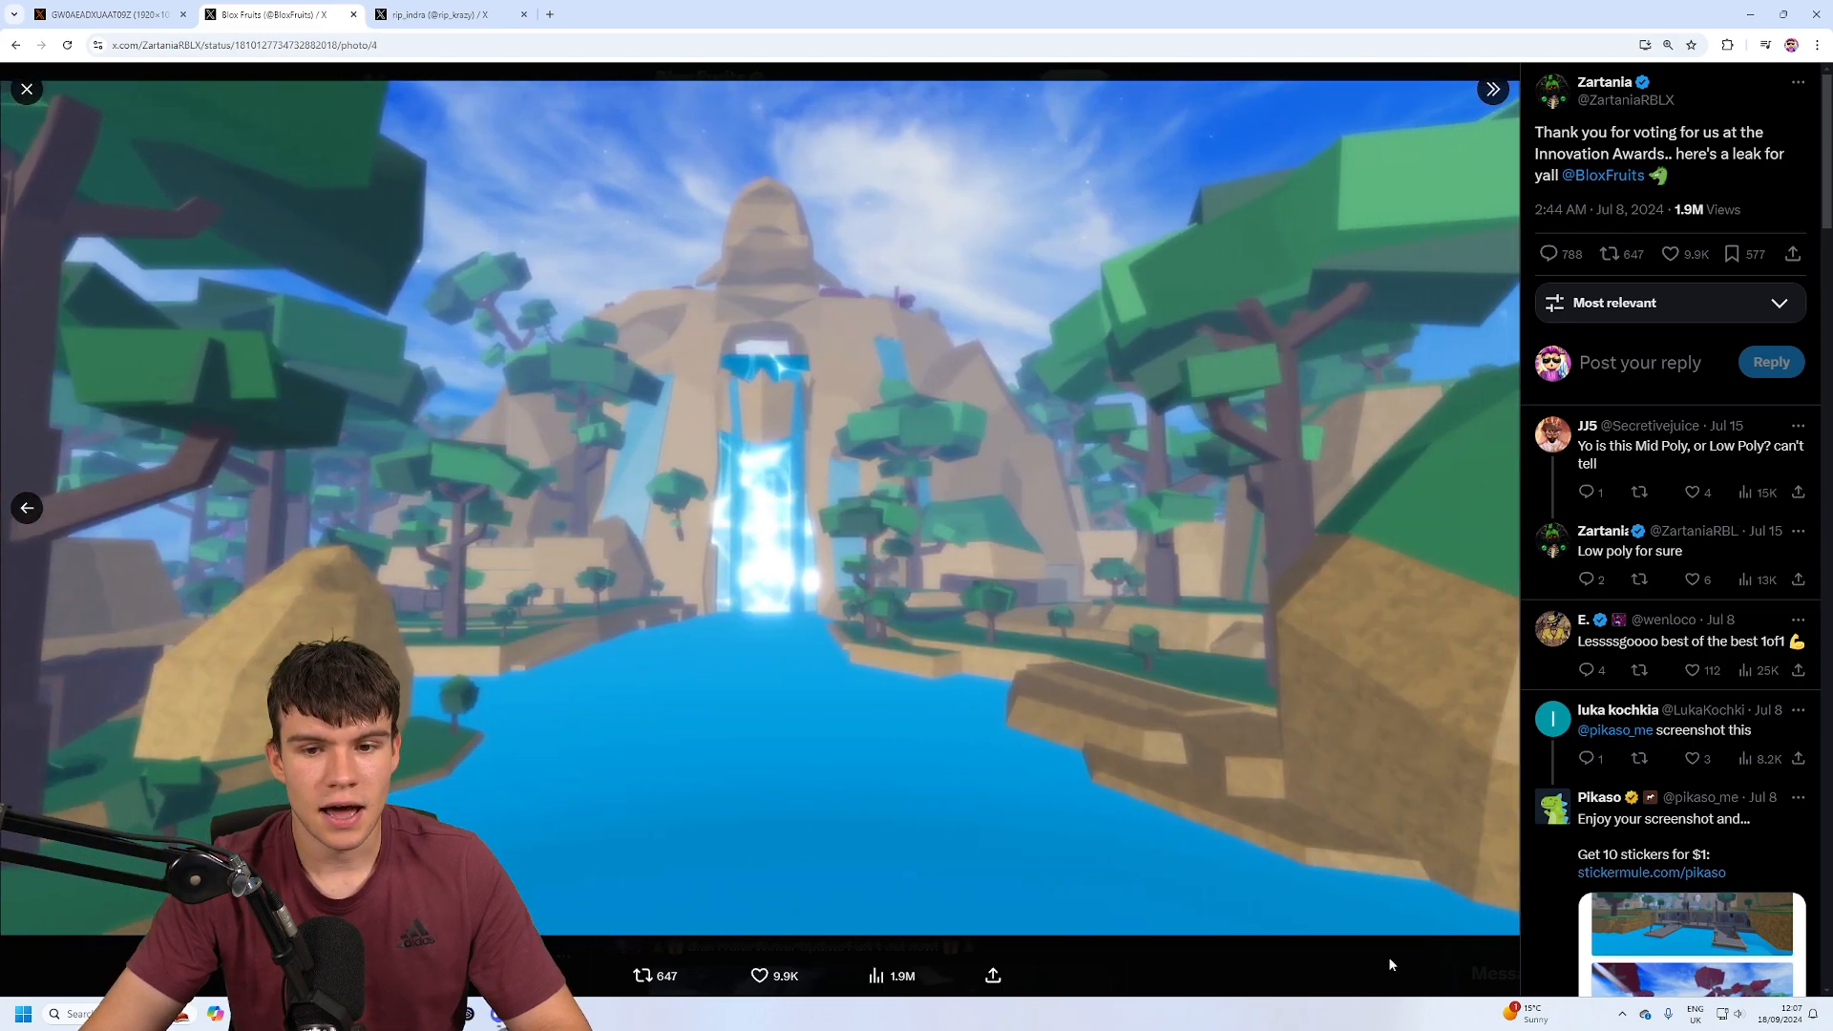
click(1608, 174)
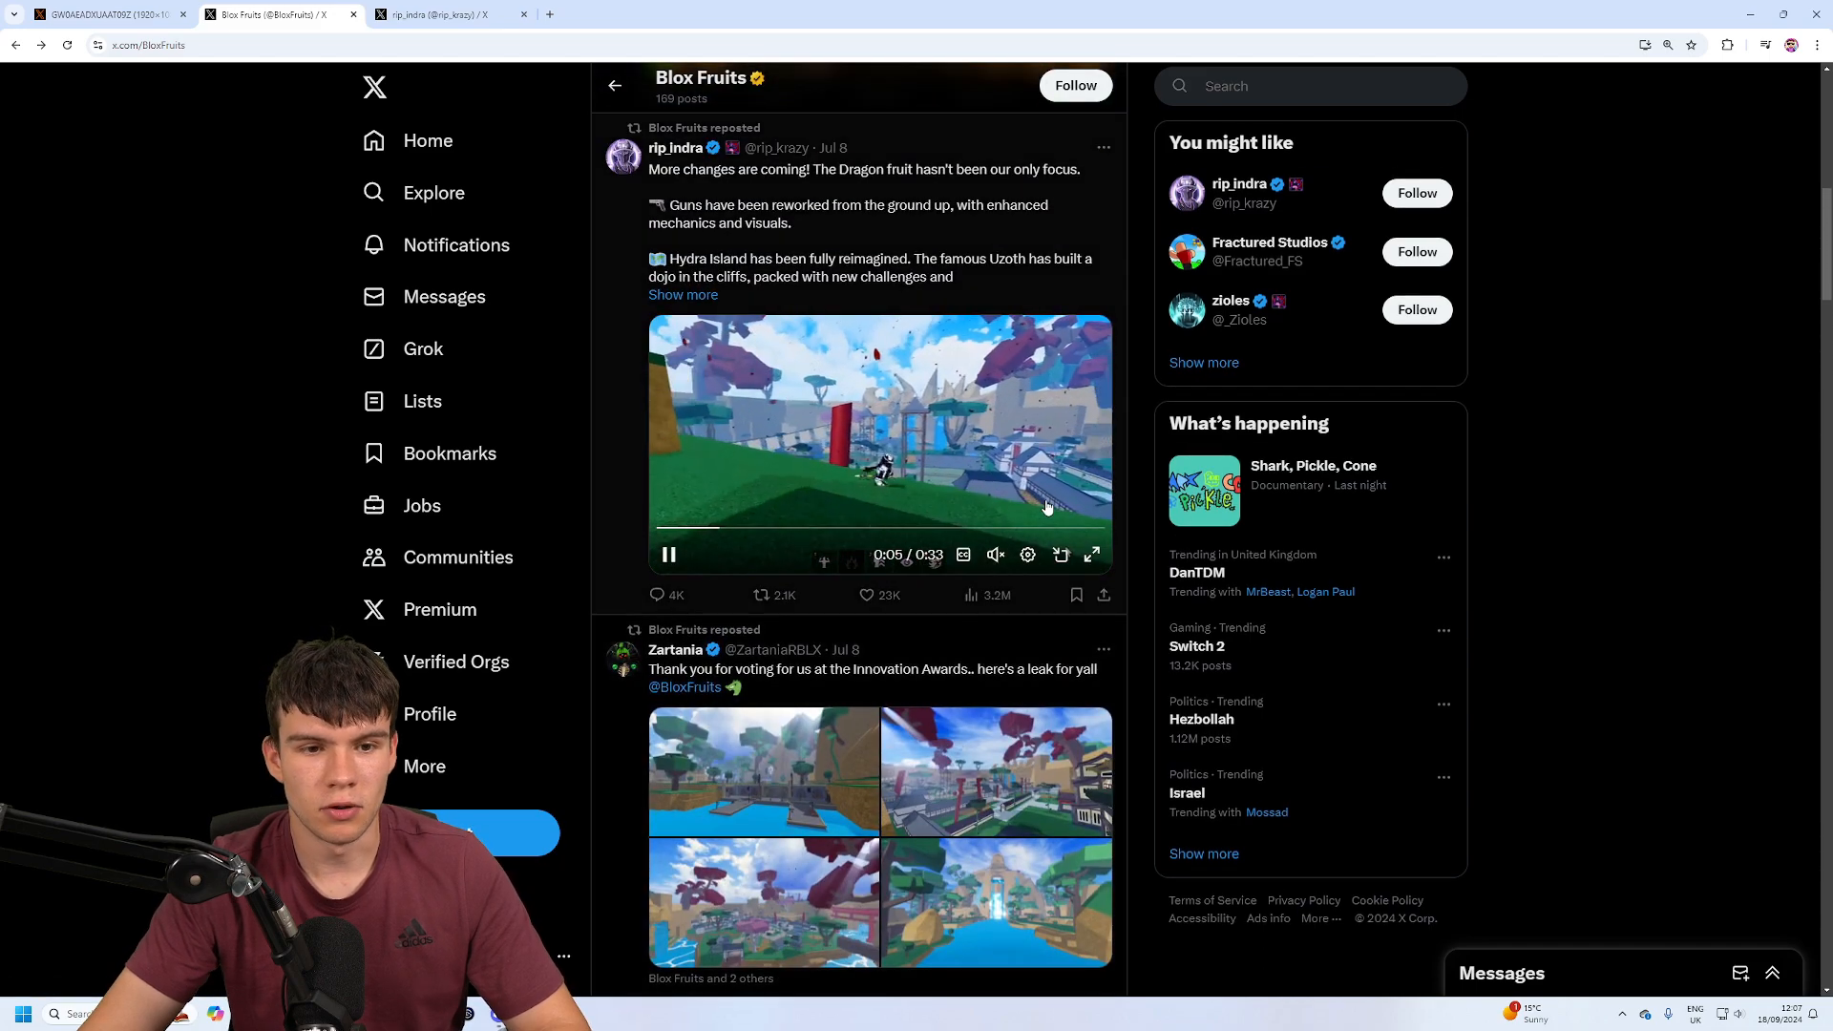
scroll(down, 3)
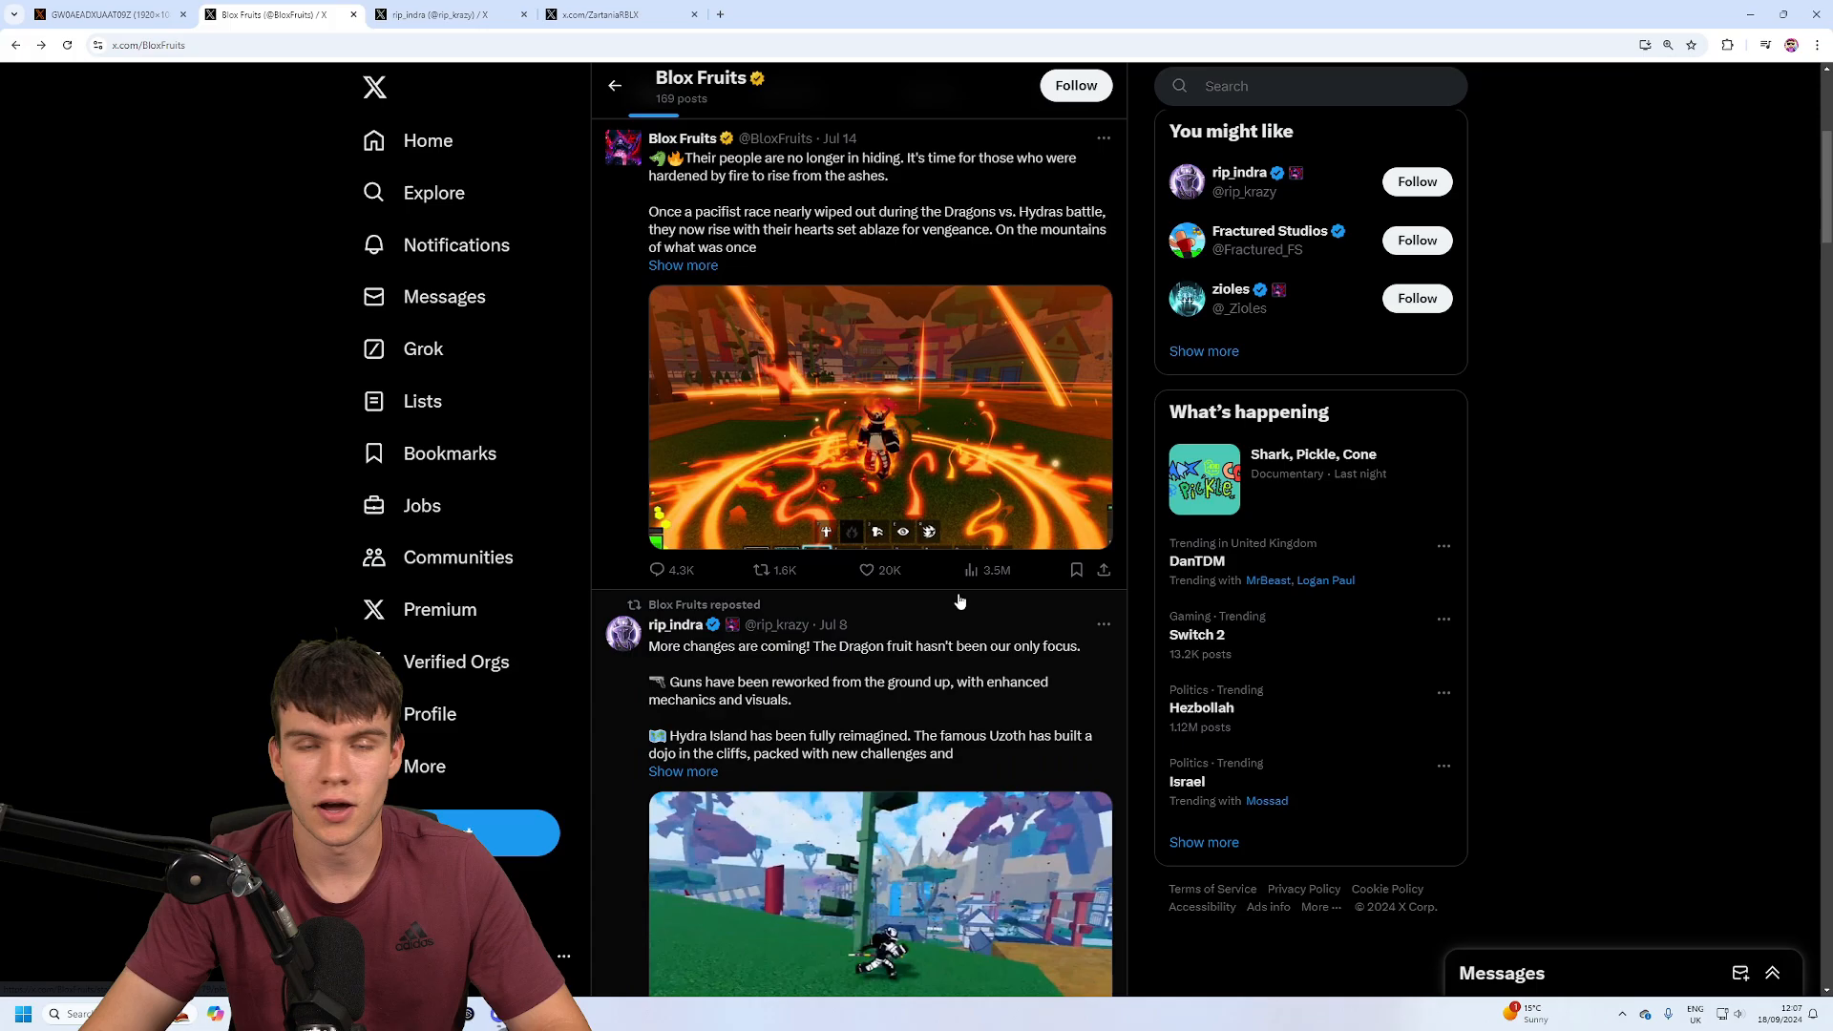
- Scroll through rip_indra's recent profile posts down to the Aug 30 power-from-the-heavens post
scroll(down, 3)
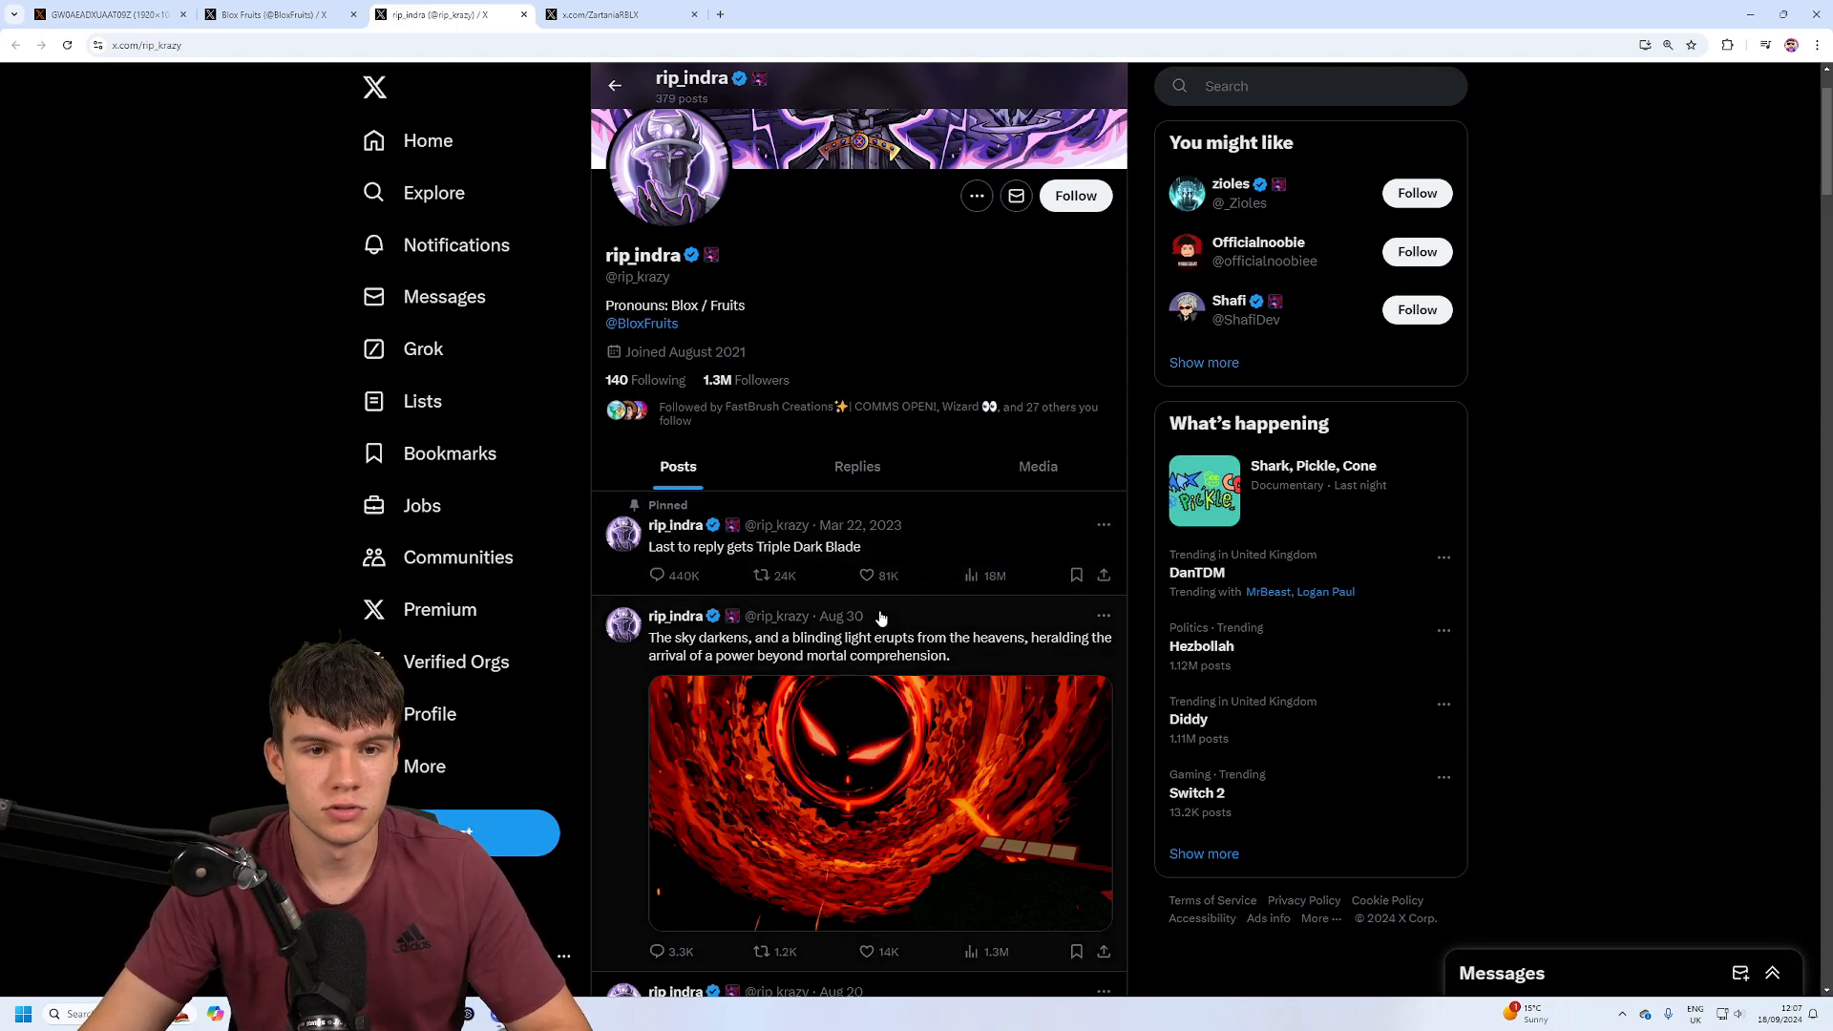
scroll(down, 3)
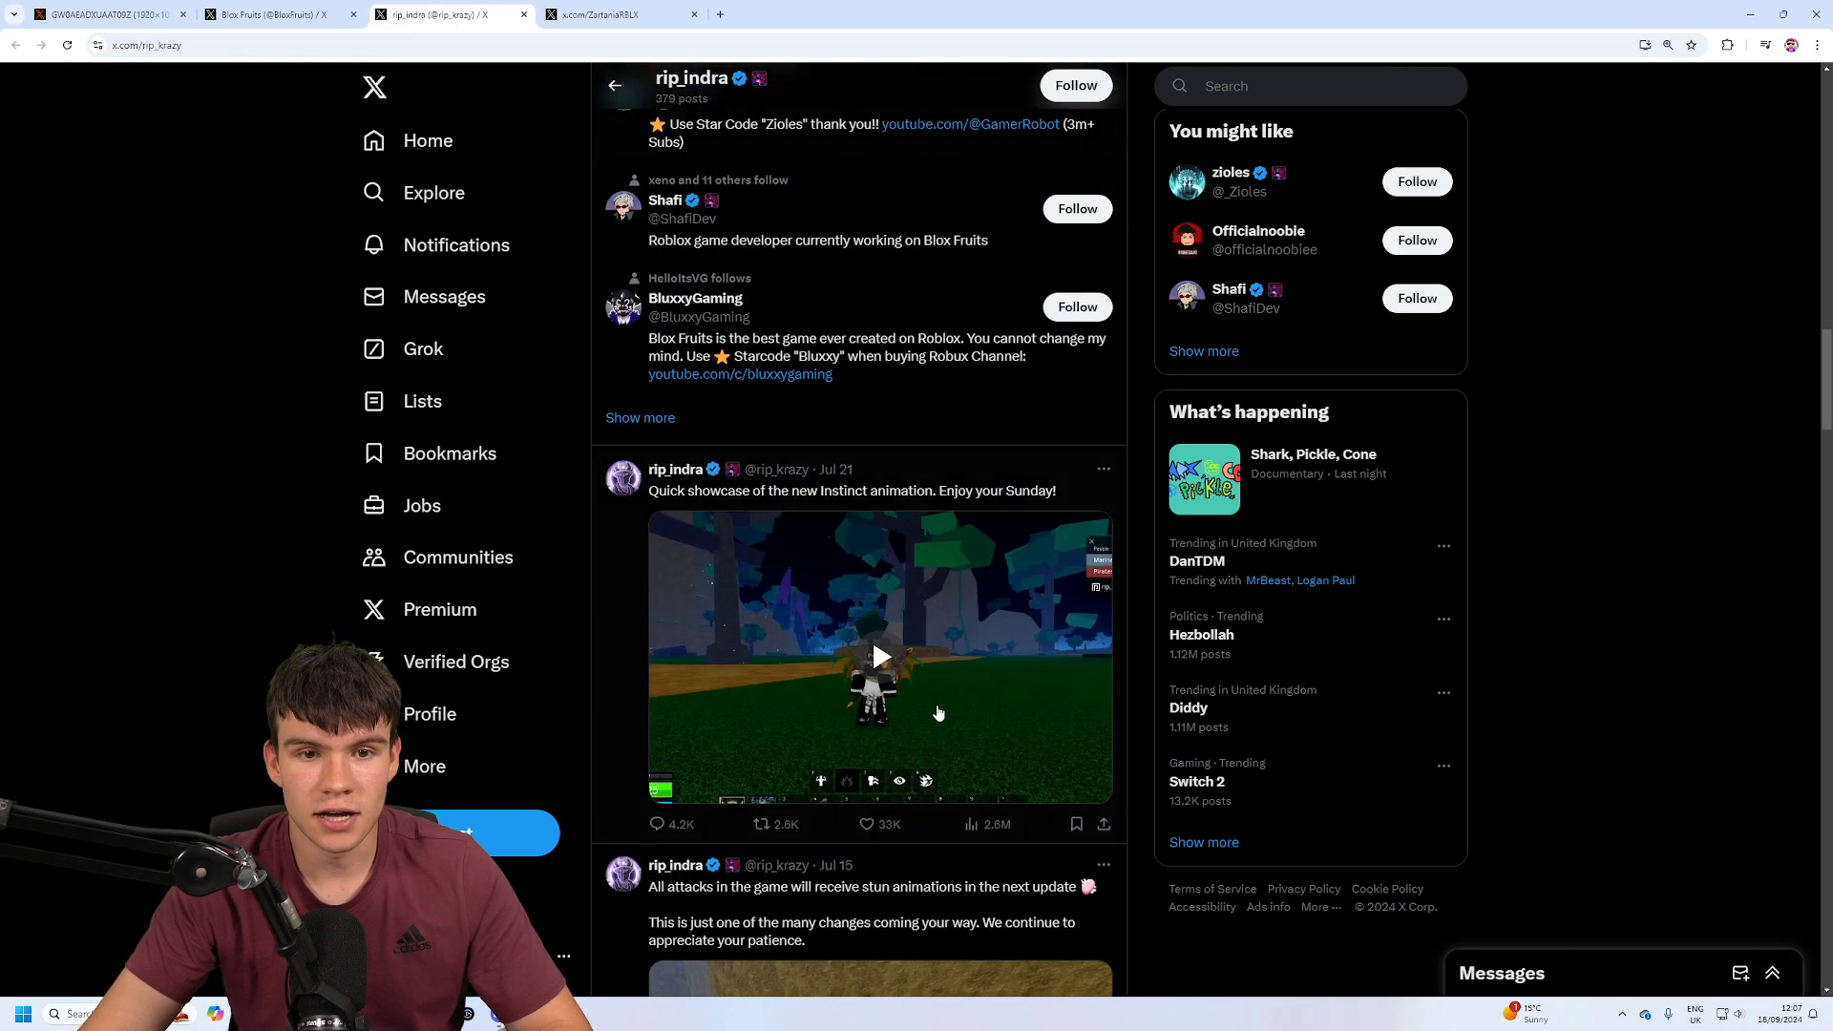
scroll(down, 3)
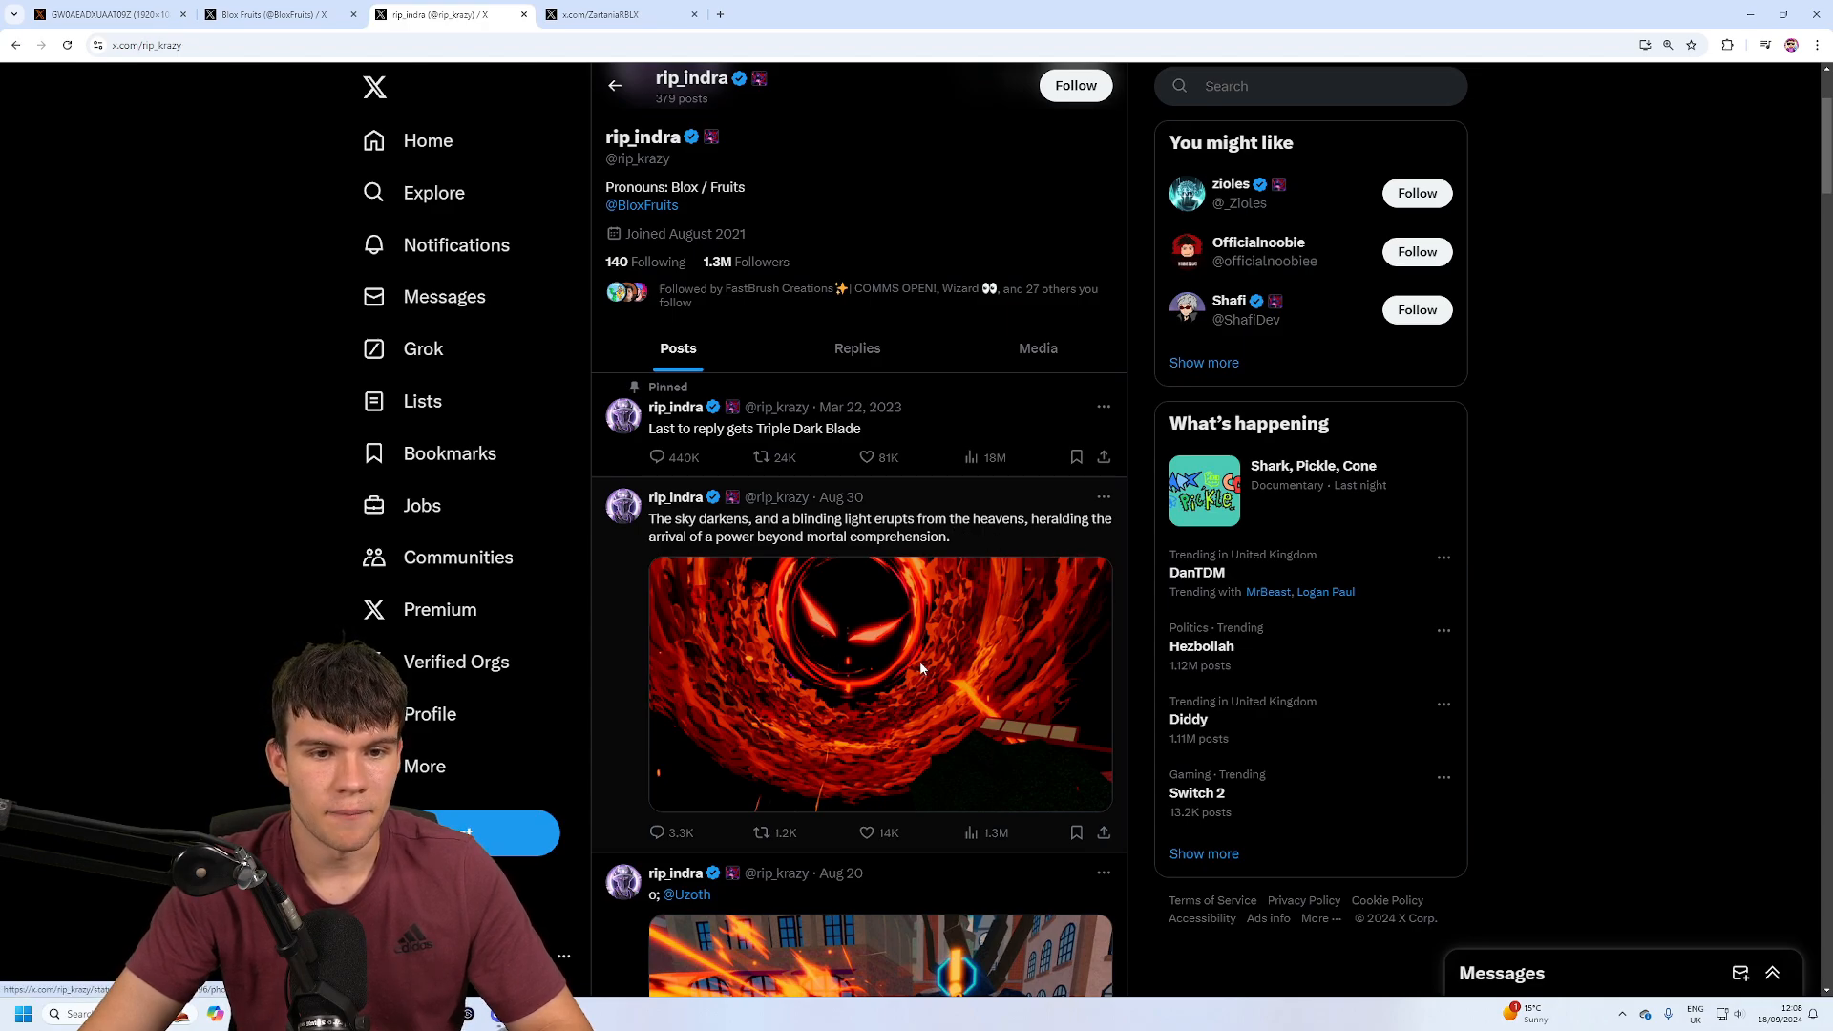
- Enlarge the fiery vortex face image from rip_indra's Aug 30 post
click(878, 683)
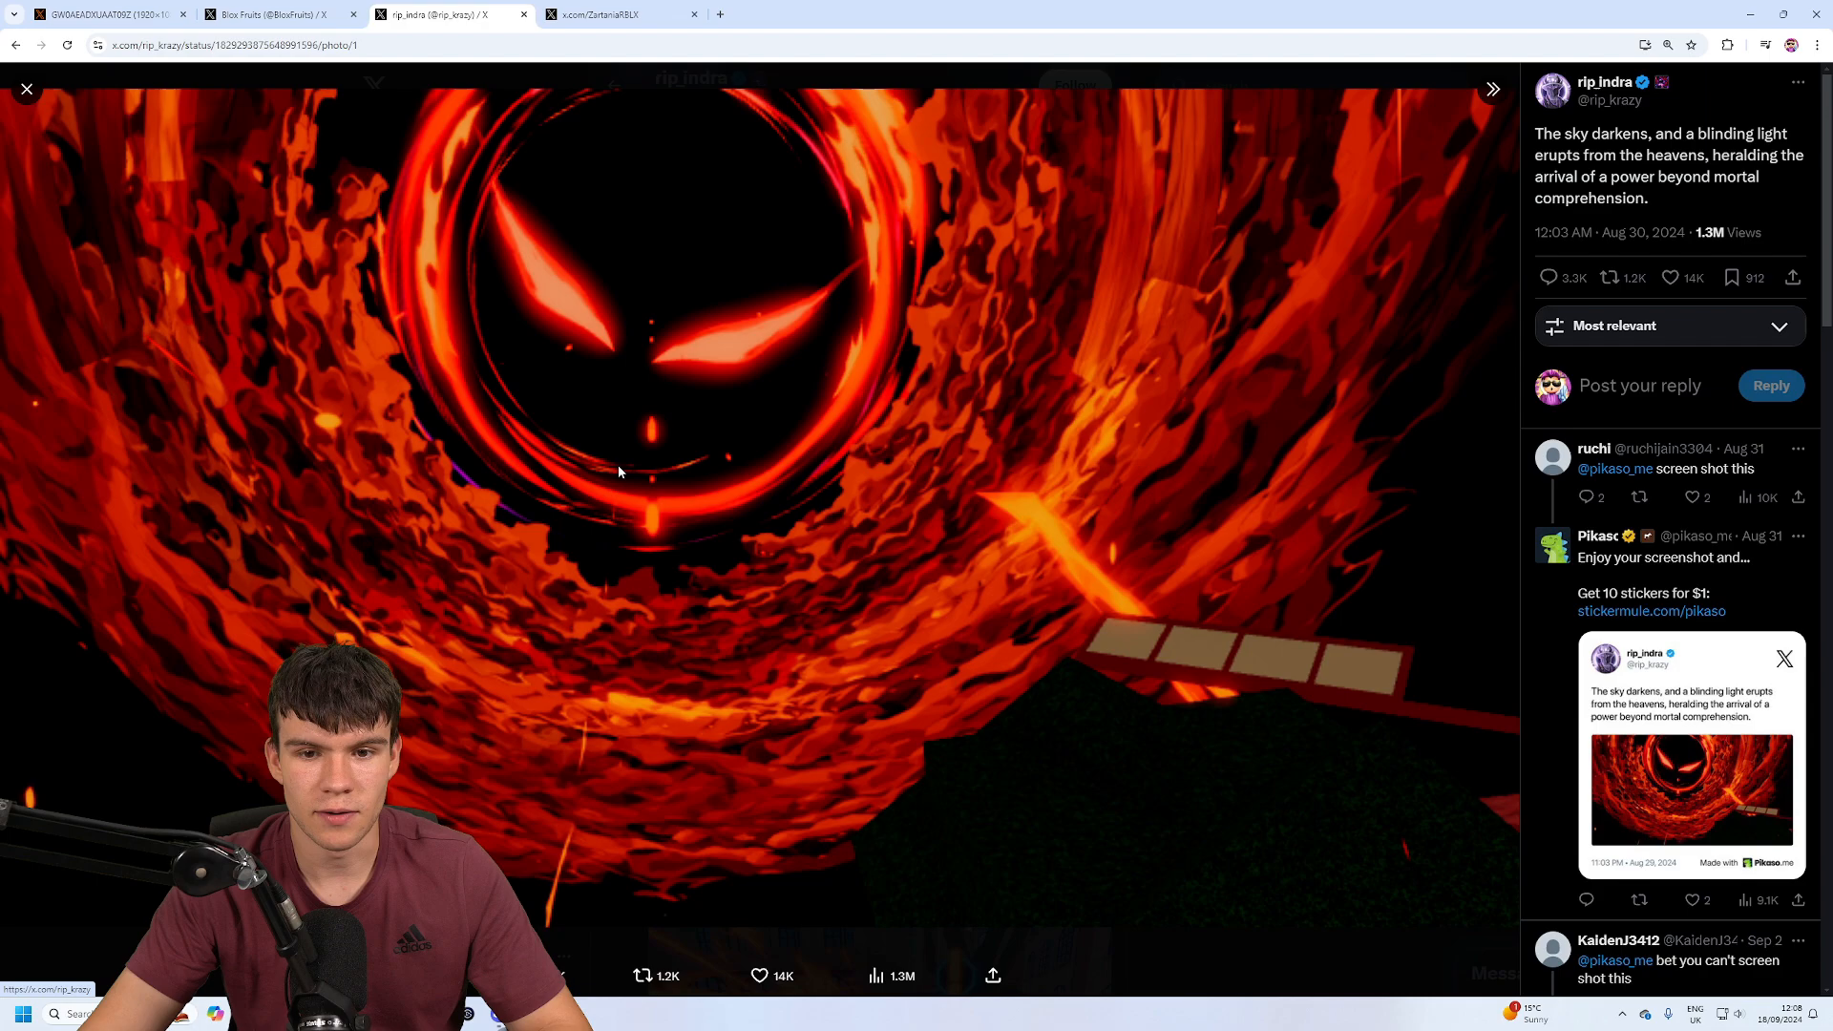
mouse_move(1093, 548)
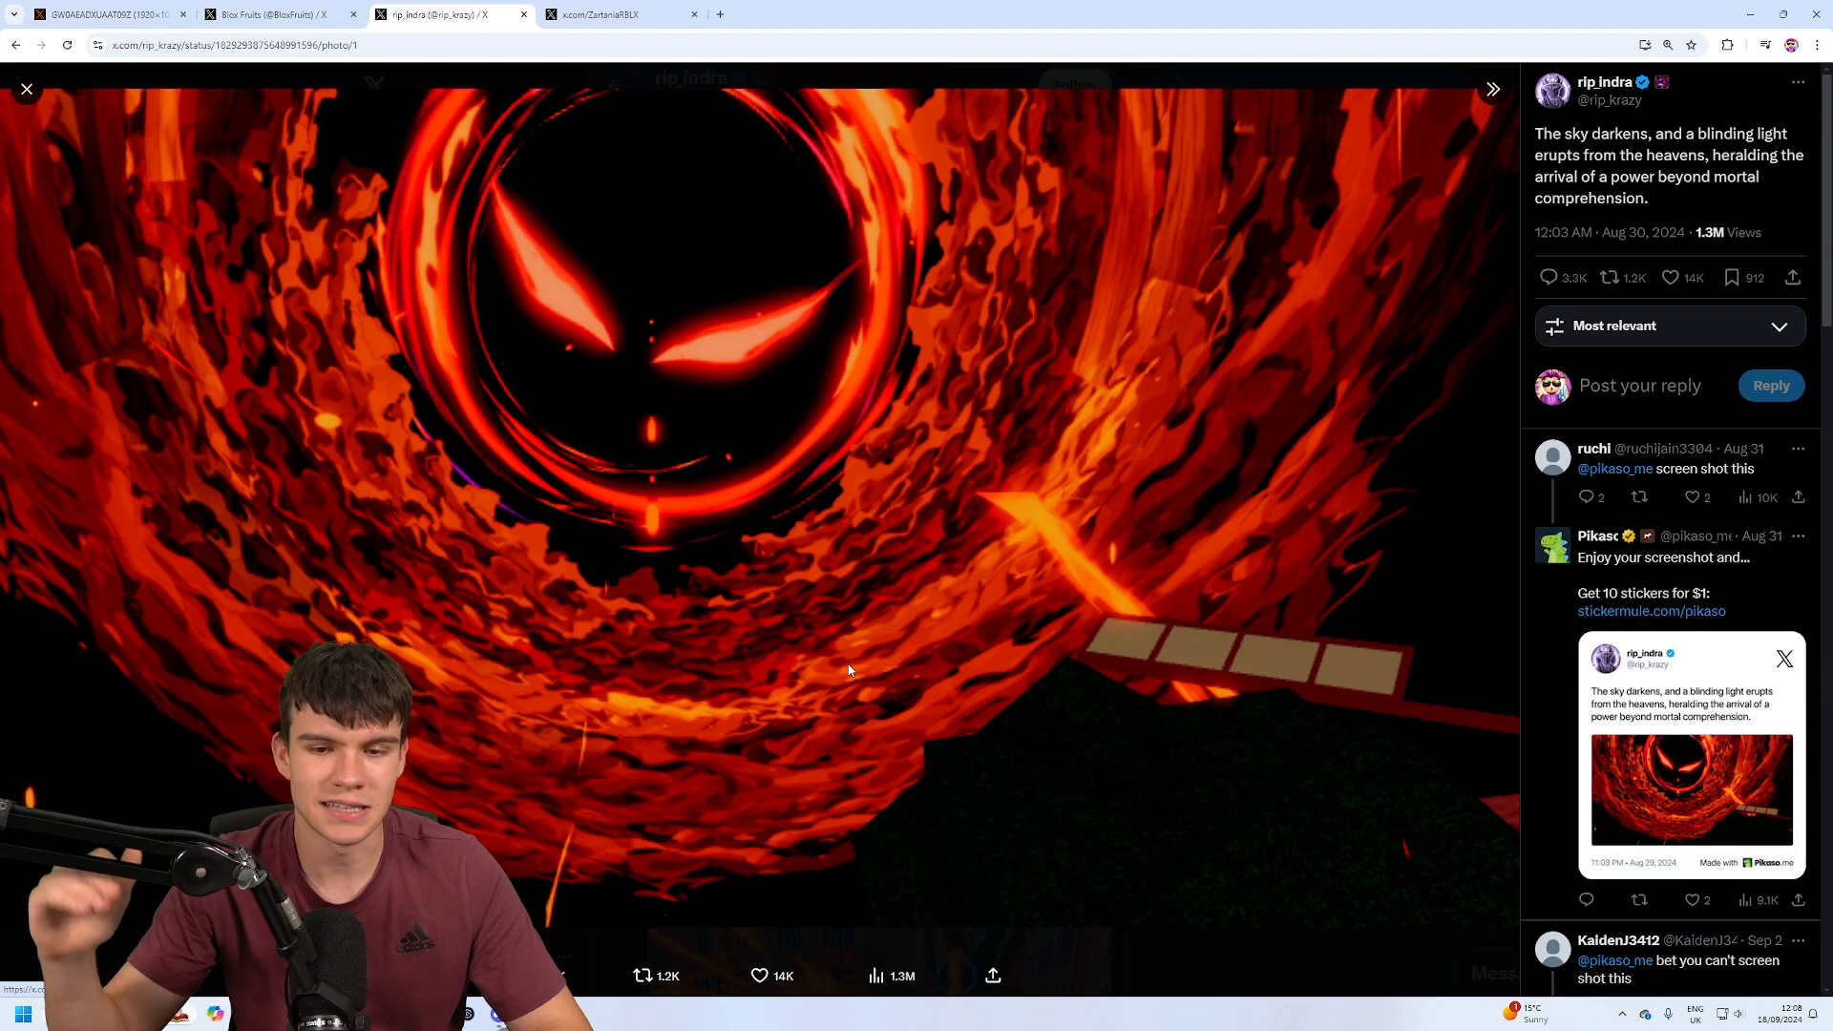
mouse_move(1216, 964)
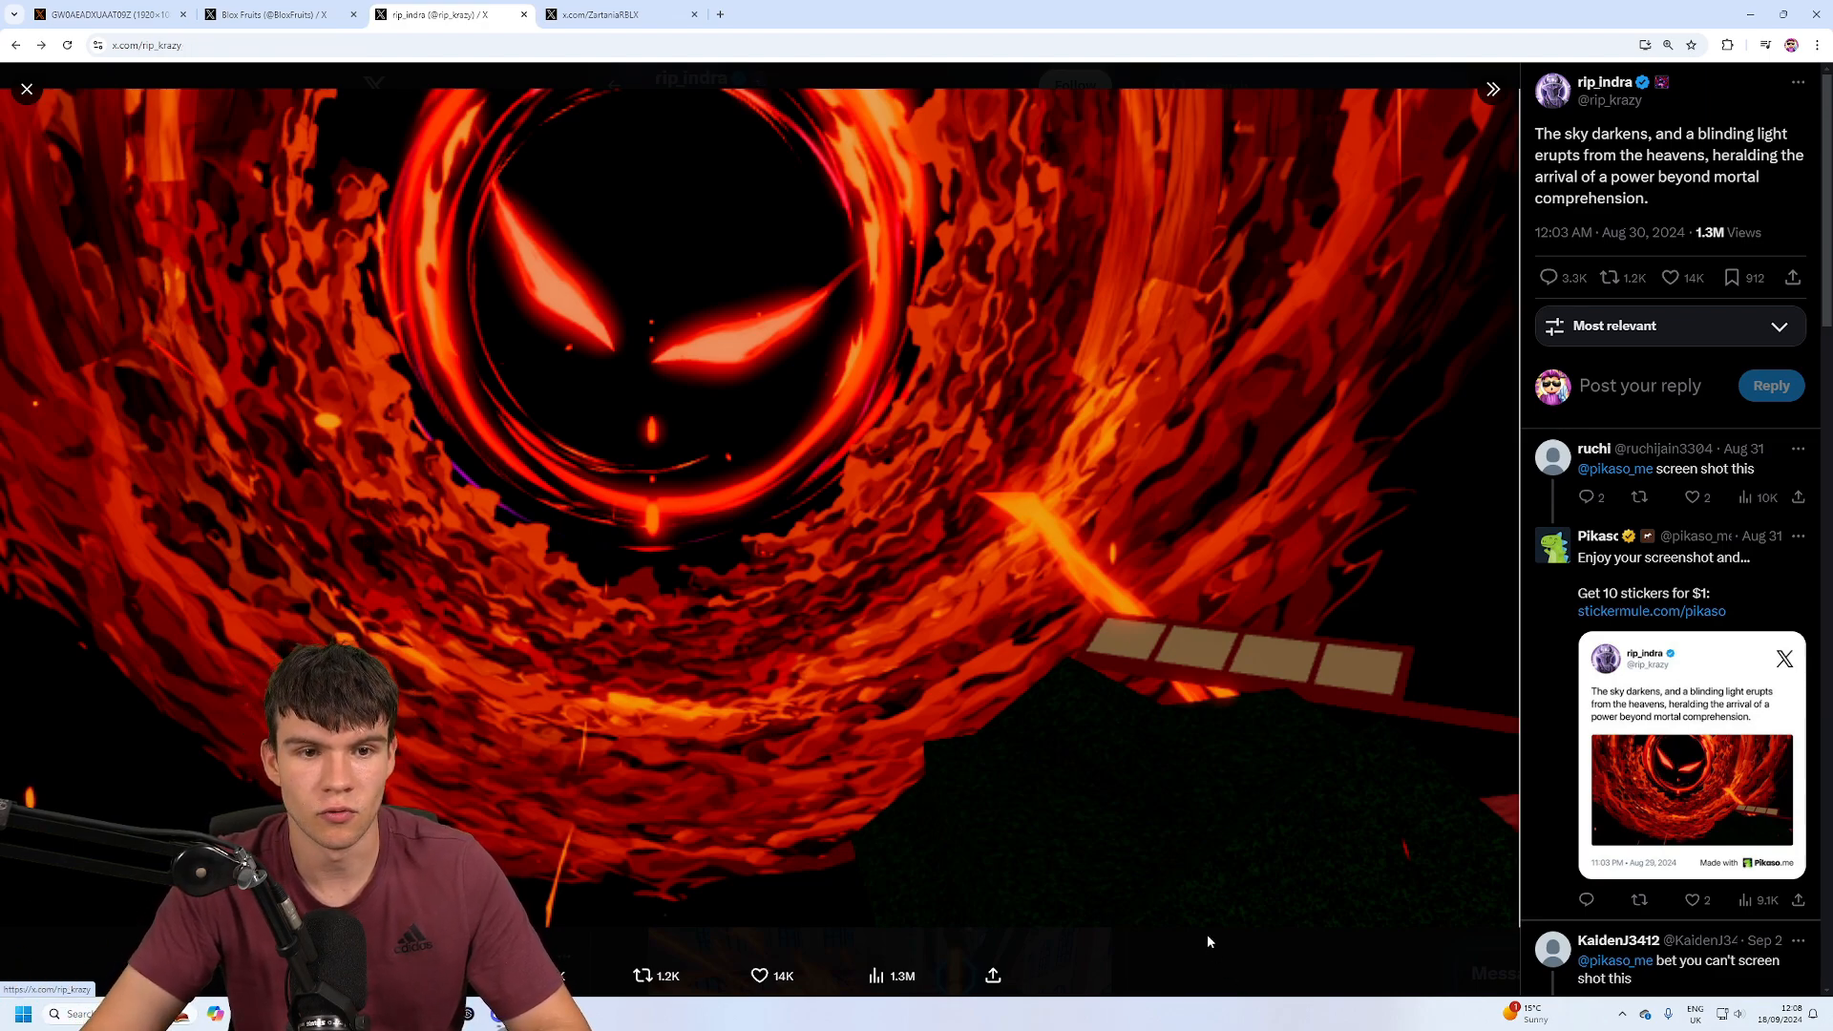
- Close the vortex image, view the Aug 20 fire attack image, and watch the Aug 5 video full screen
click(27, 90)
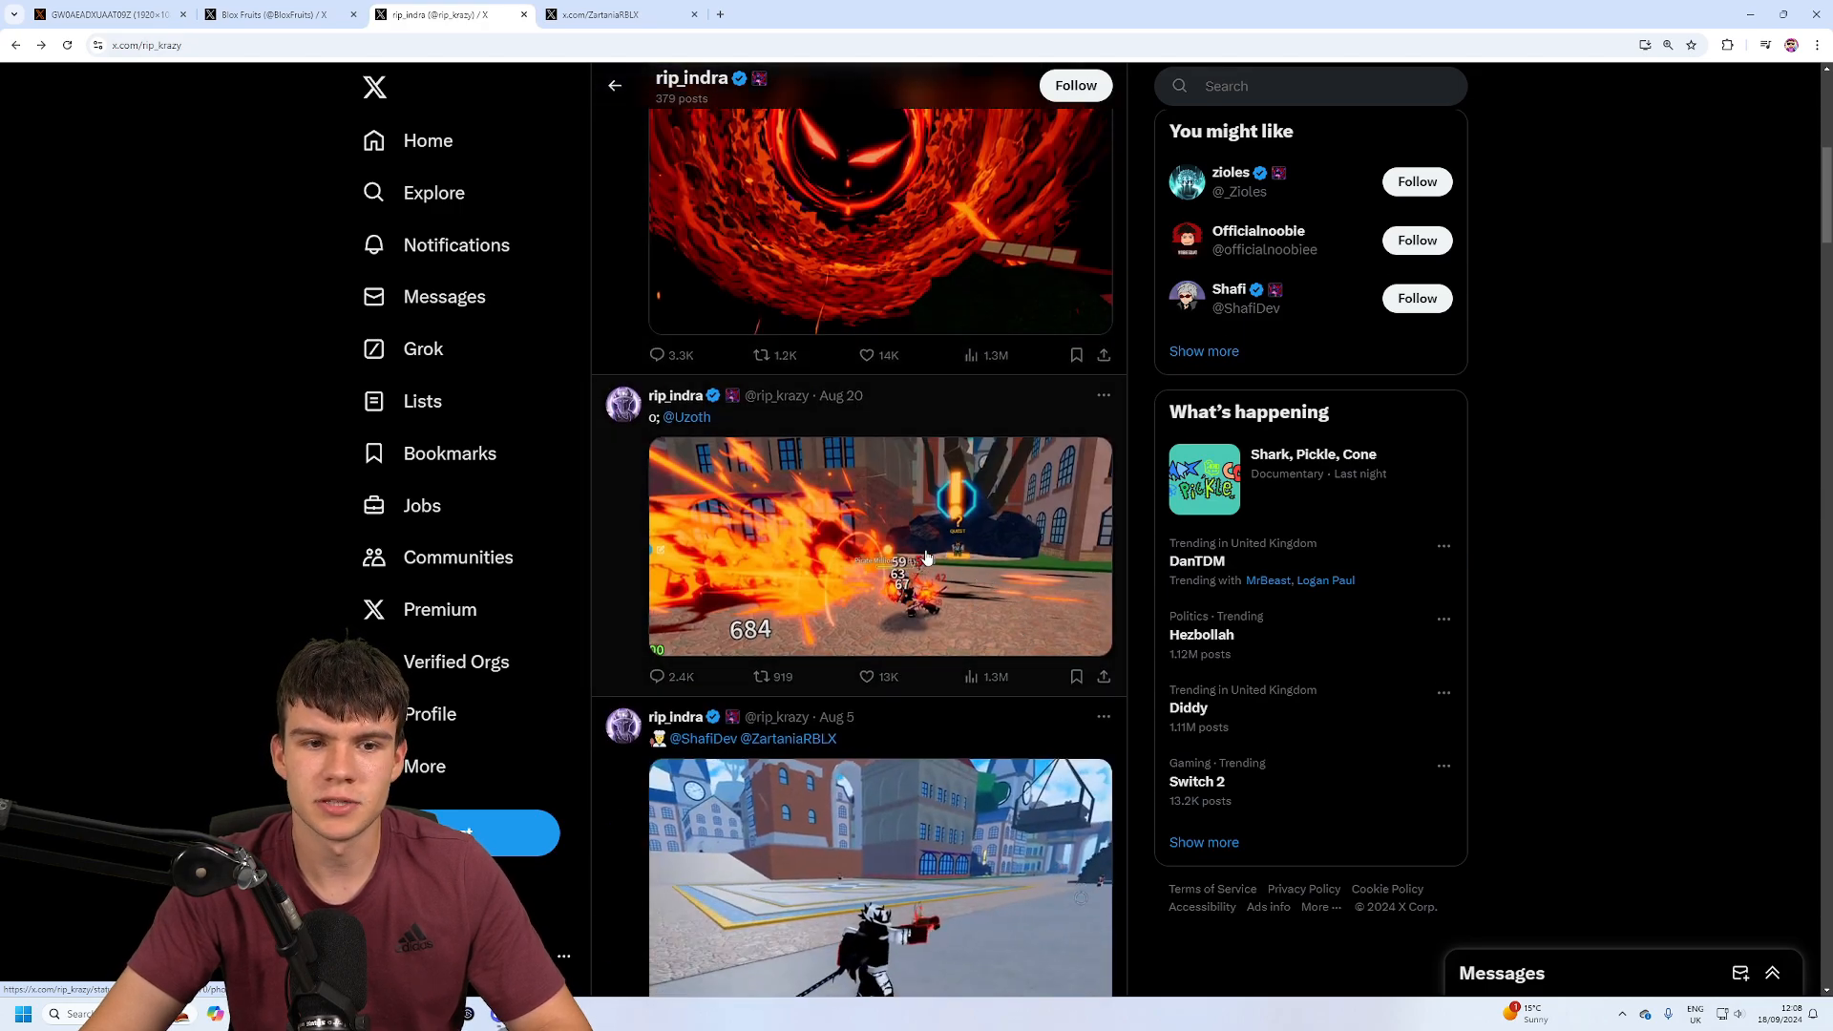
click(878, 548)
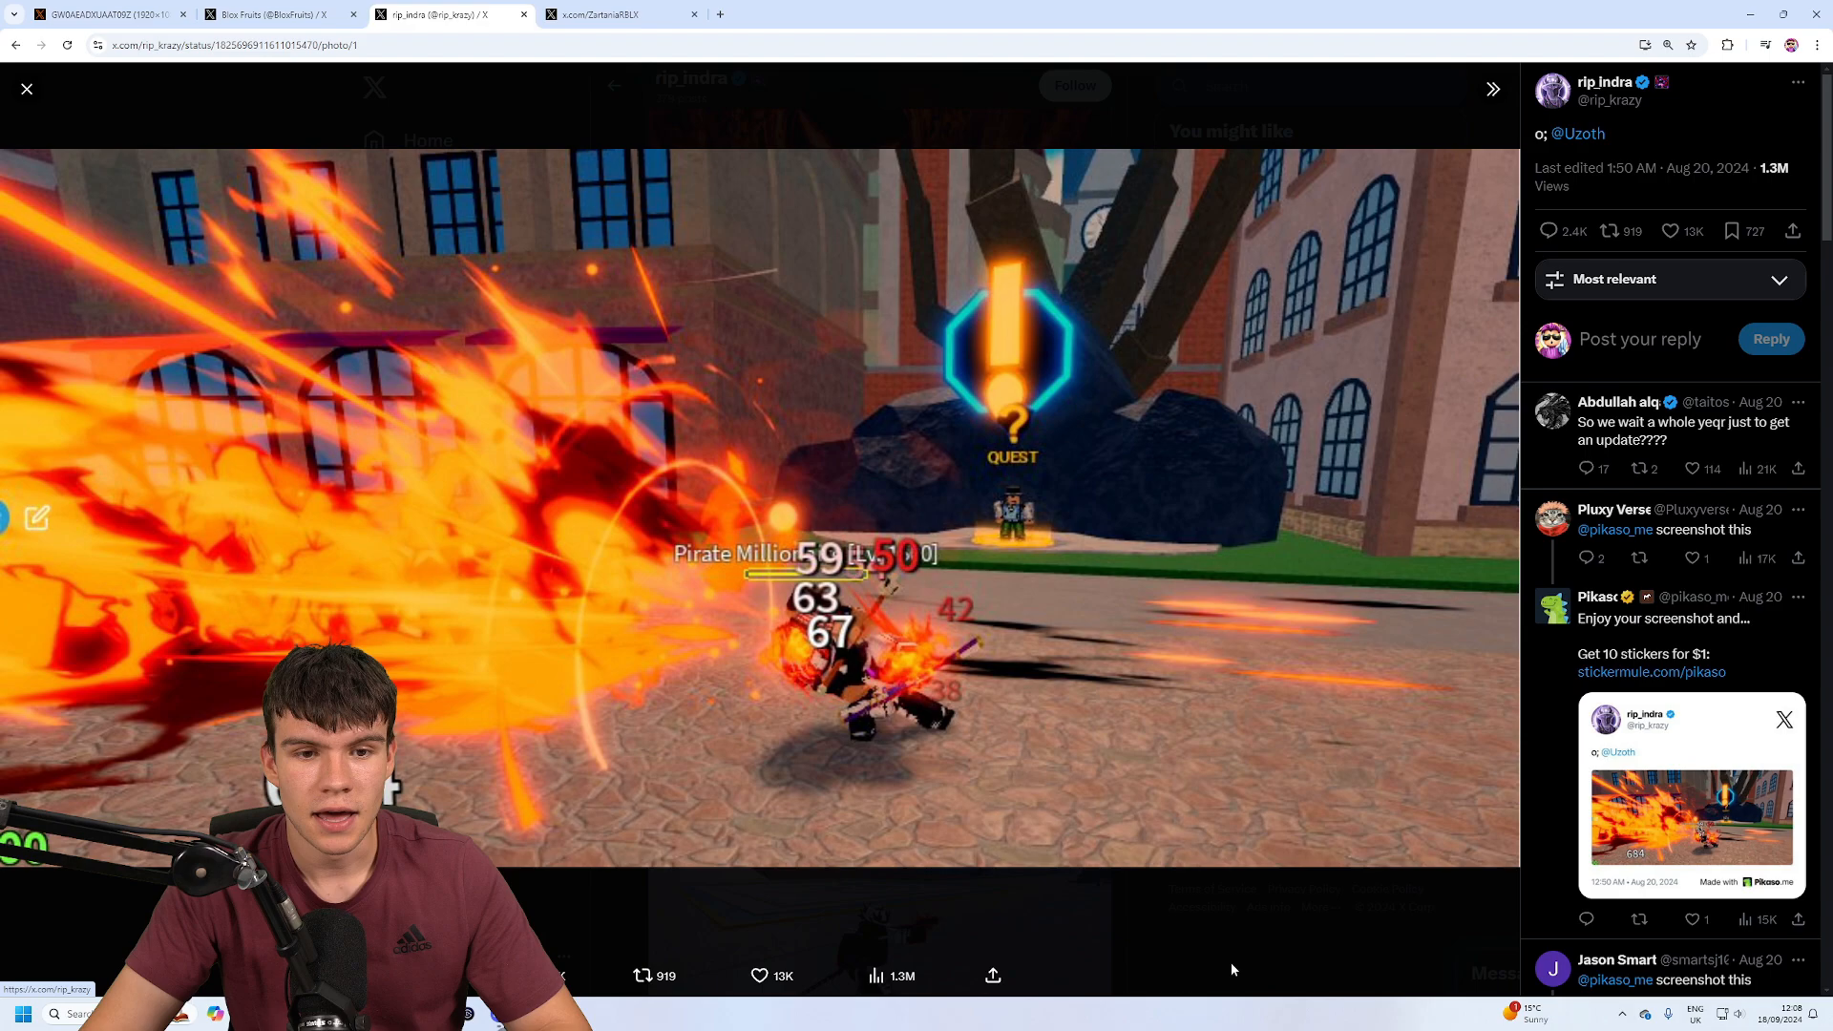
click(27, 90)
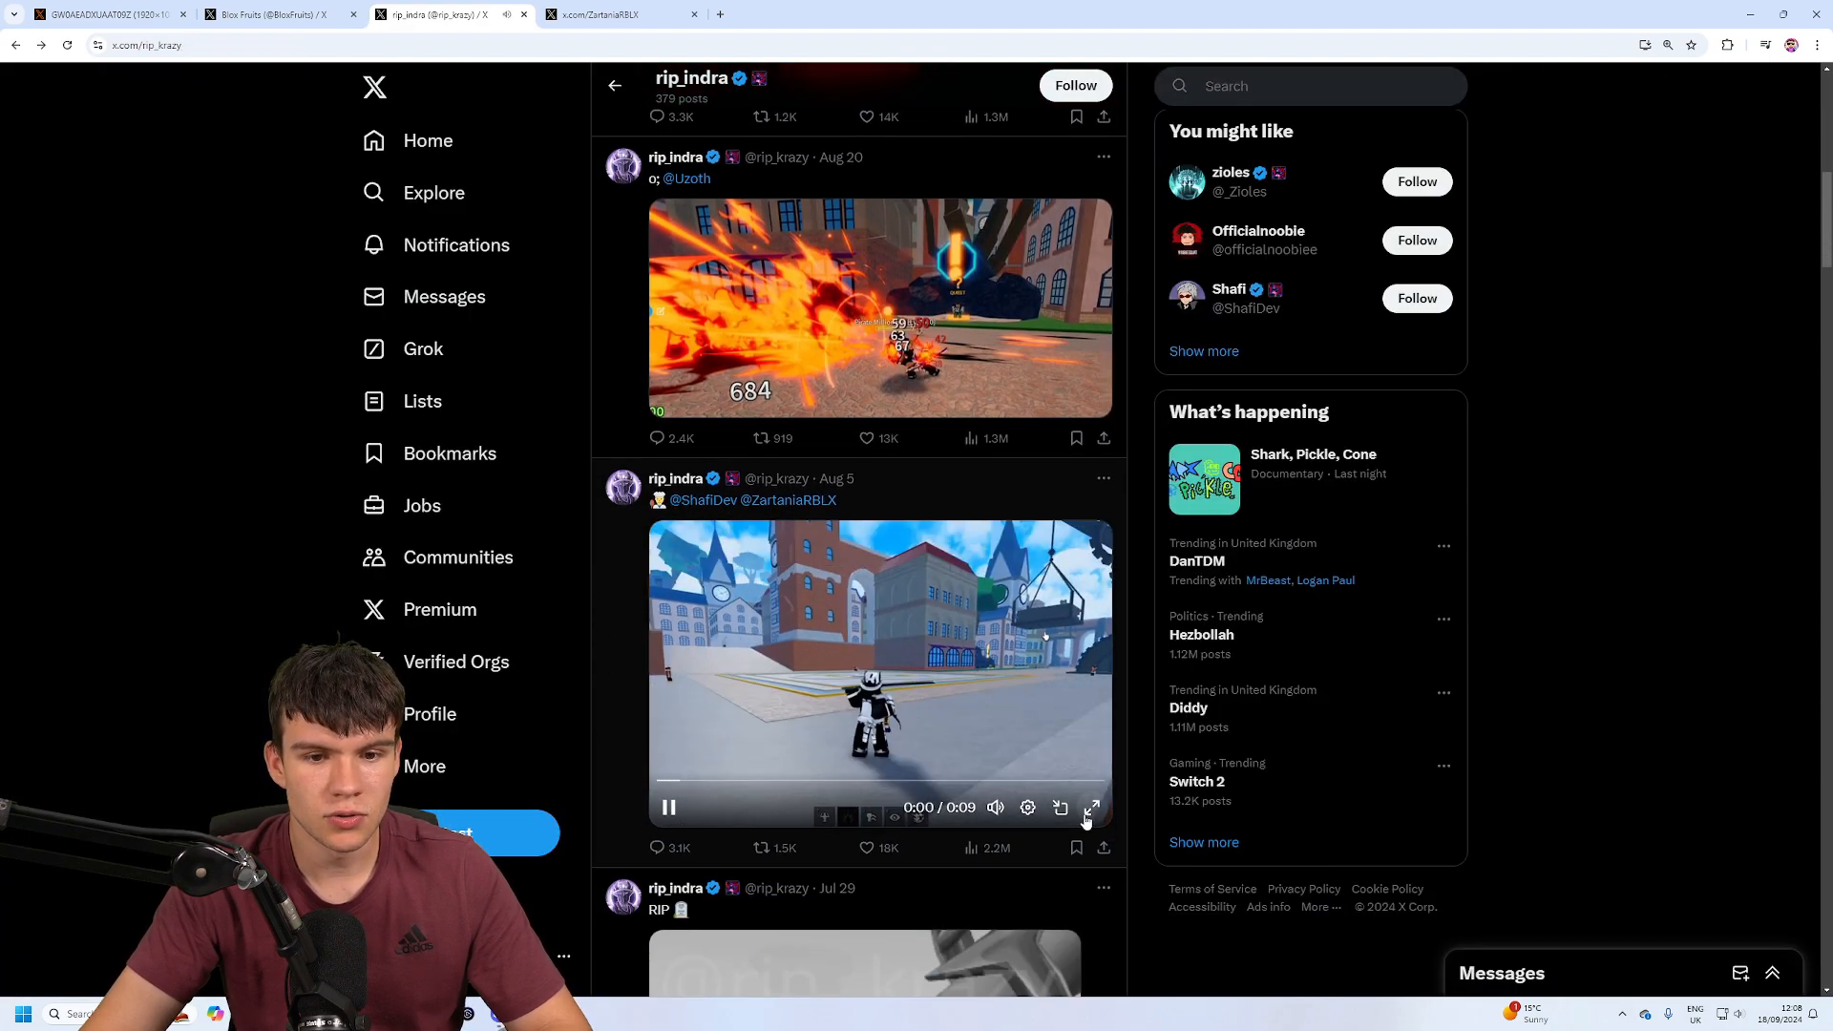
click(1090, 806)
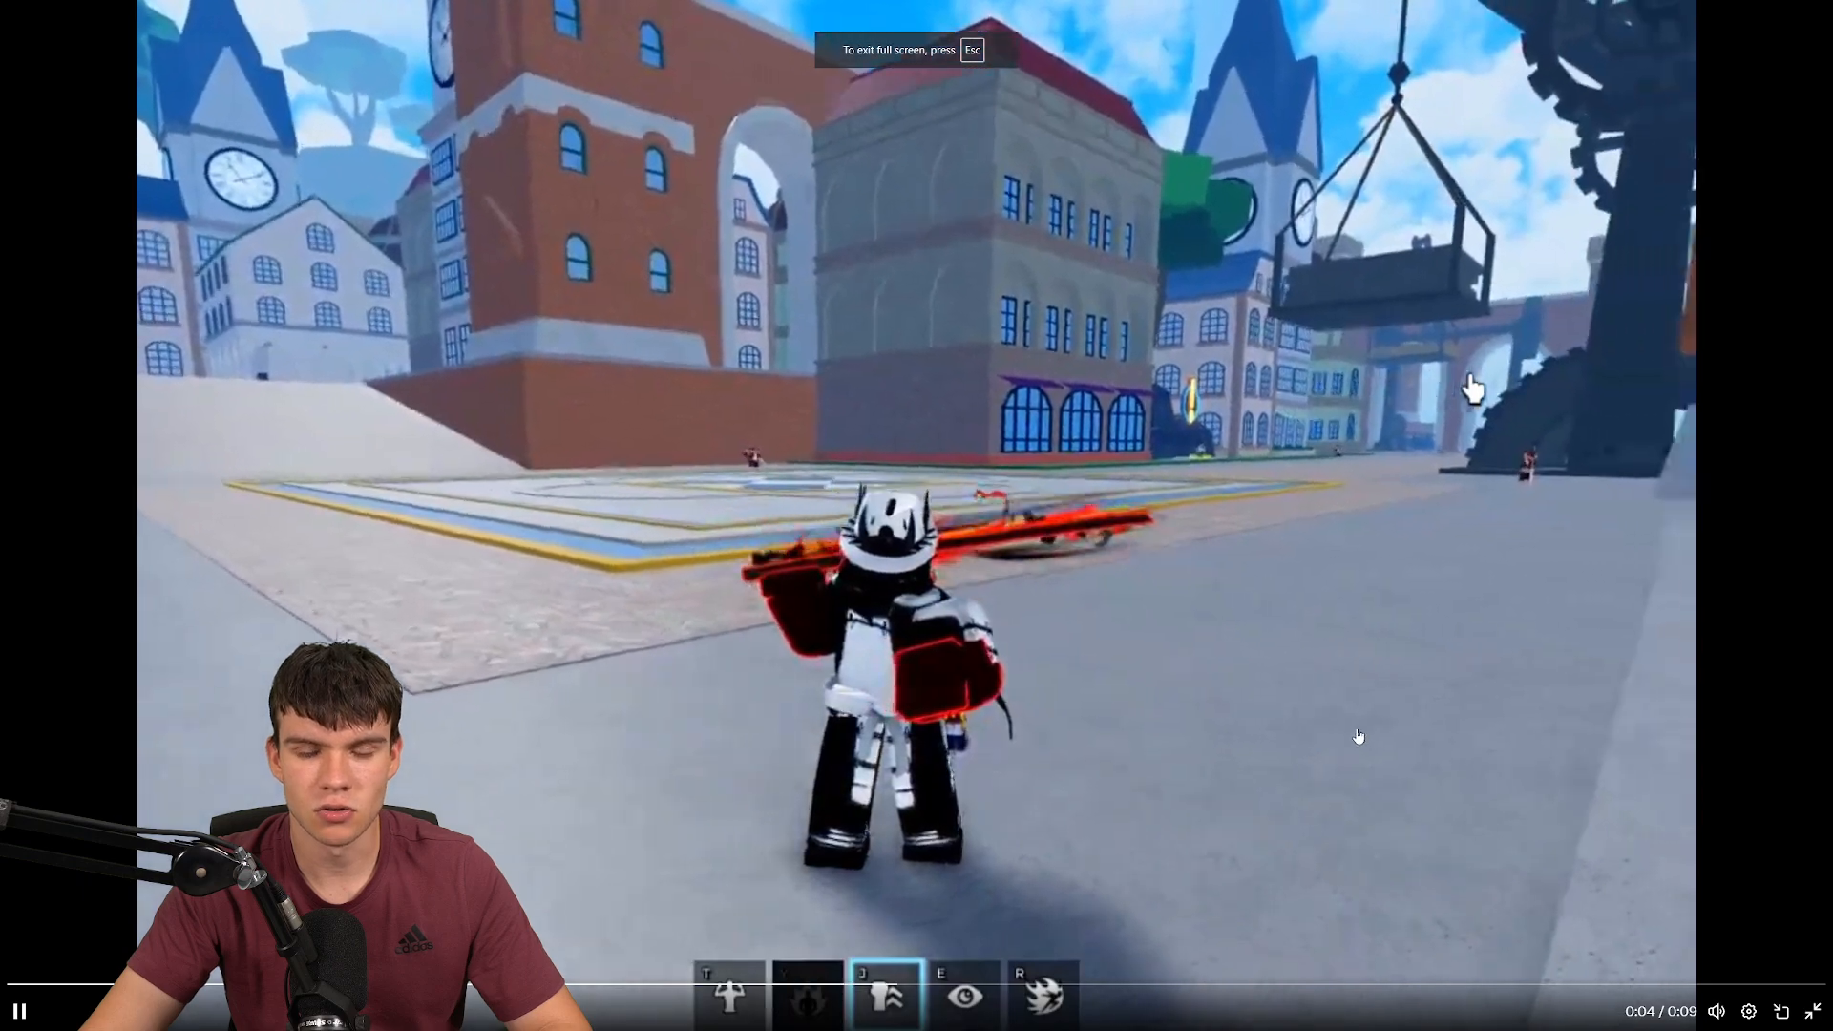
click(884, 995)
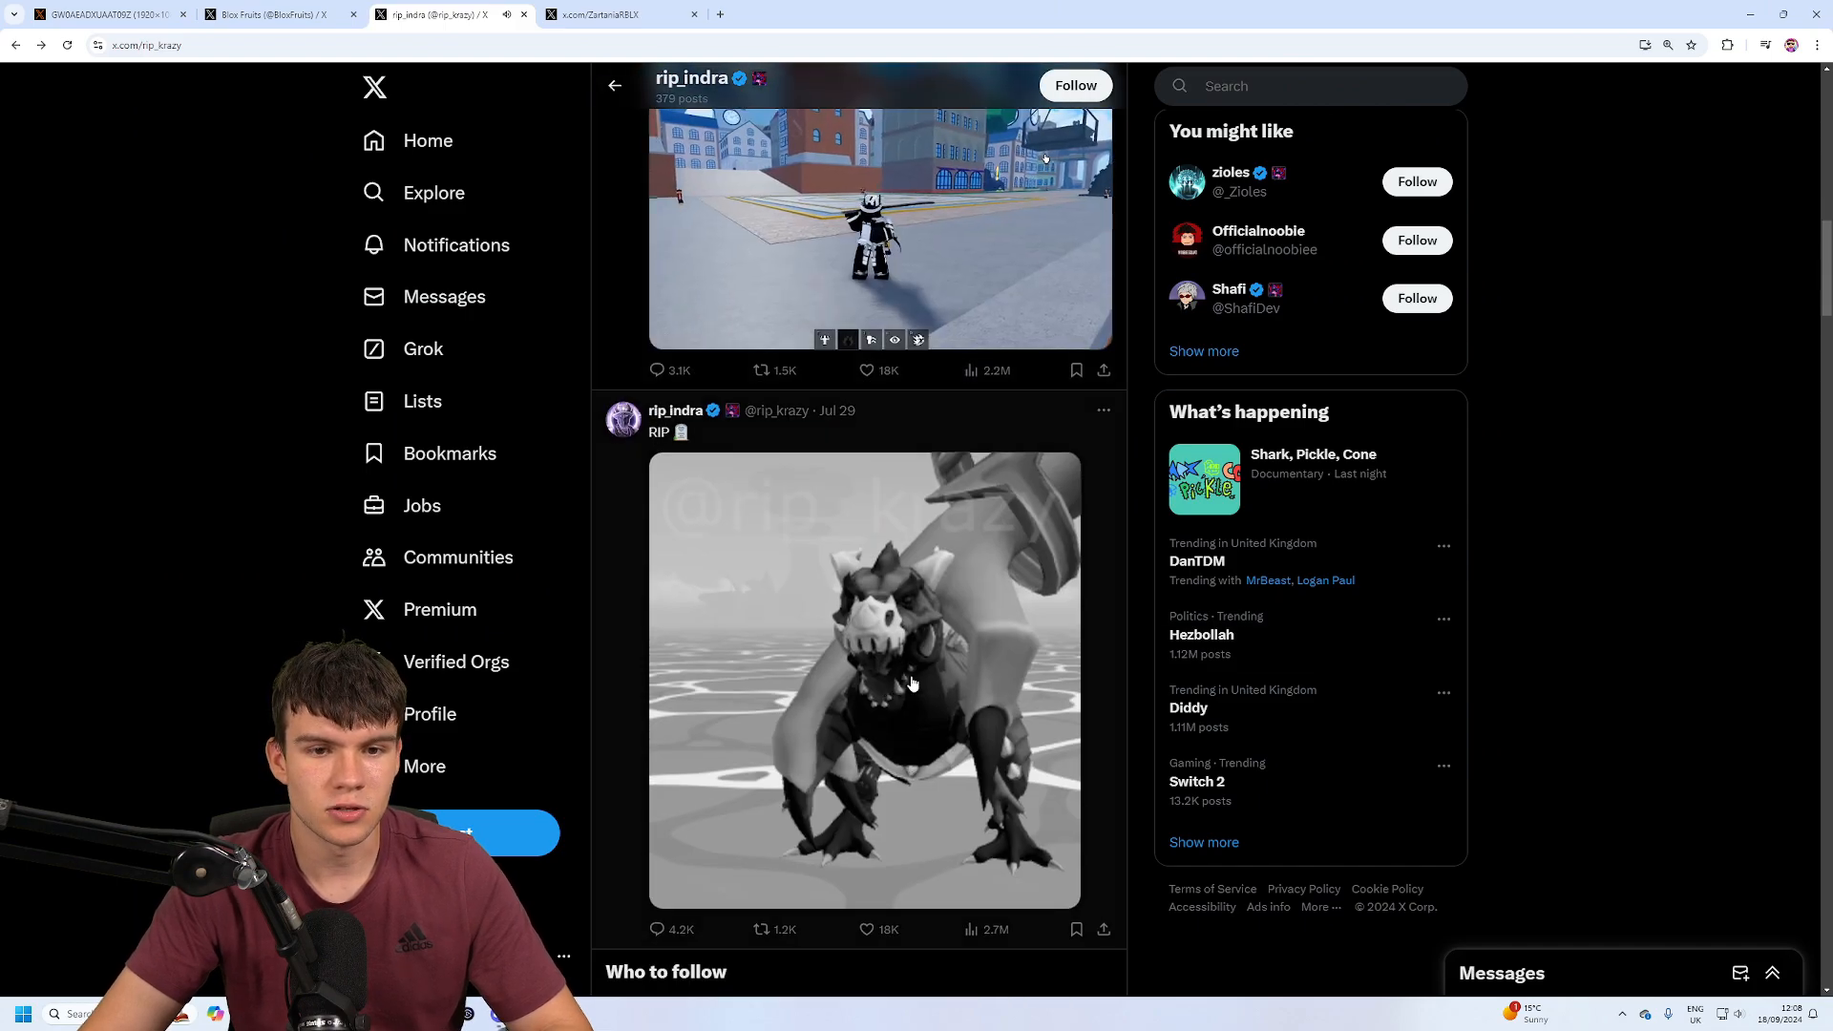
click(863, 680)
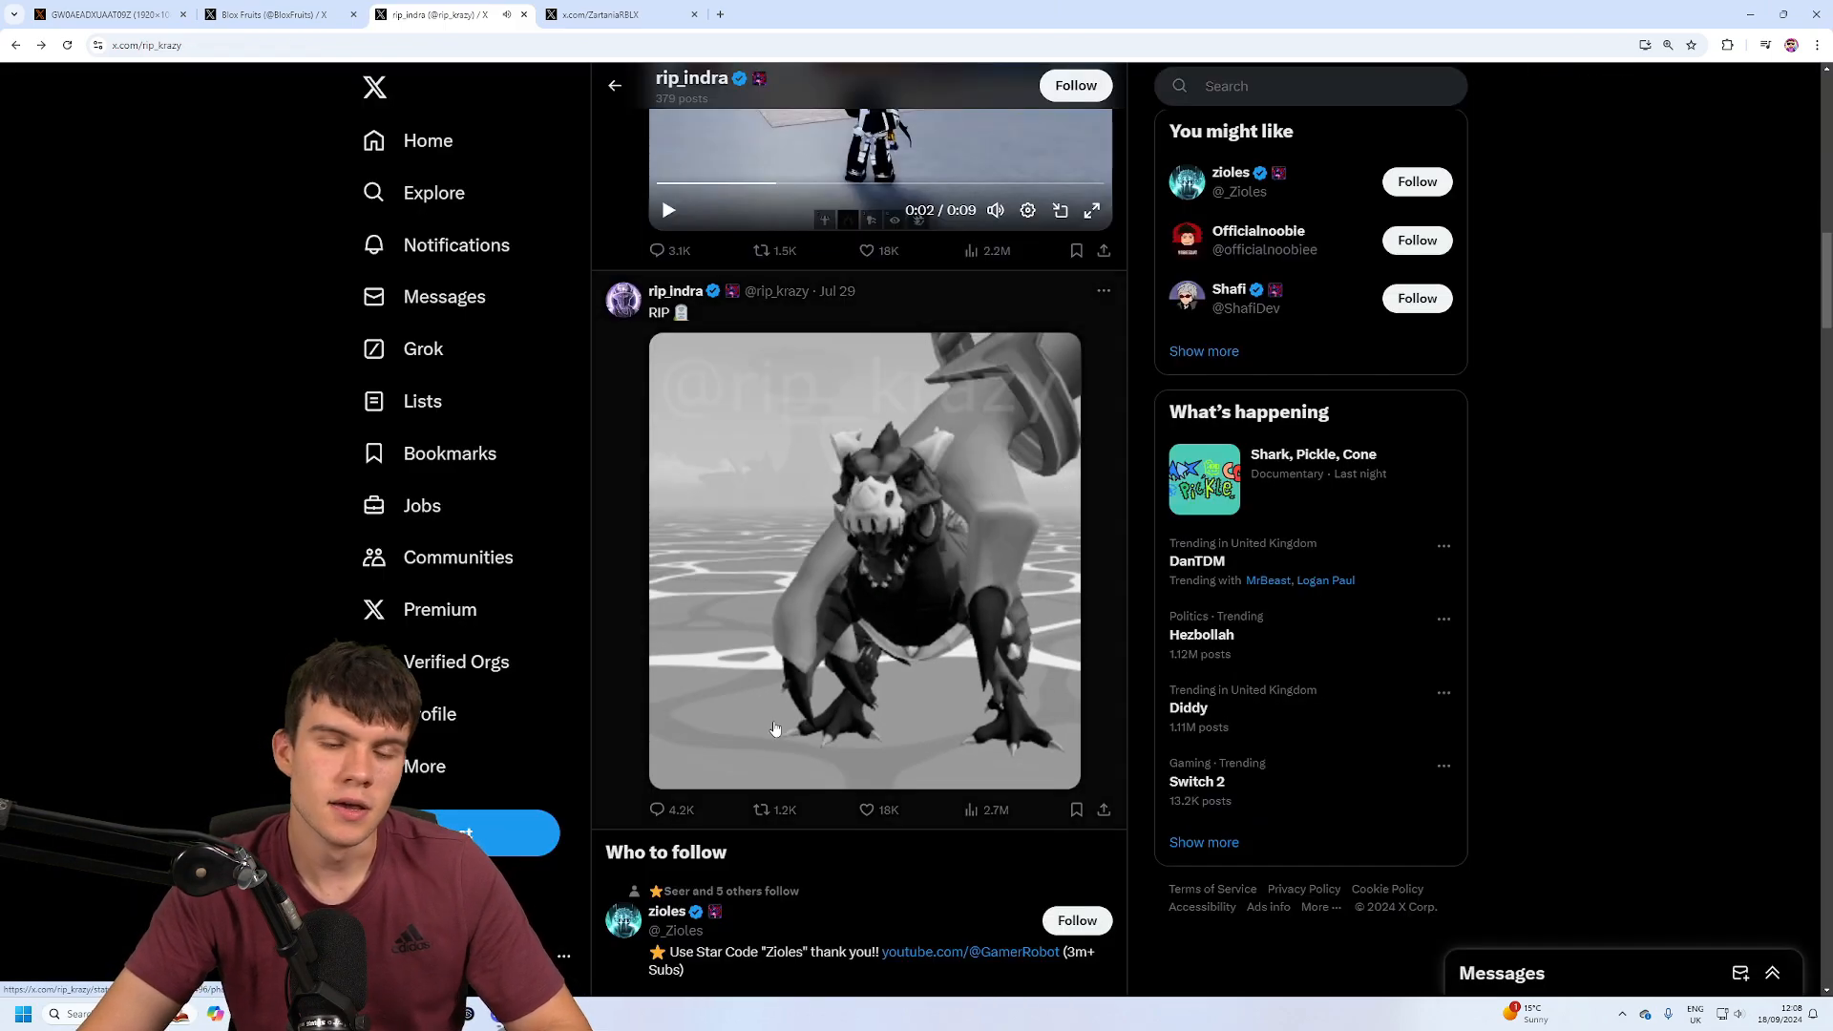
- Scroll rip_indra's timeline past July down to the Mar 30 and Mar 22 Dragon posts
scroll(down, 3)
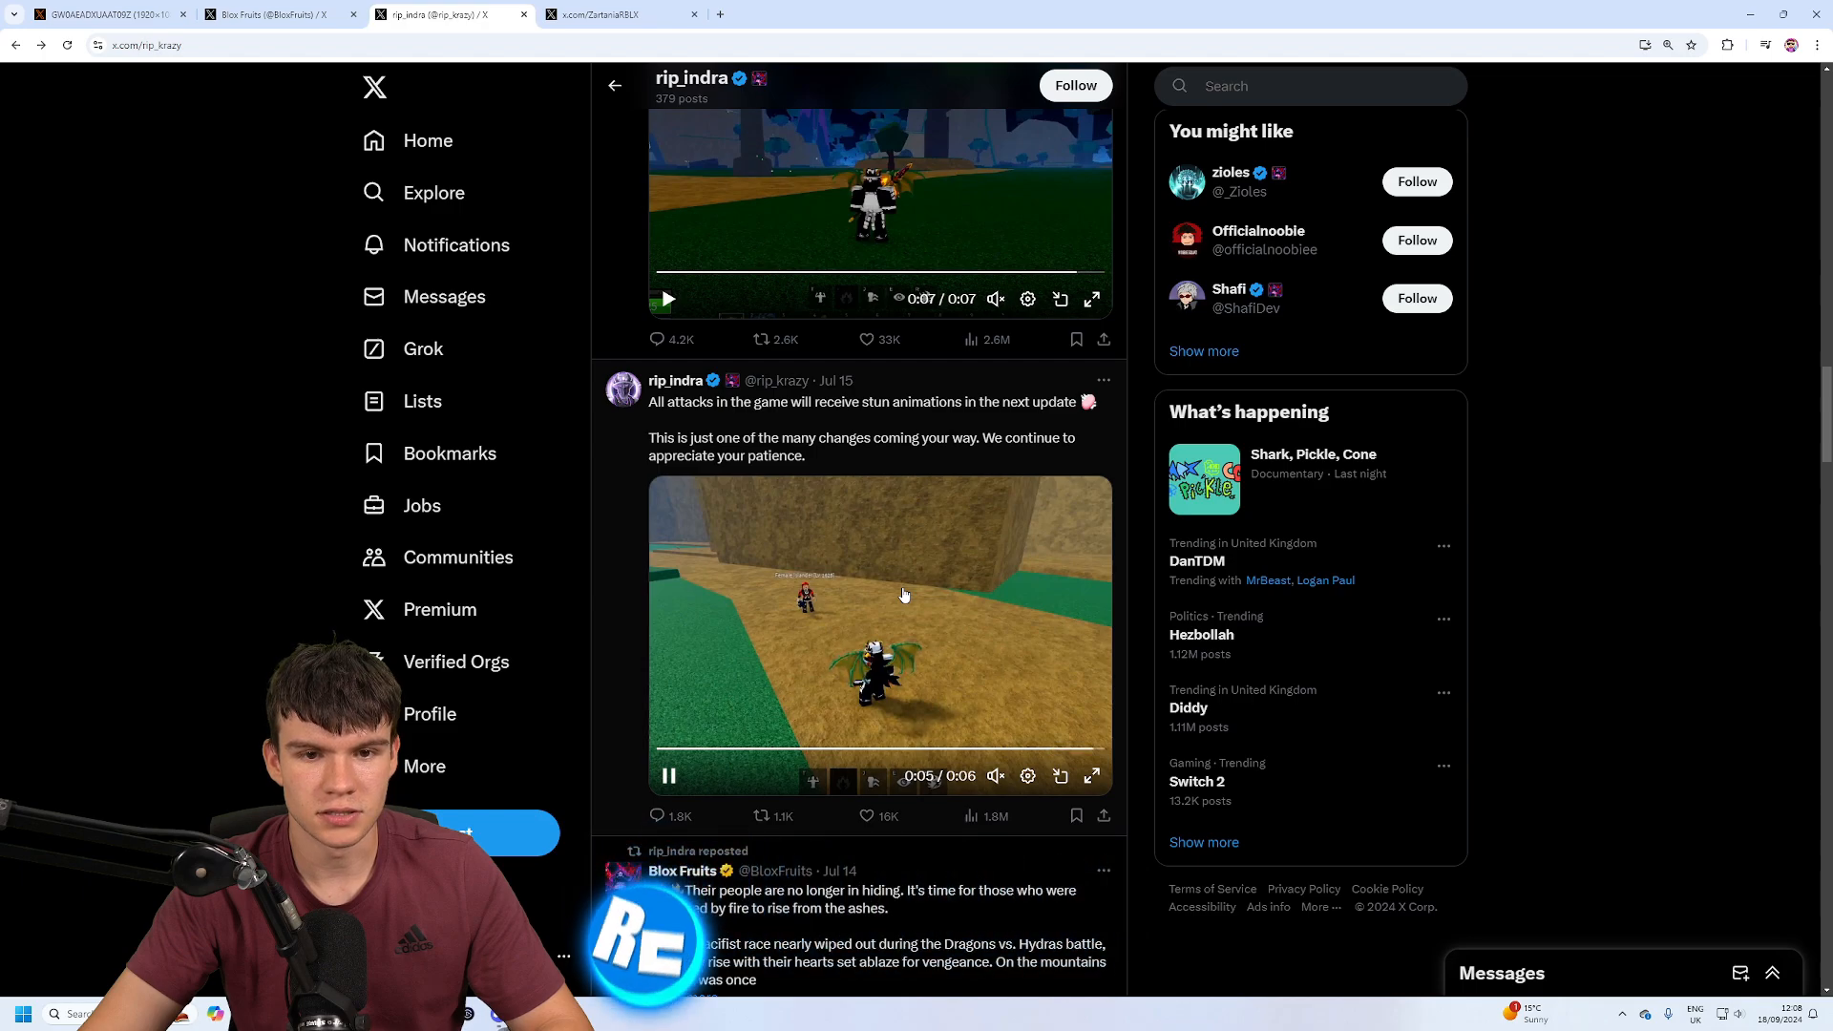
scroll(down, 3)
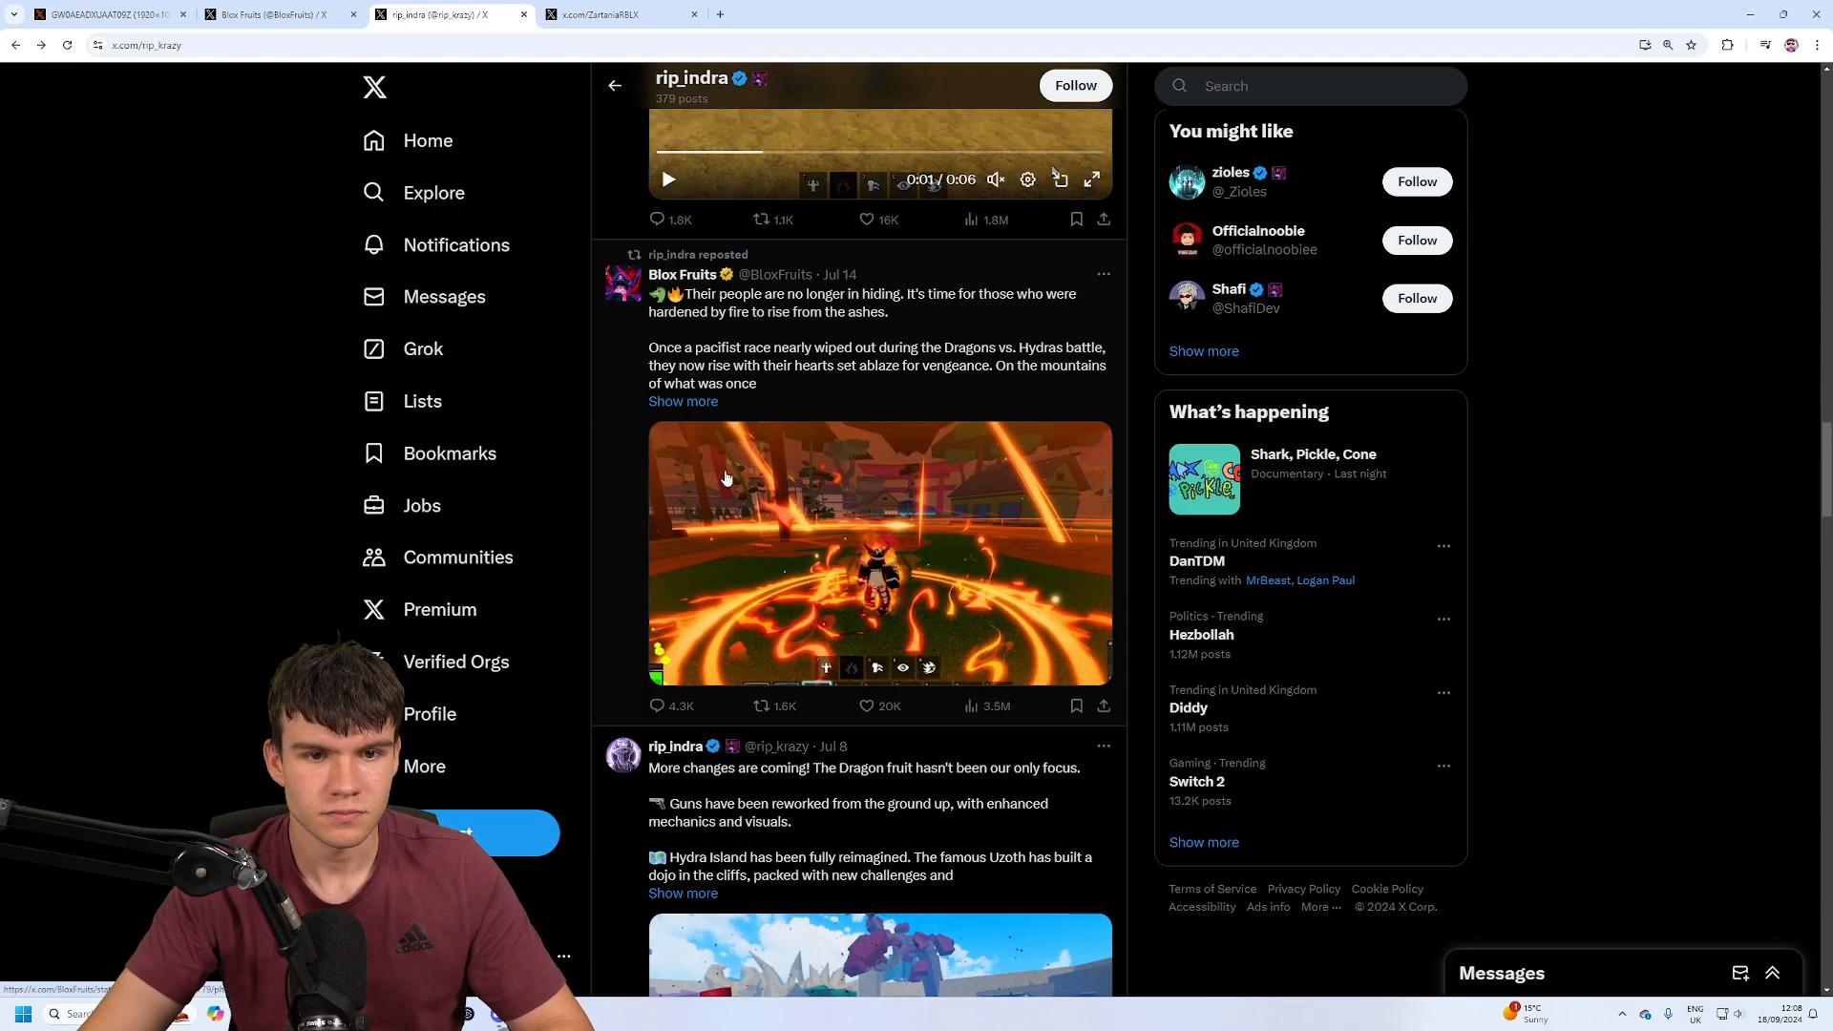
scroll(down, 3)
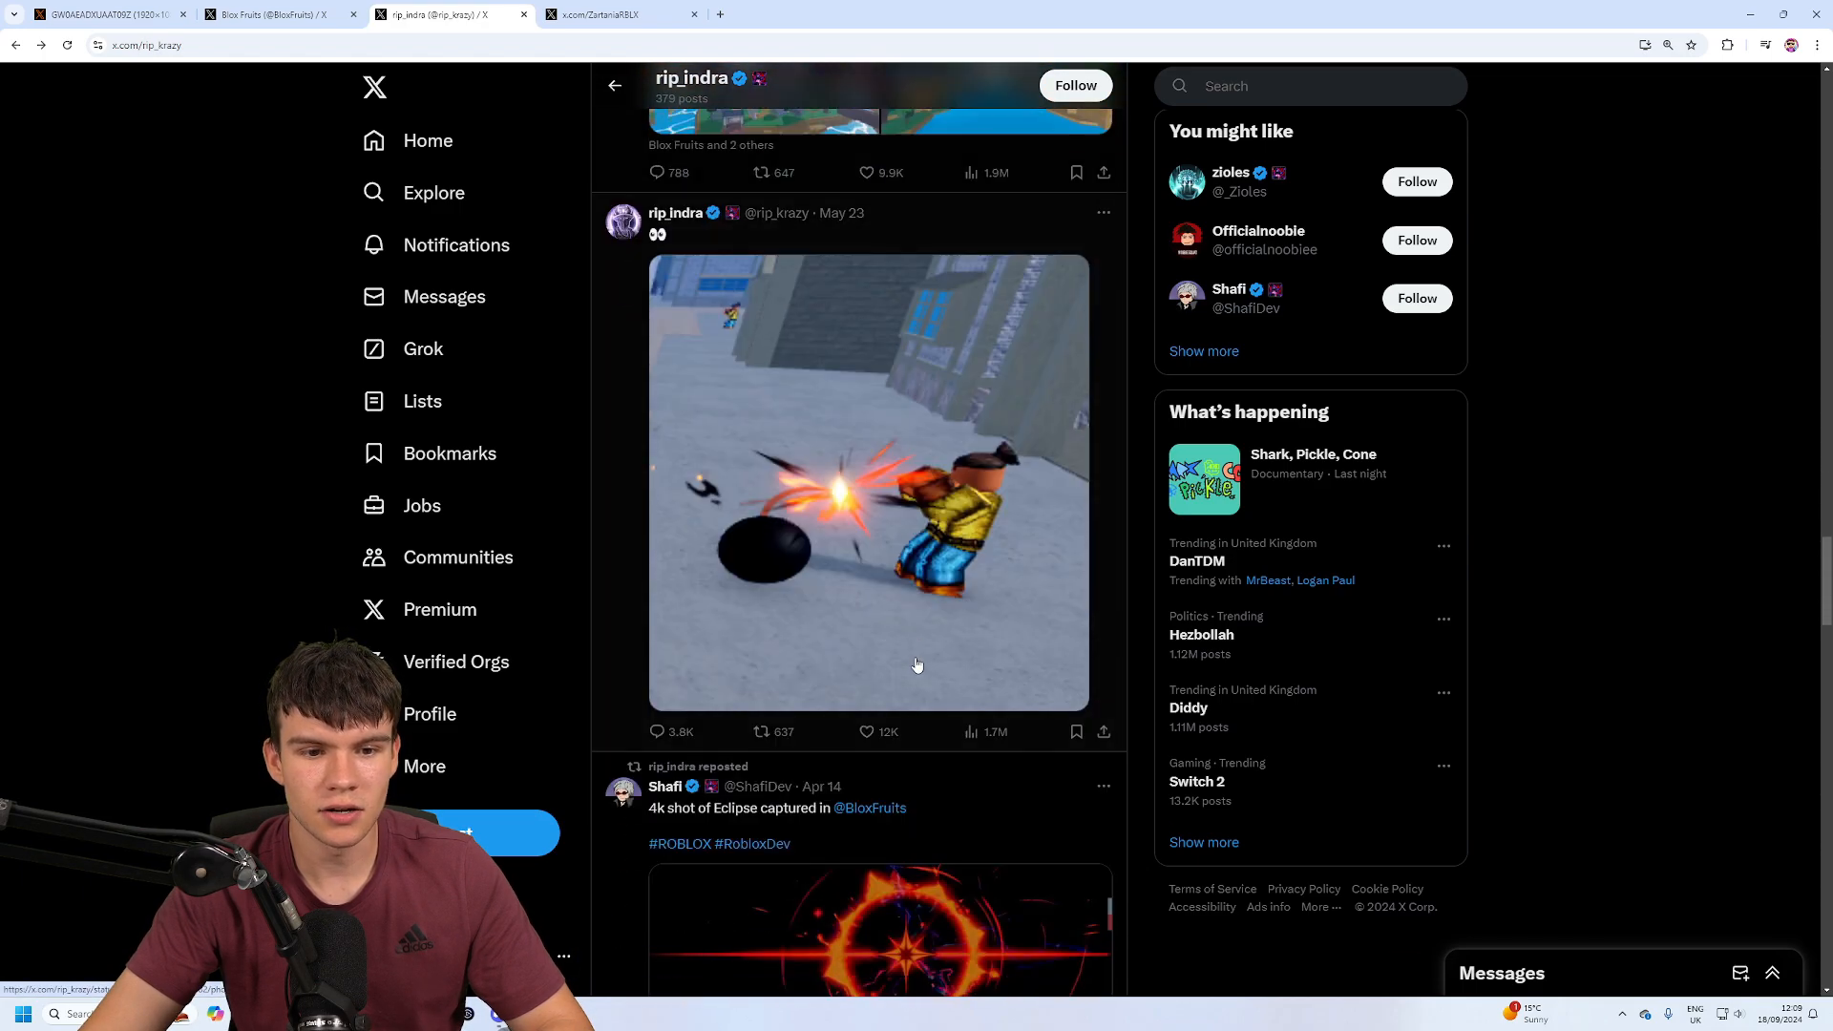
scroll(down, 3)
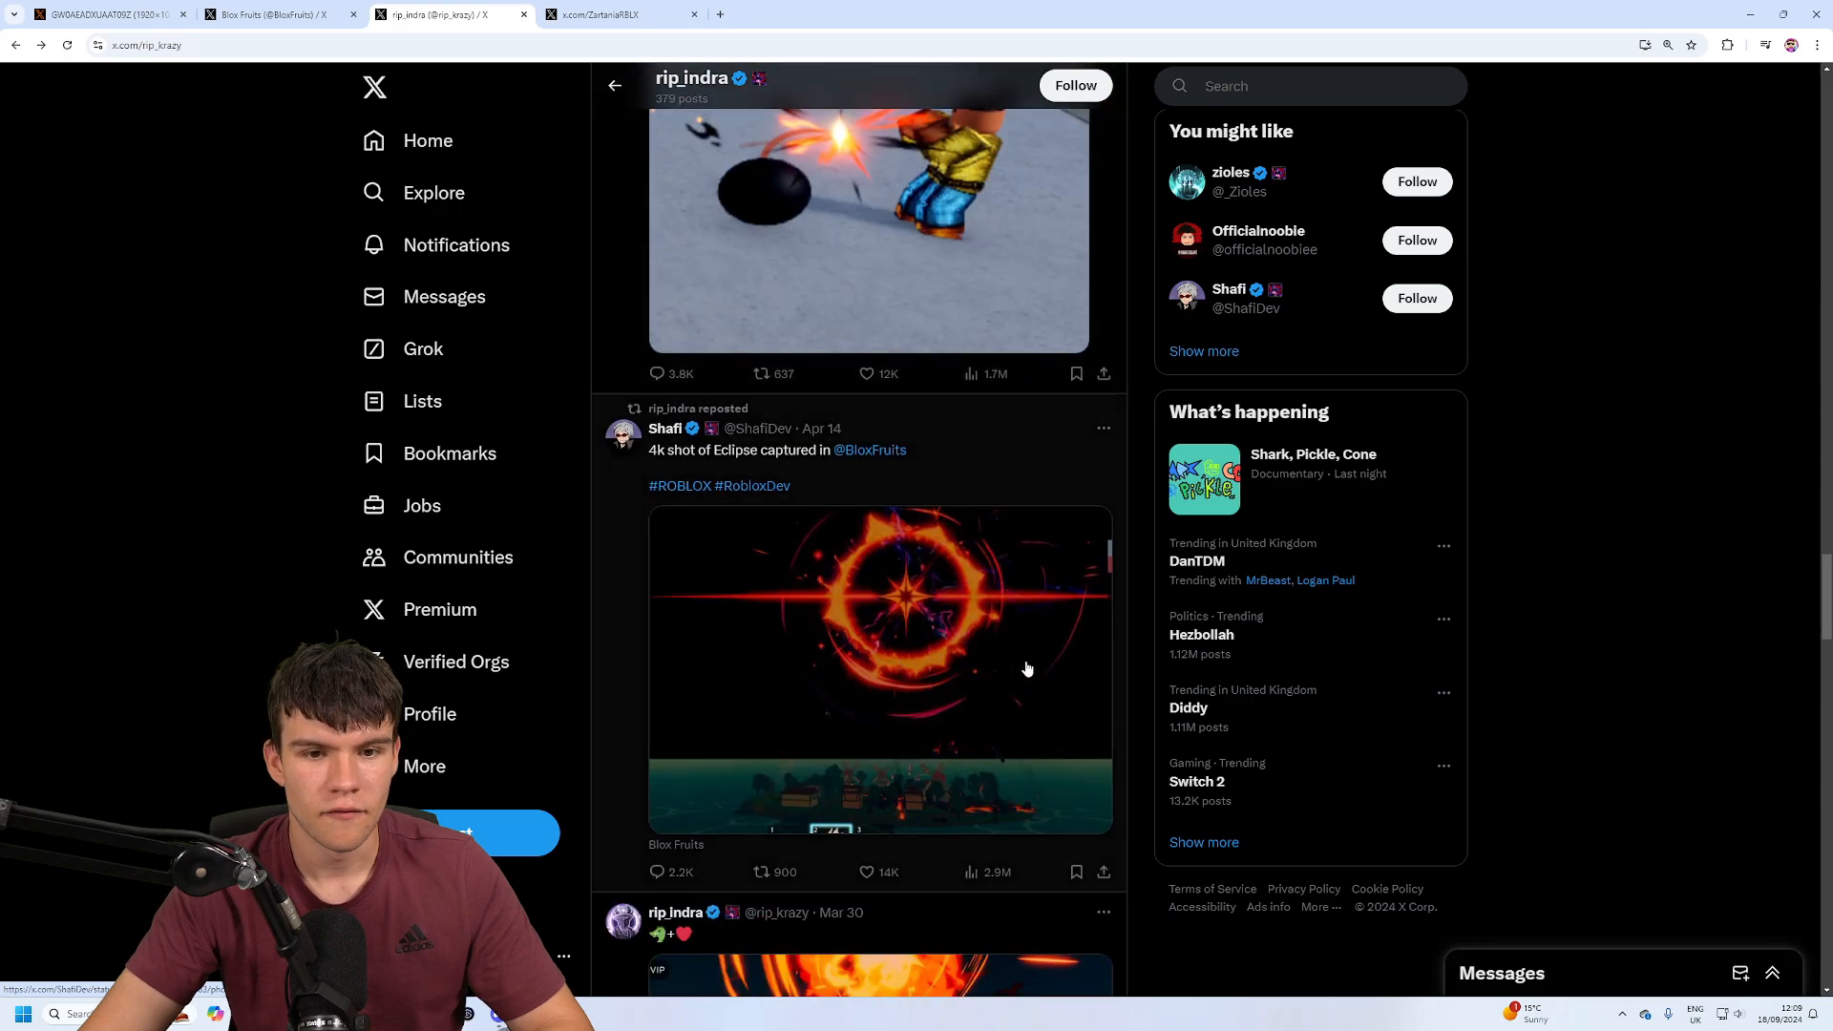
scroll(down, 3)
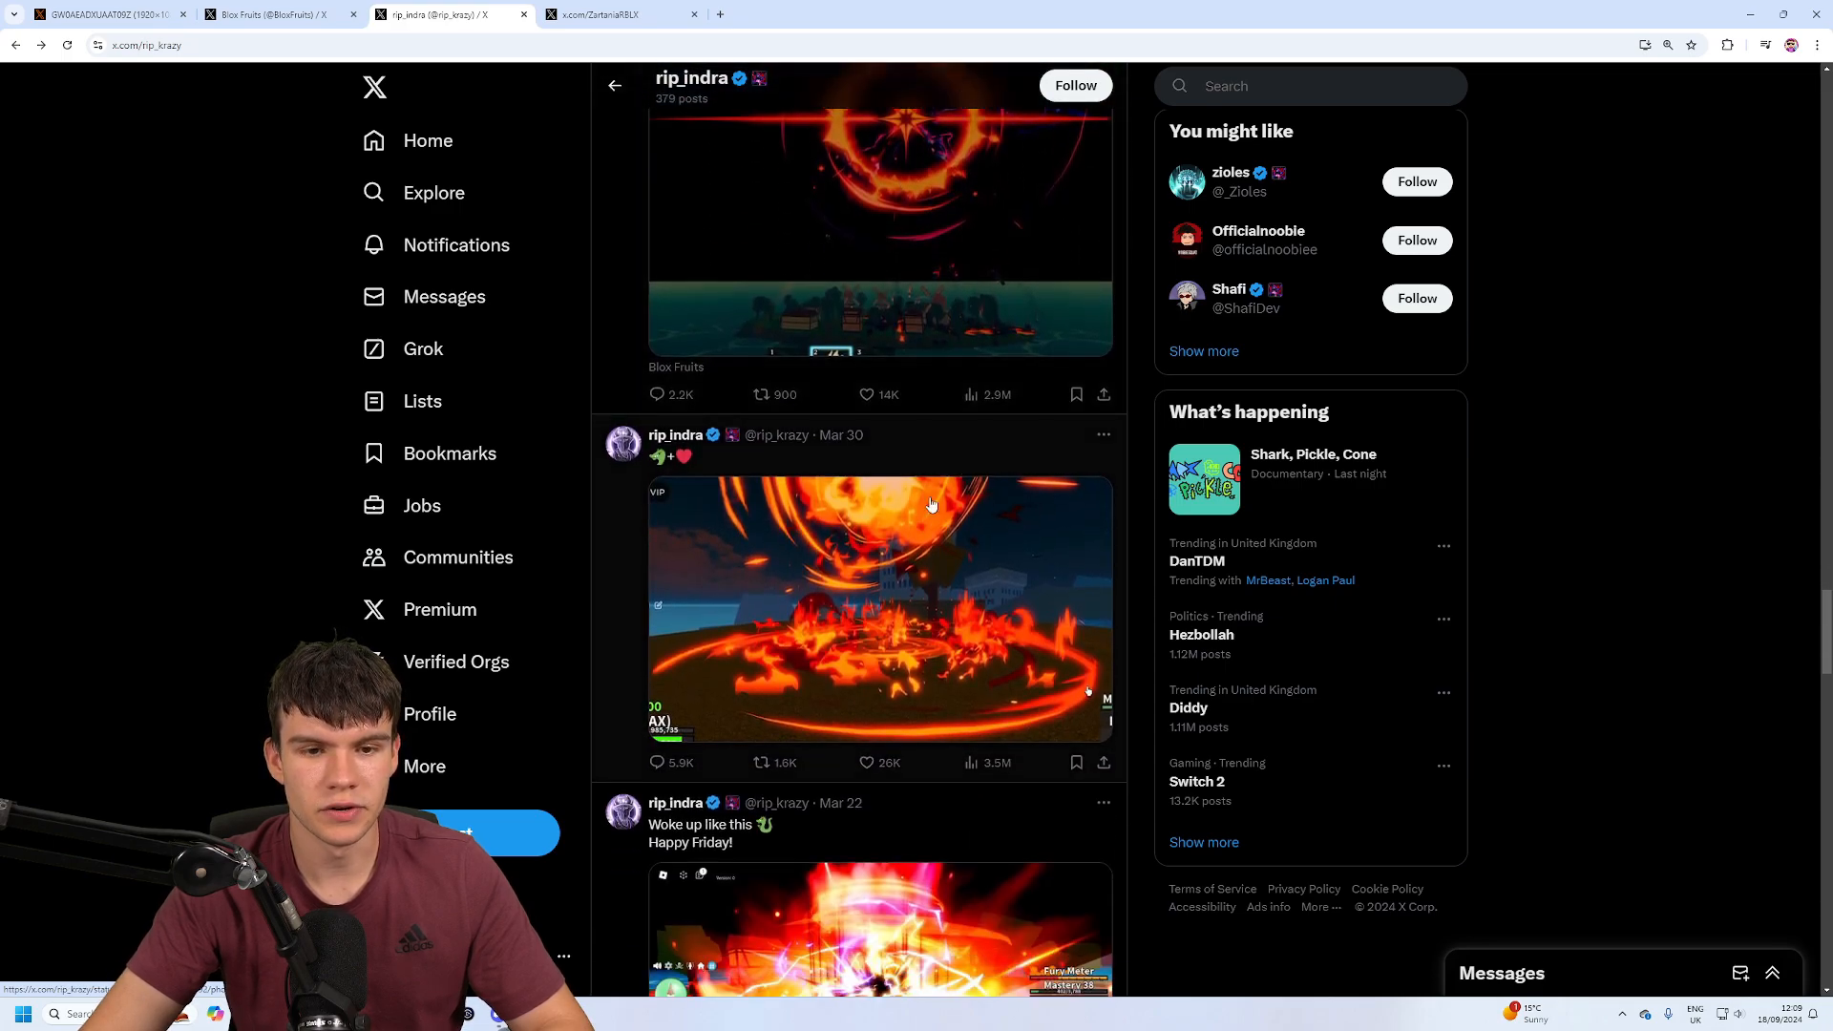
scroll(down, 3)
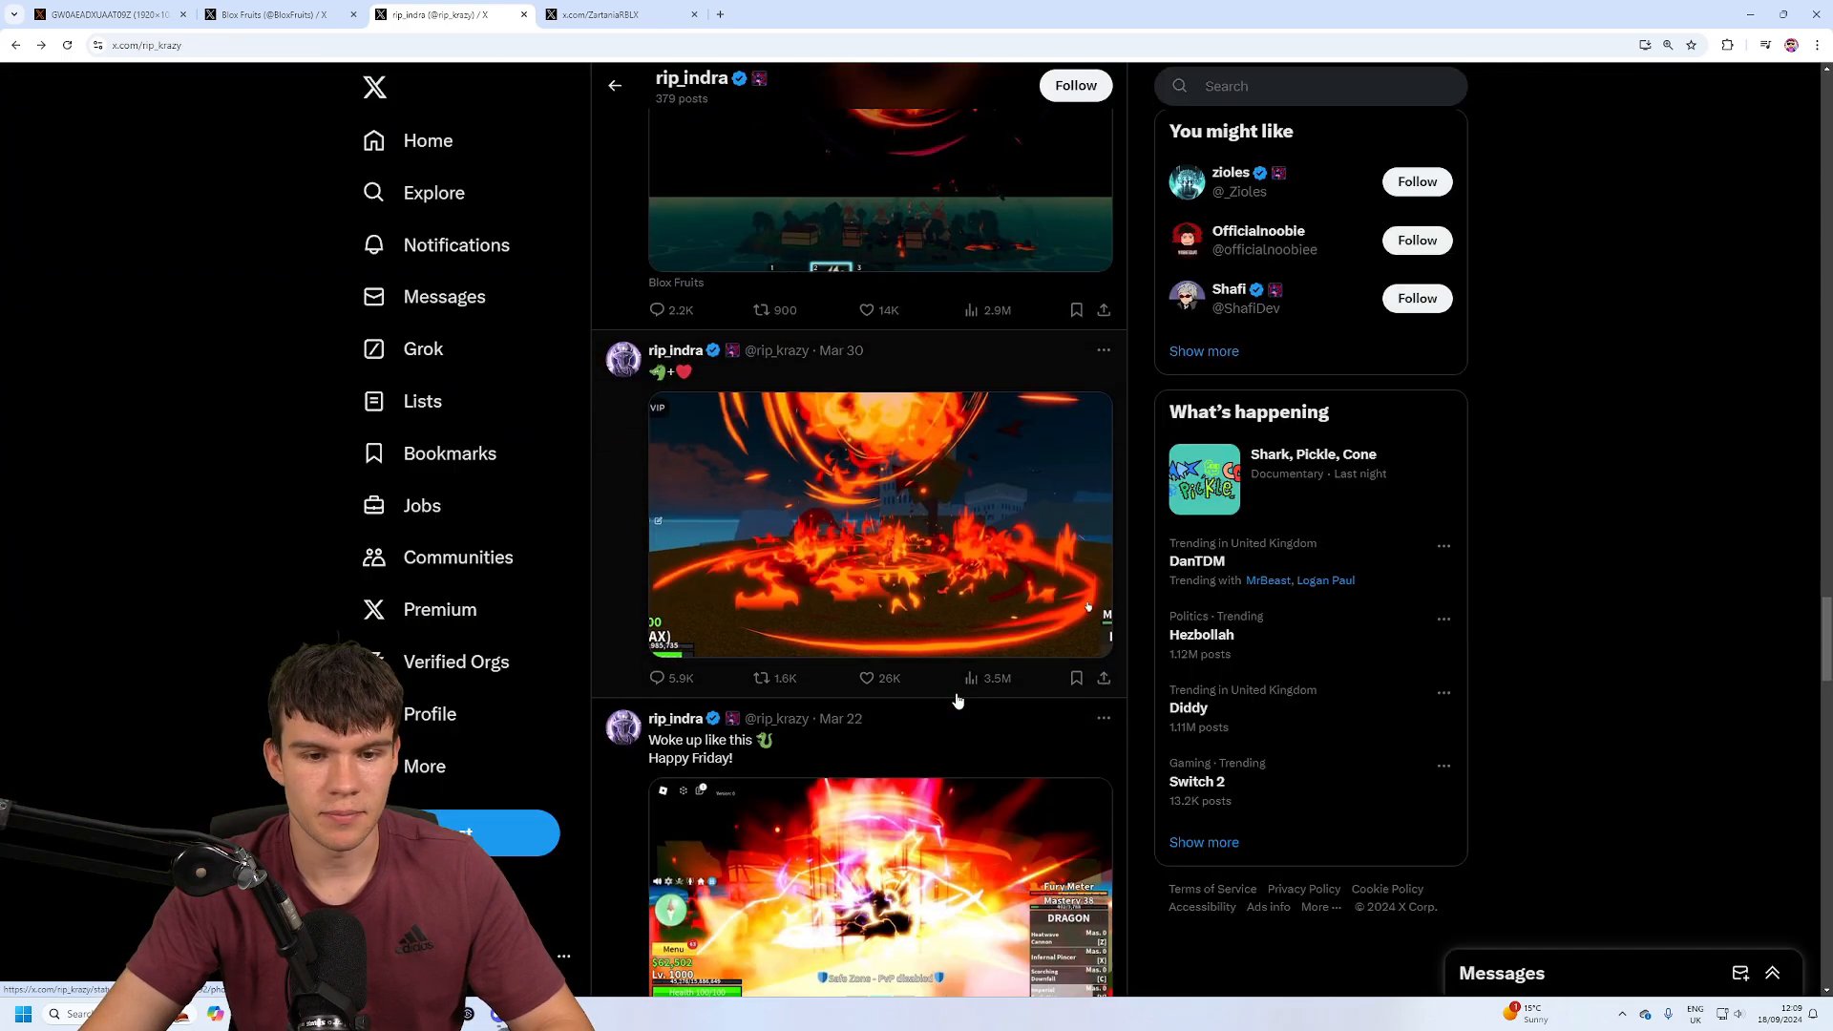
- Enlarge the Happy Friday Dragon screenshot and the roadmap surprise image, closing each afterwards
click(879, 888)
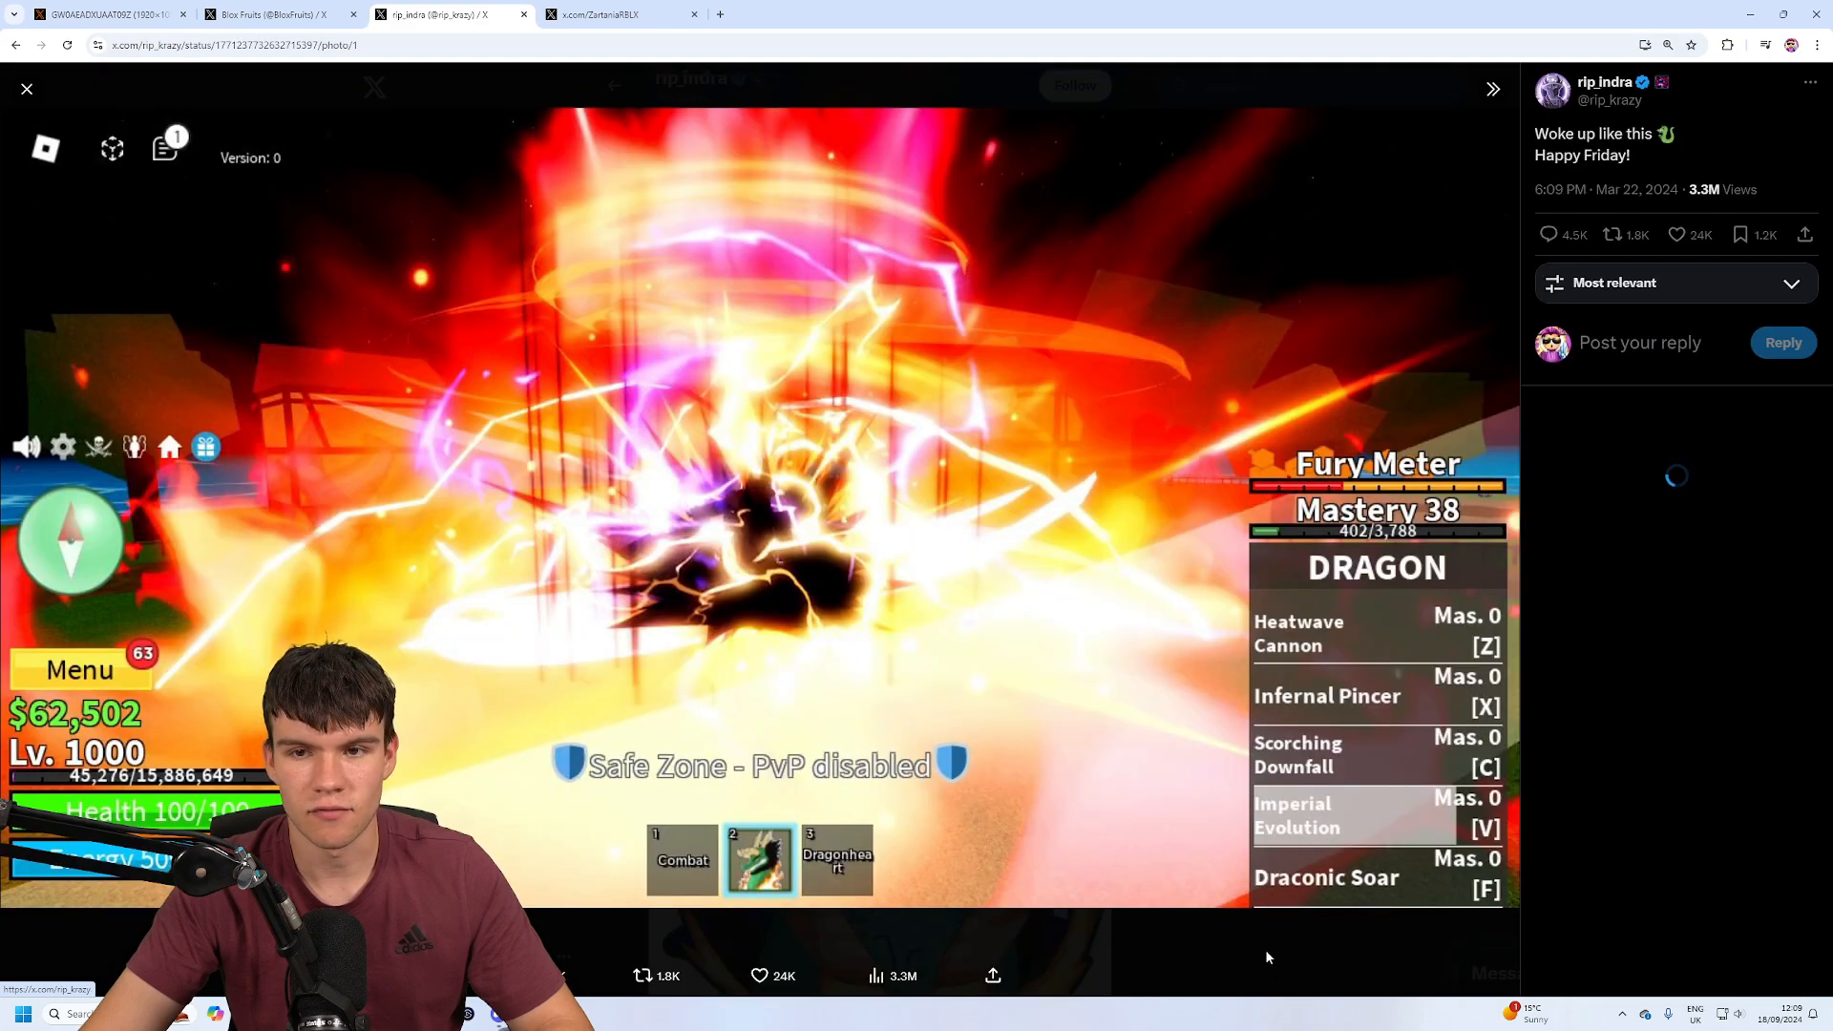
click(26, 89)
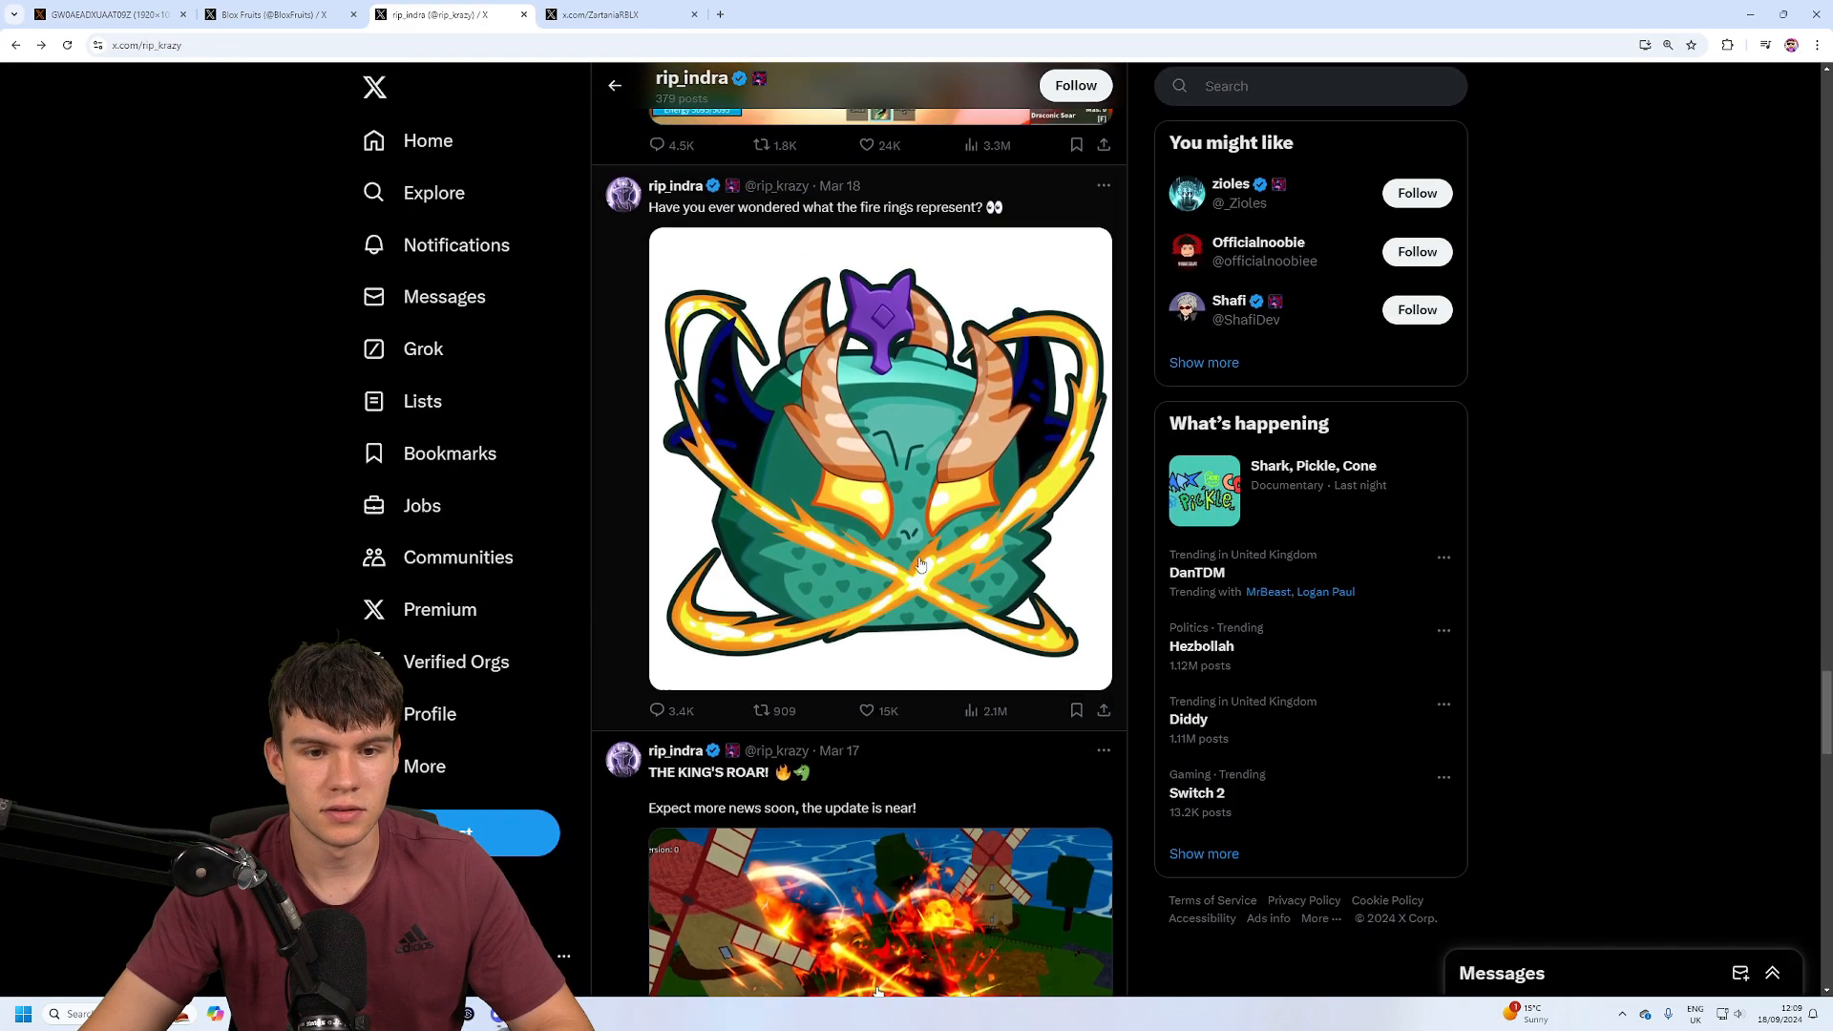
scroll(down, 3)
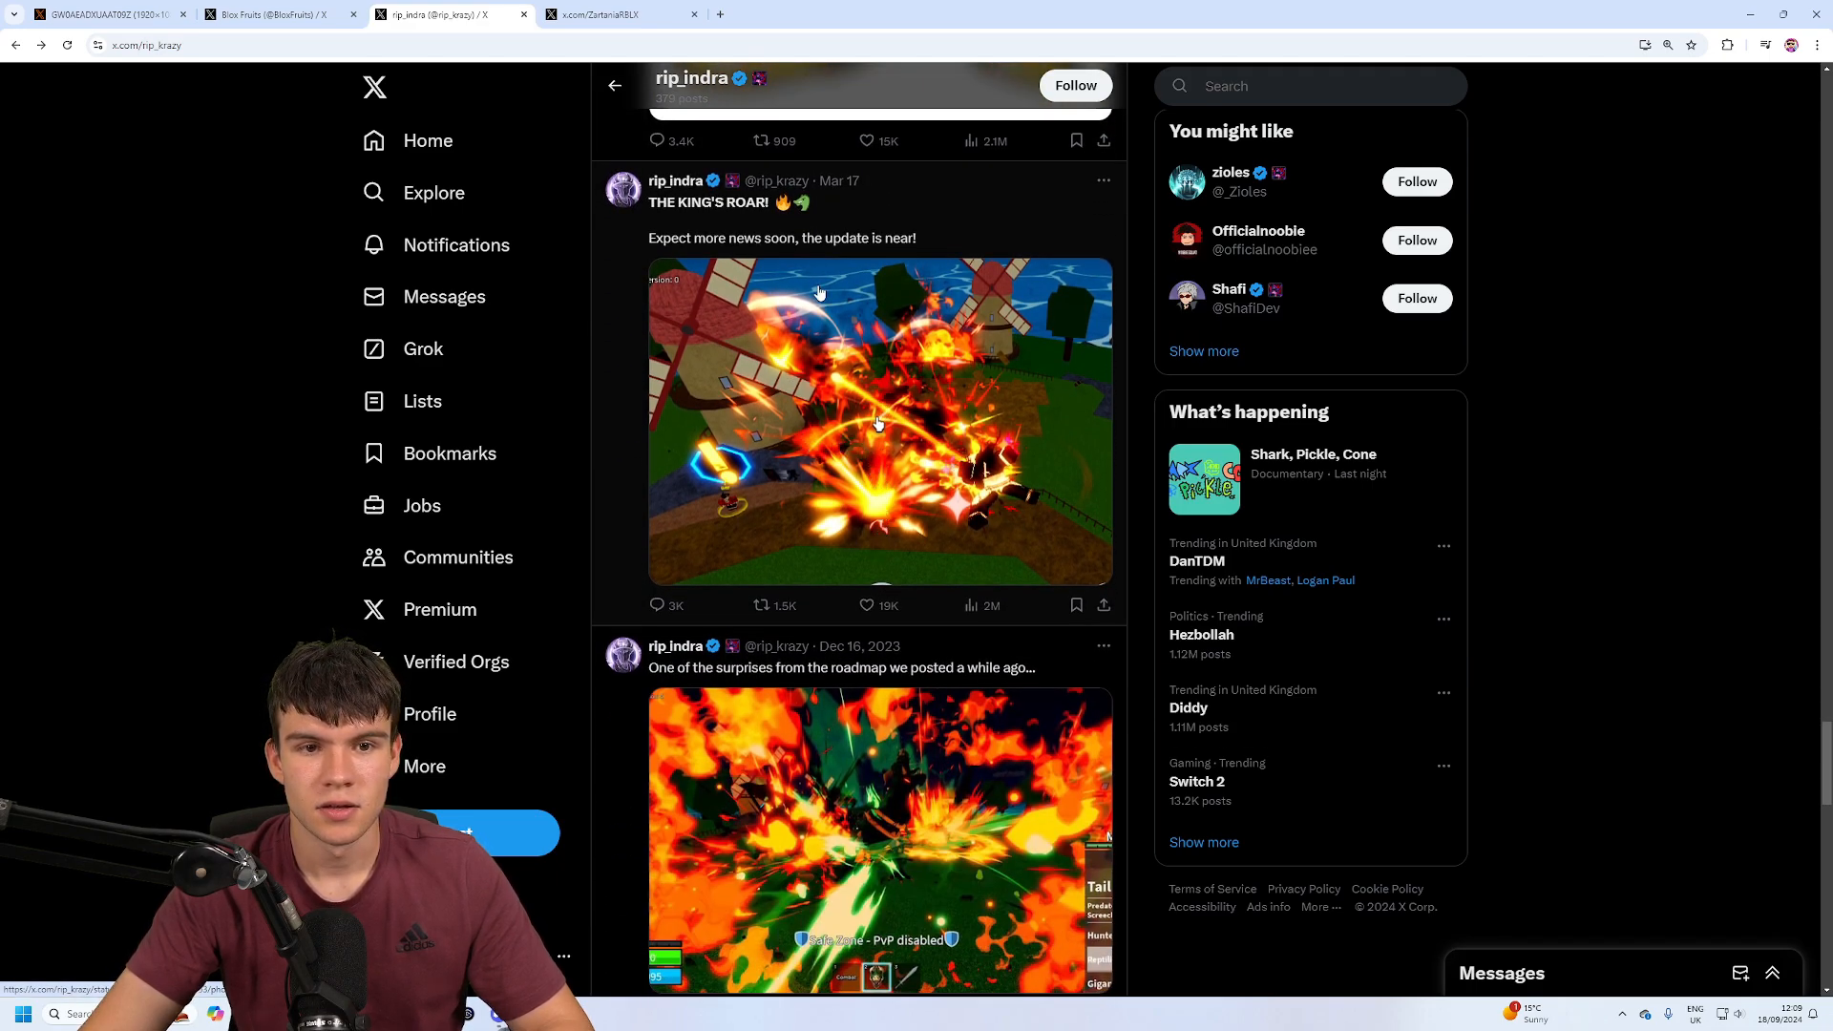
mouse_move(999, 534)
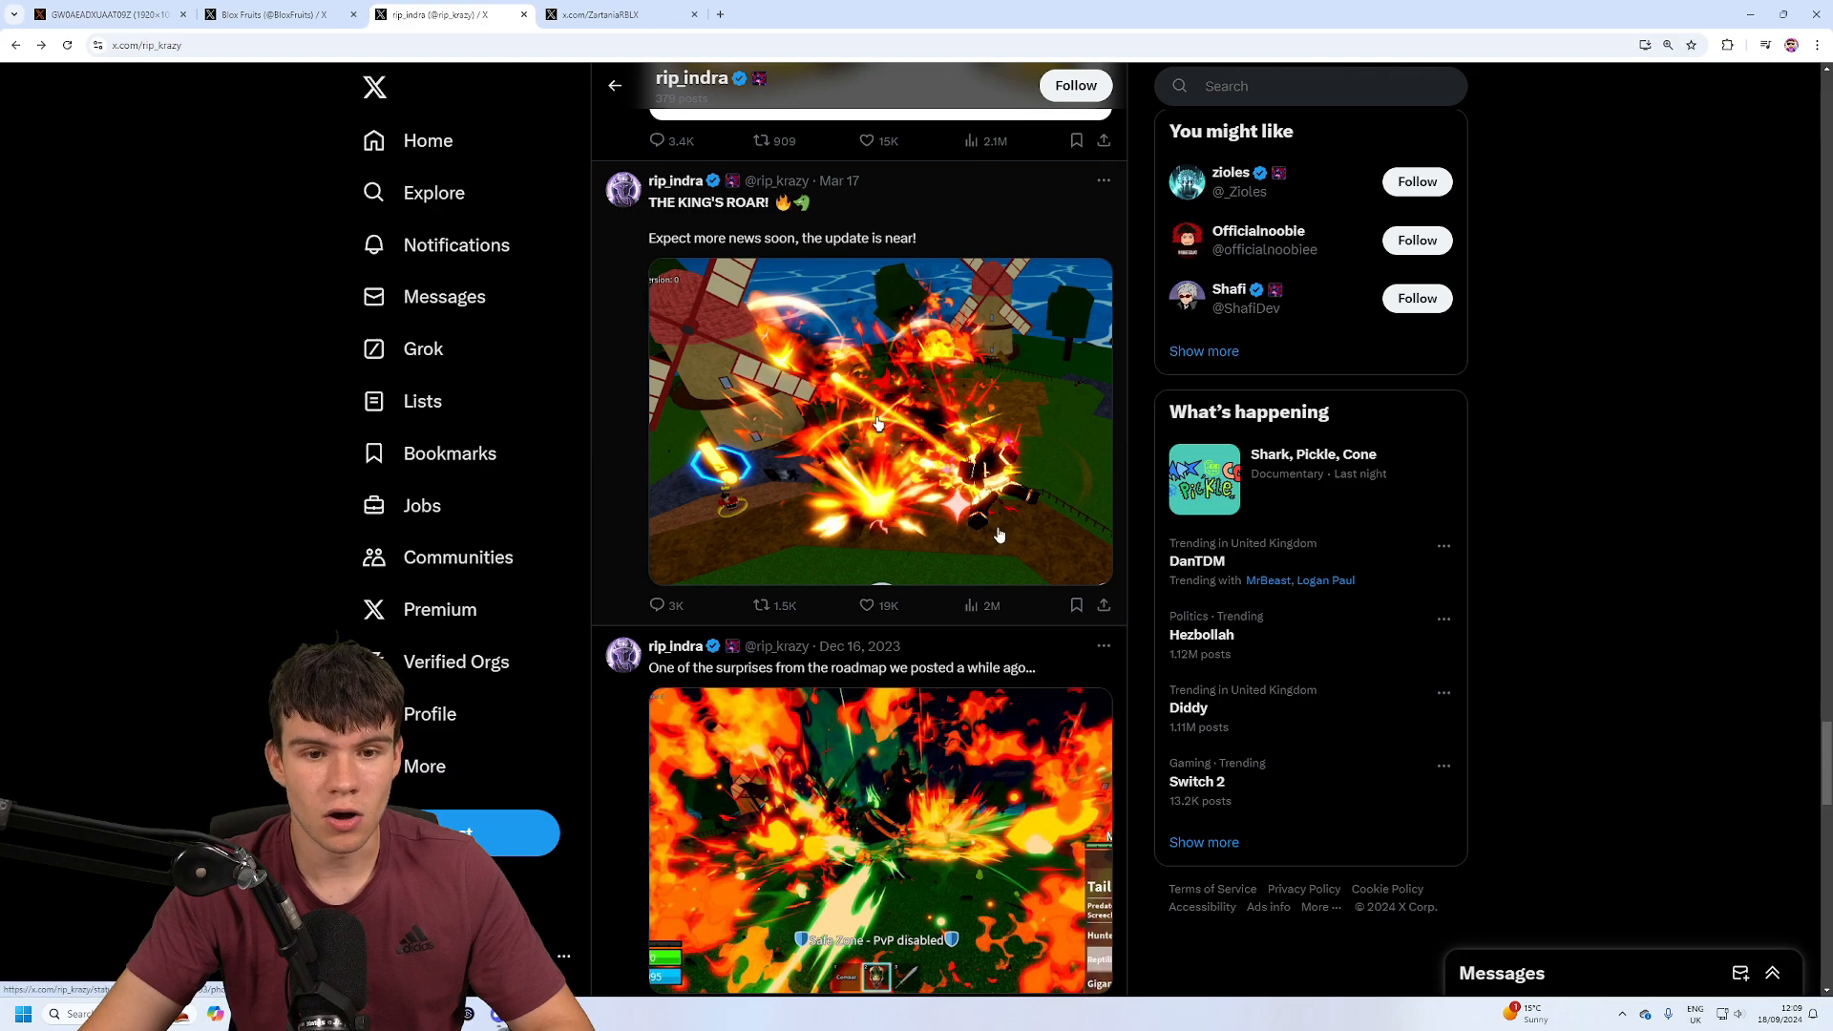
click(881, 836)
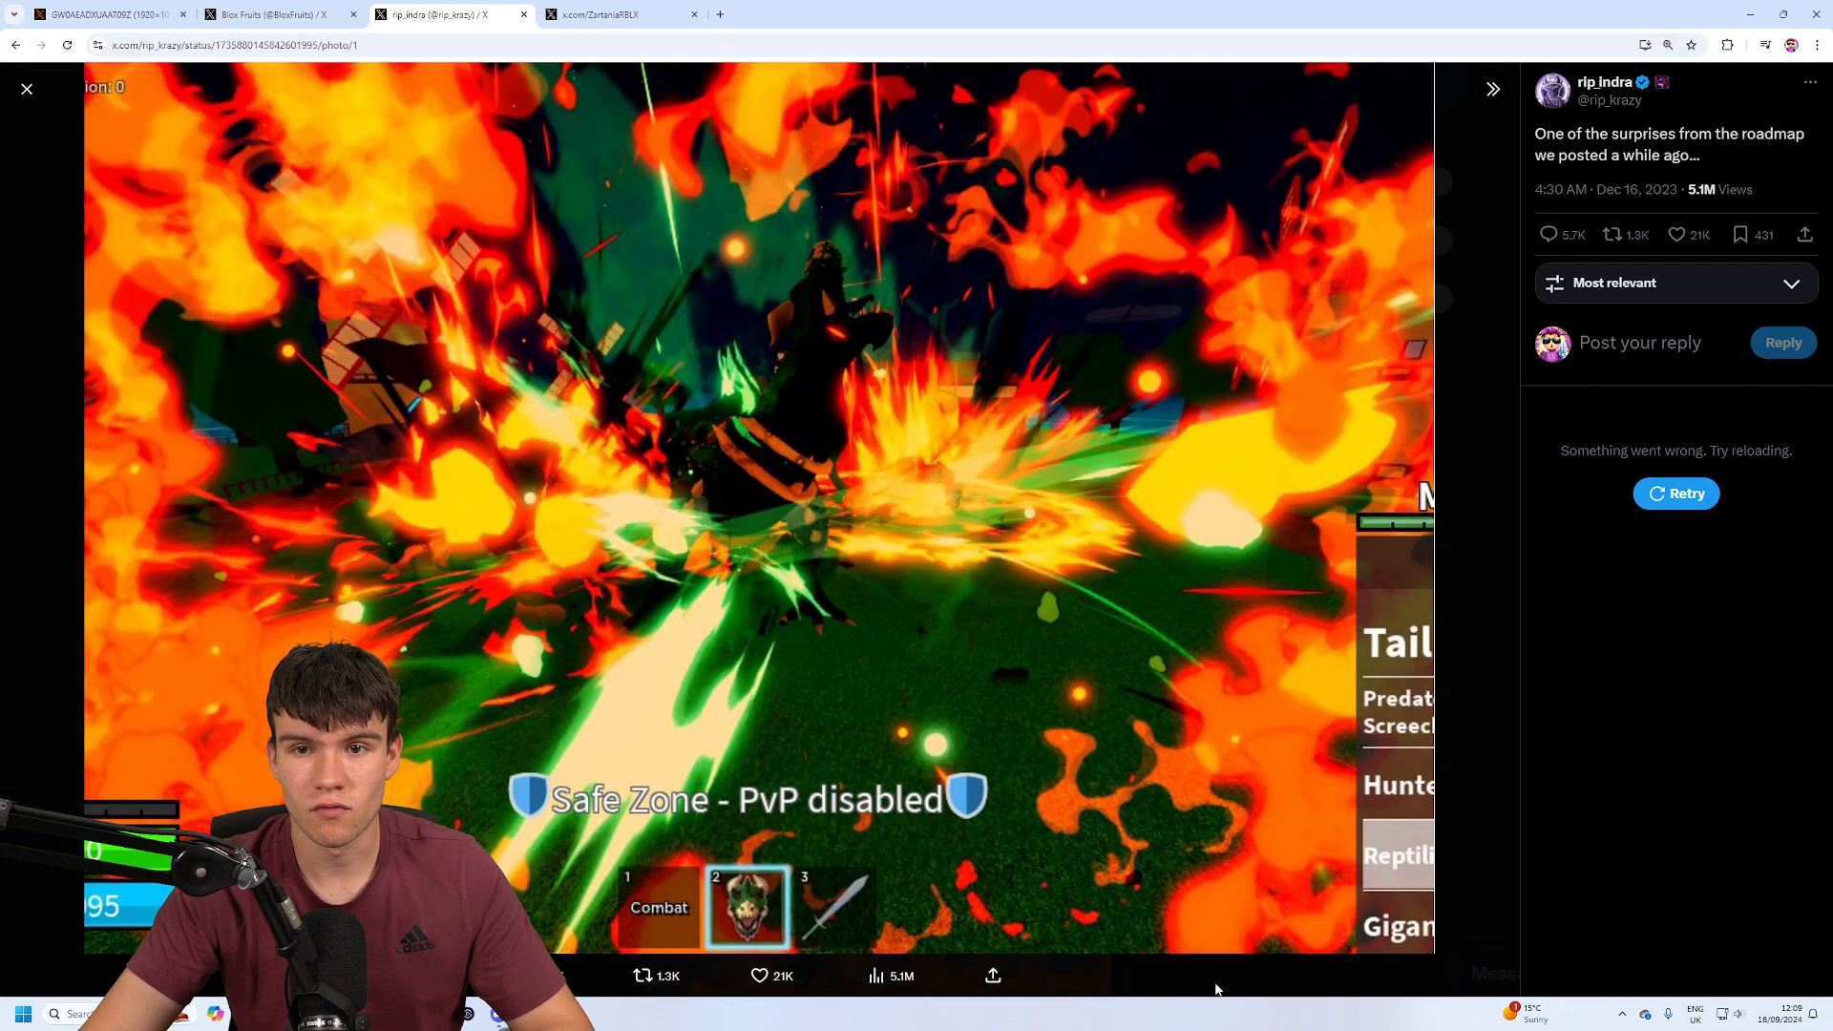
click(27, 90)
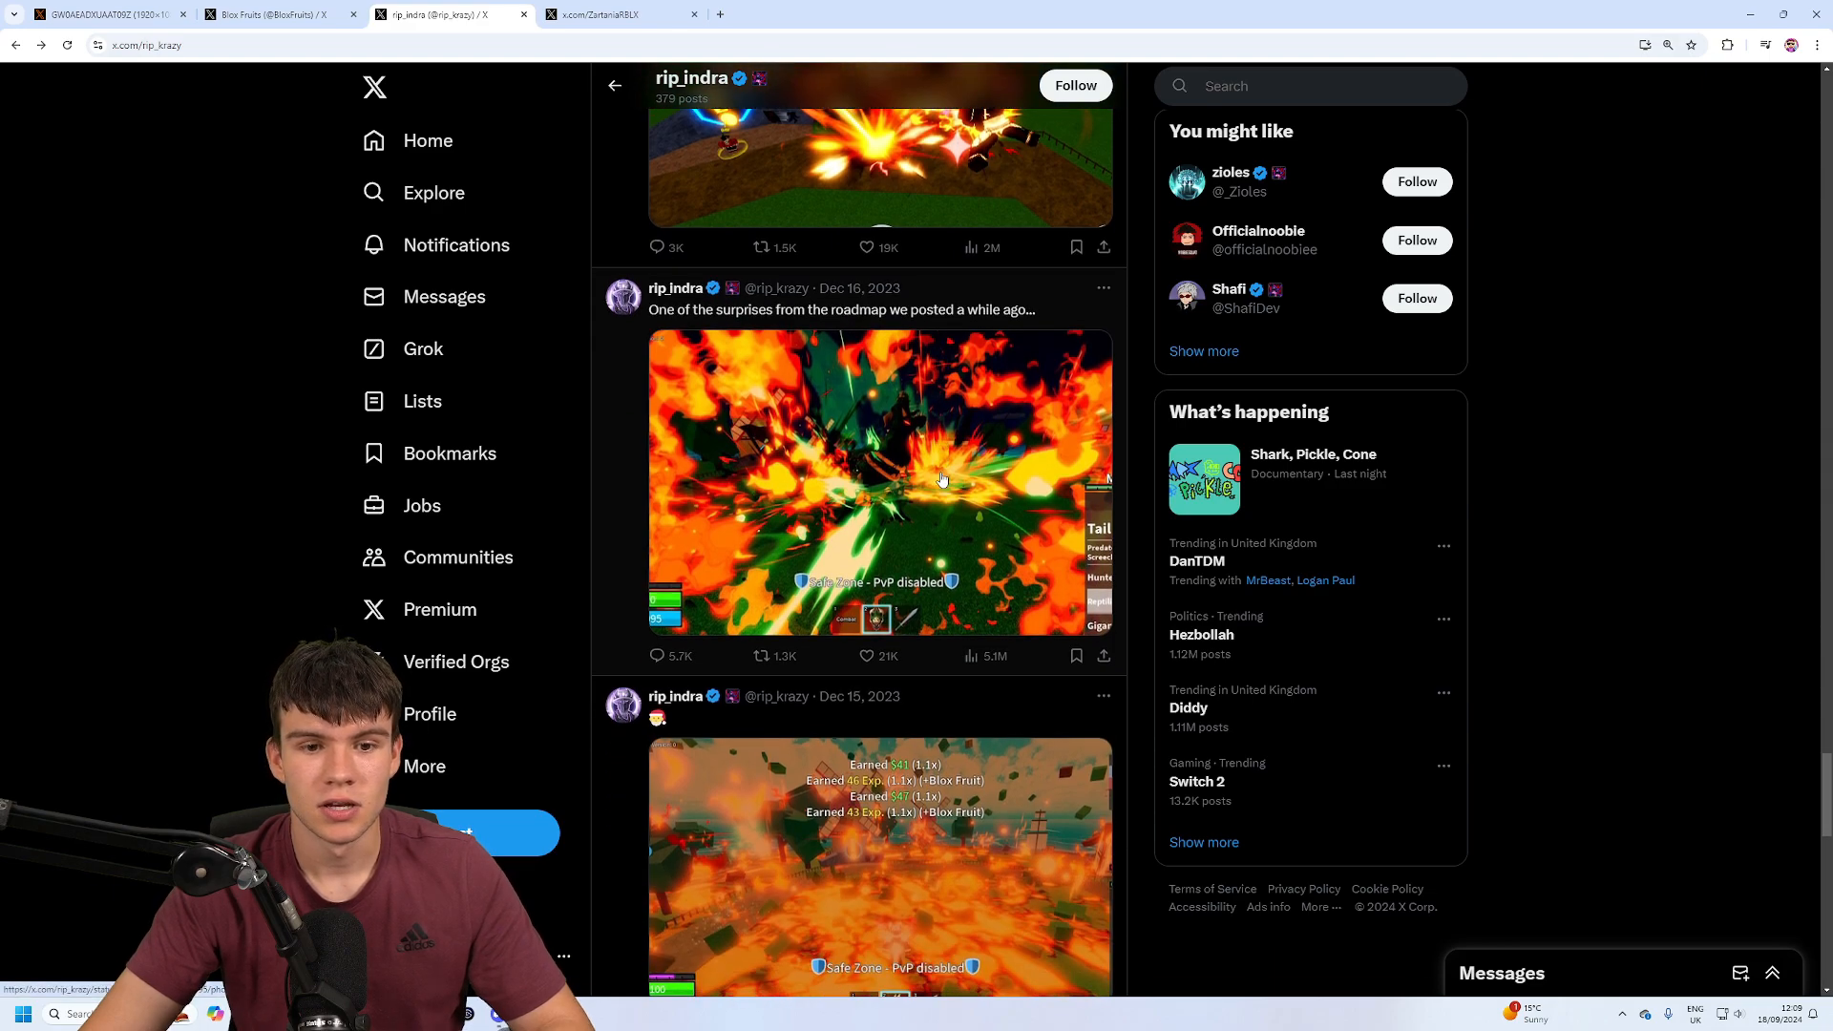
- Scroll to and enlarge the December 15 earnings screenshot, then switch to the Blox Fruits profile tab
scroll(down, 3)
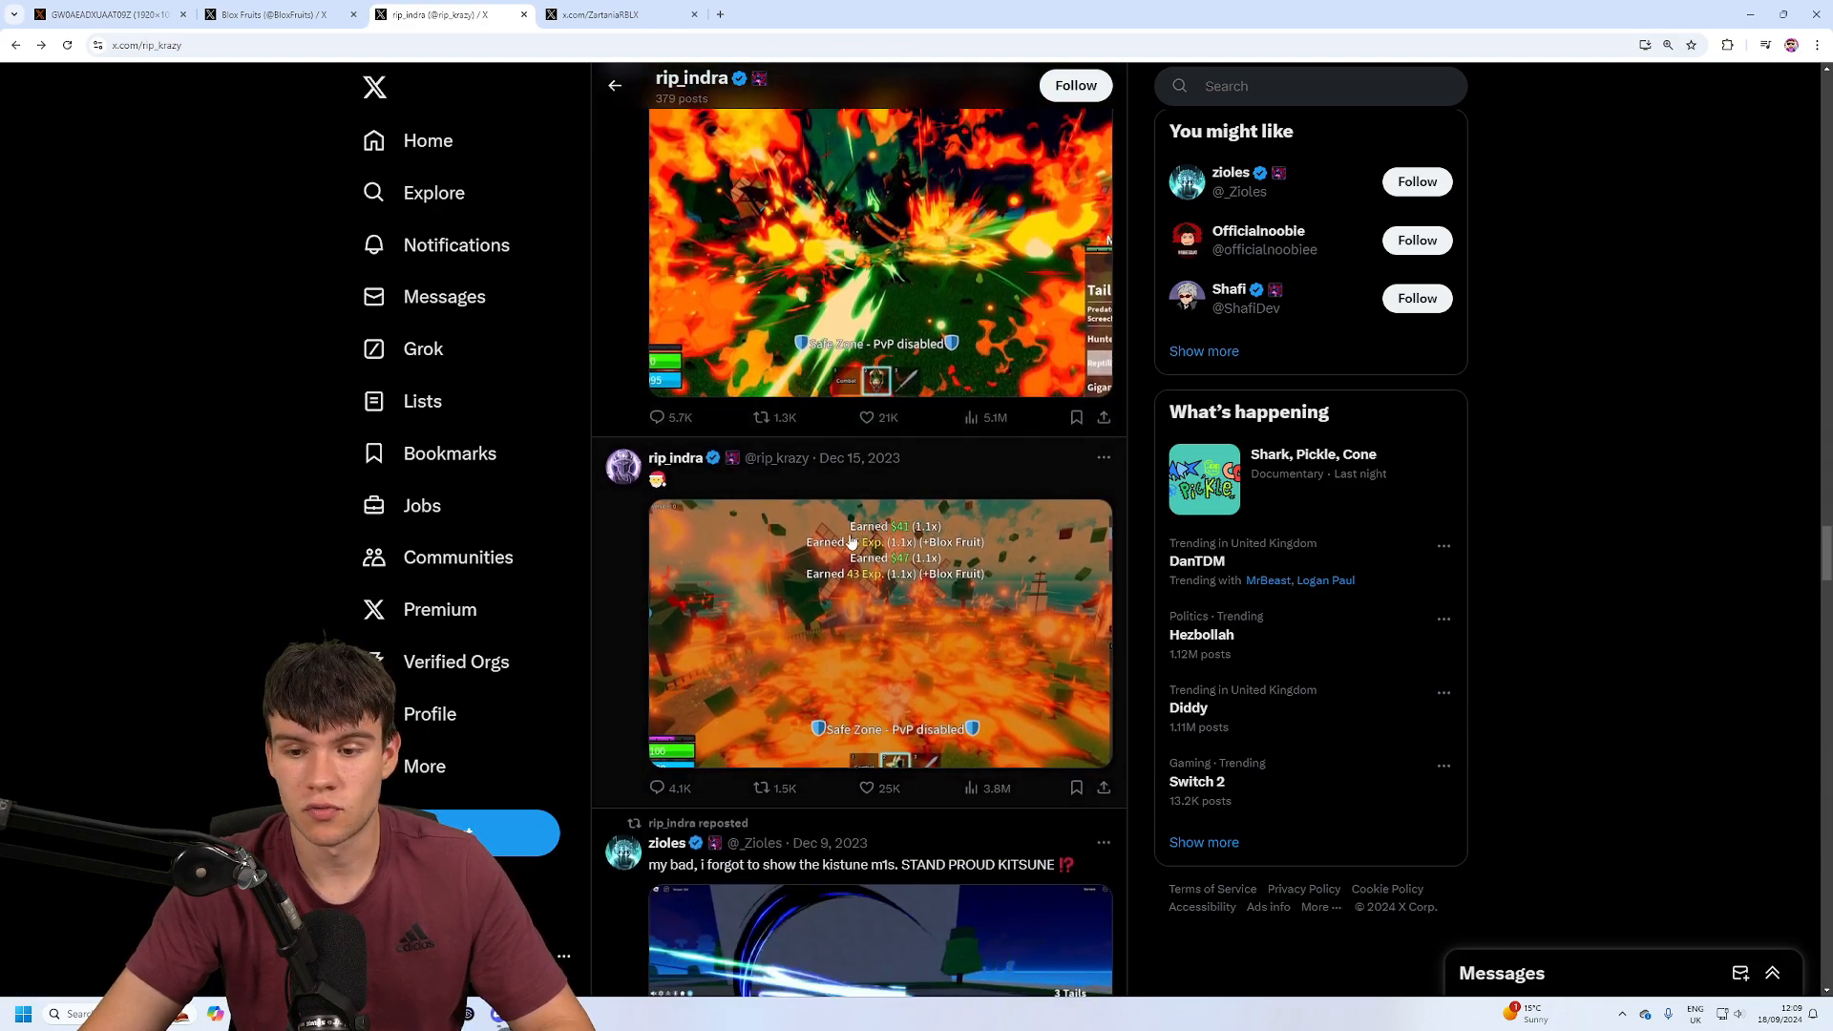
scroll(down, 3)
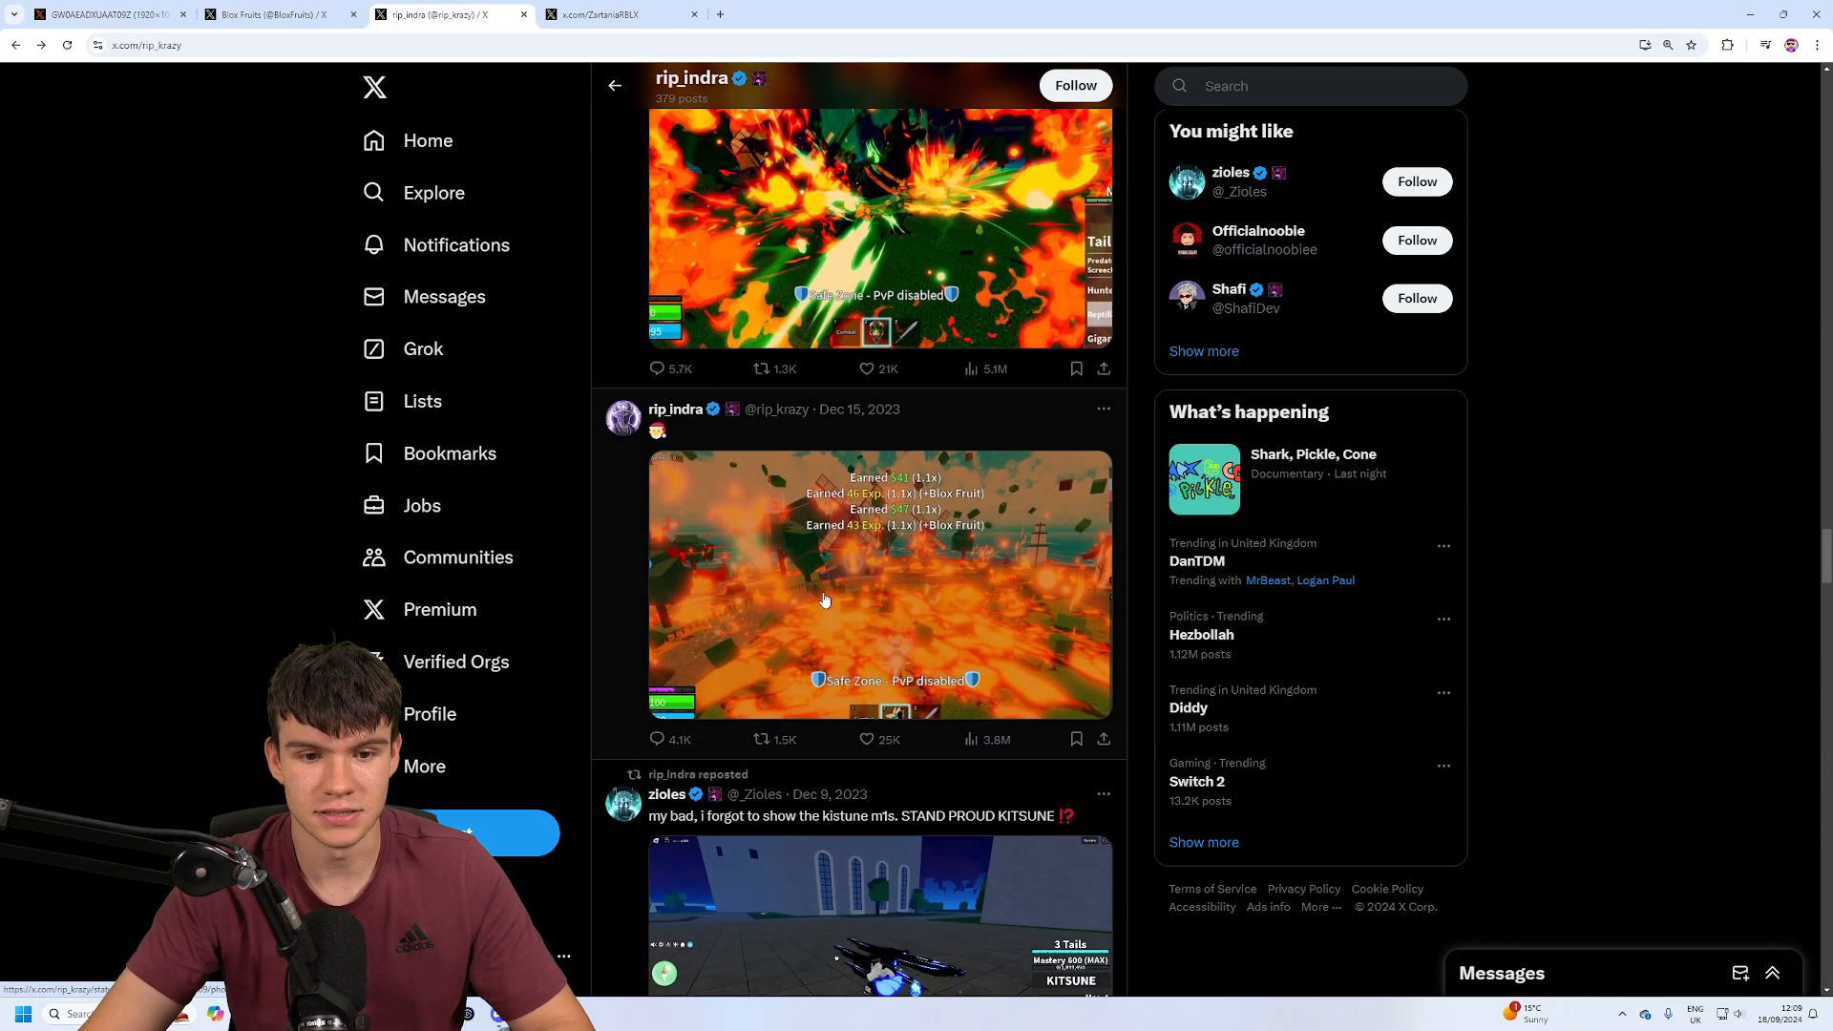
scroll(down, 3)
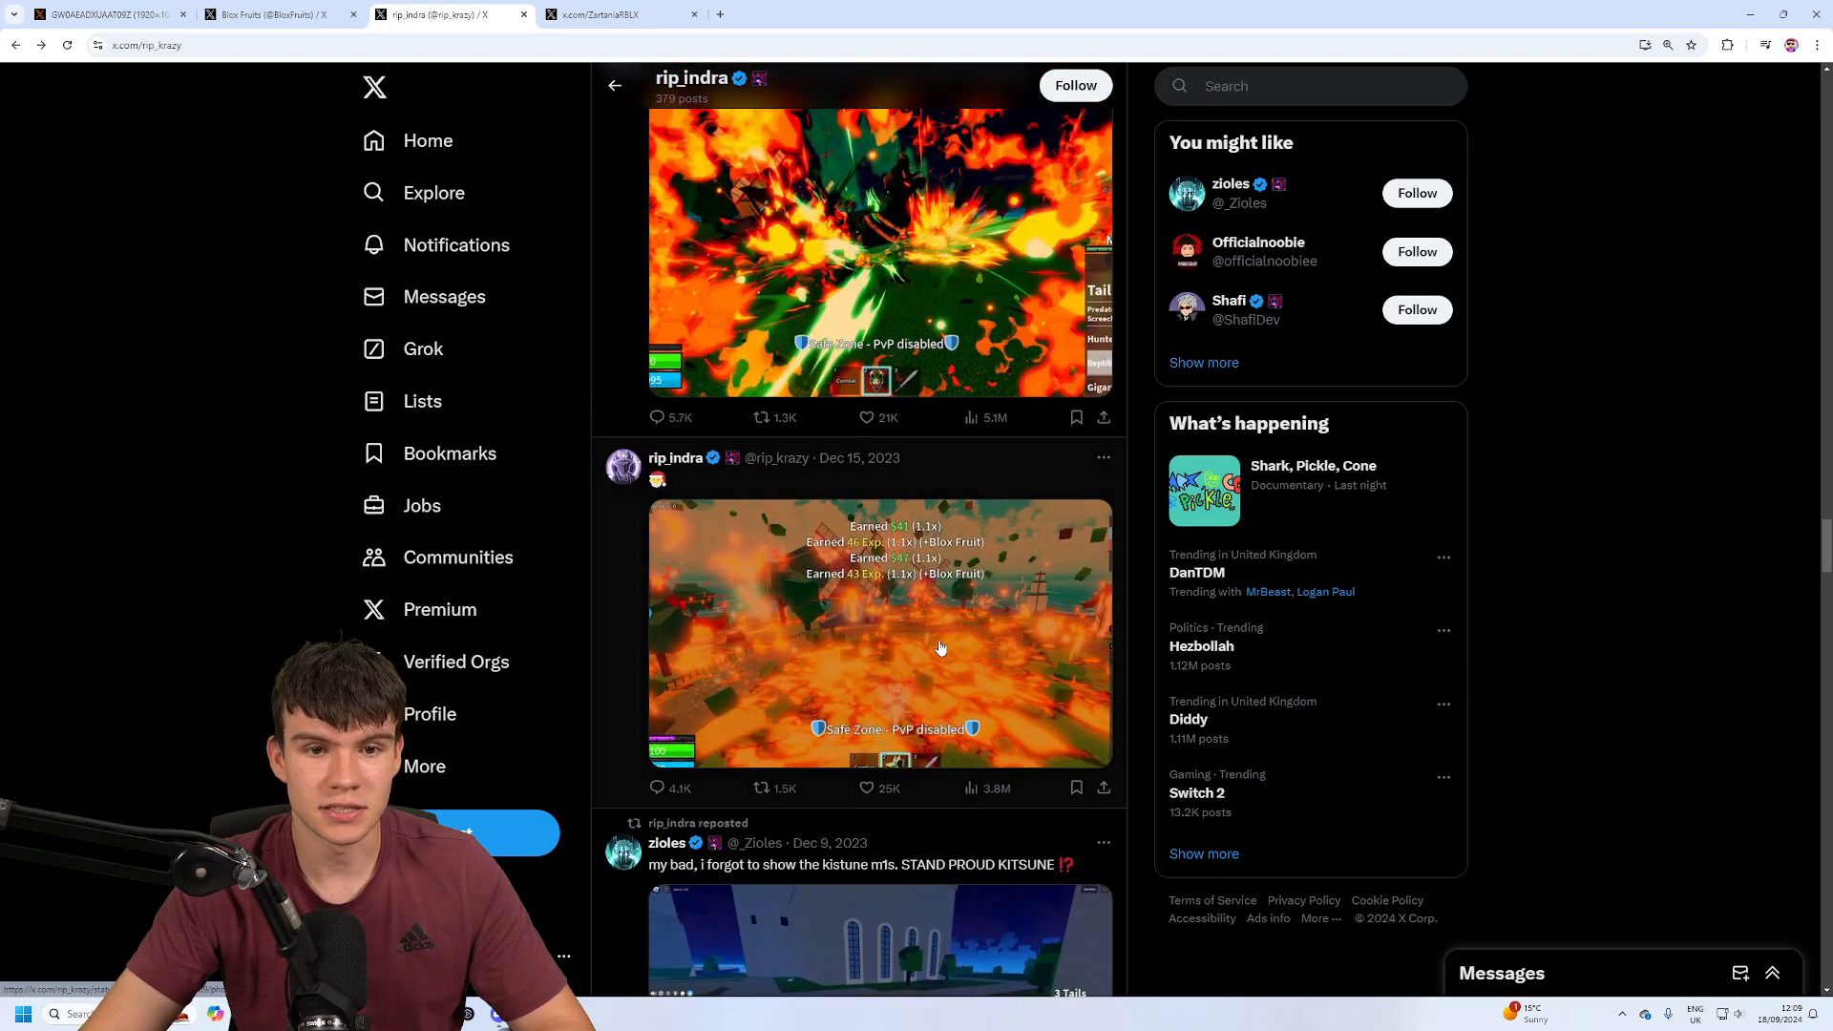
click(879, 632)
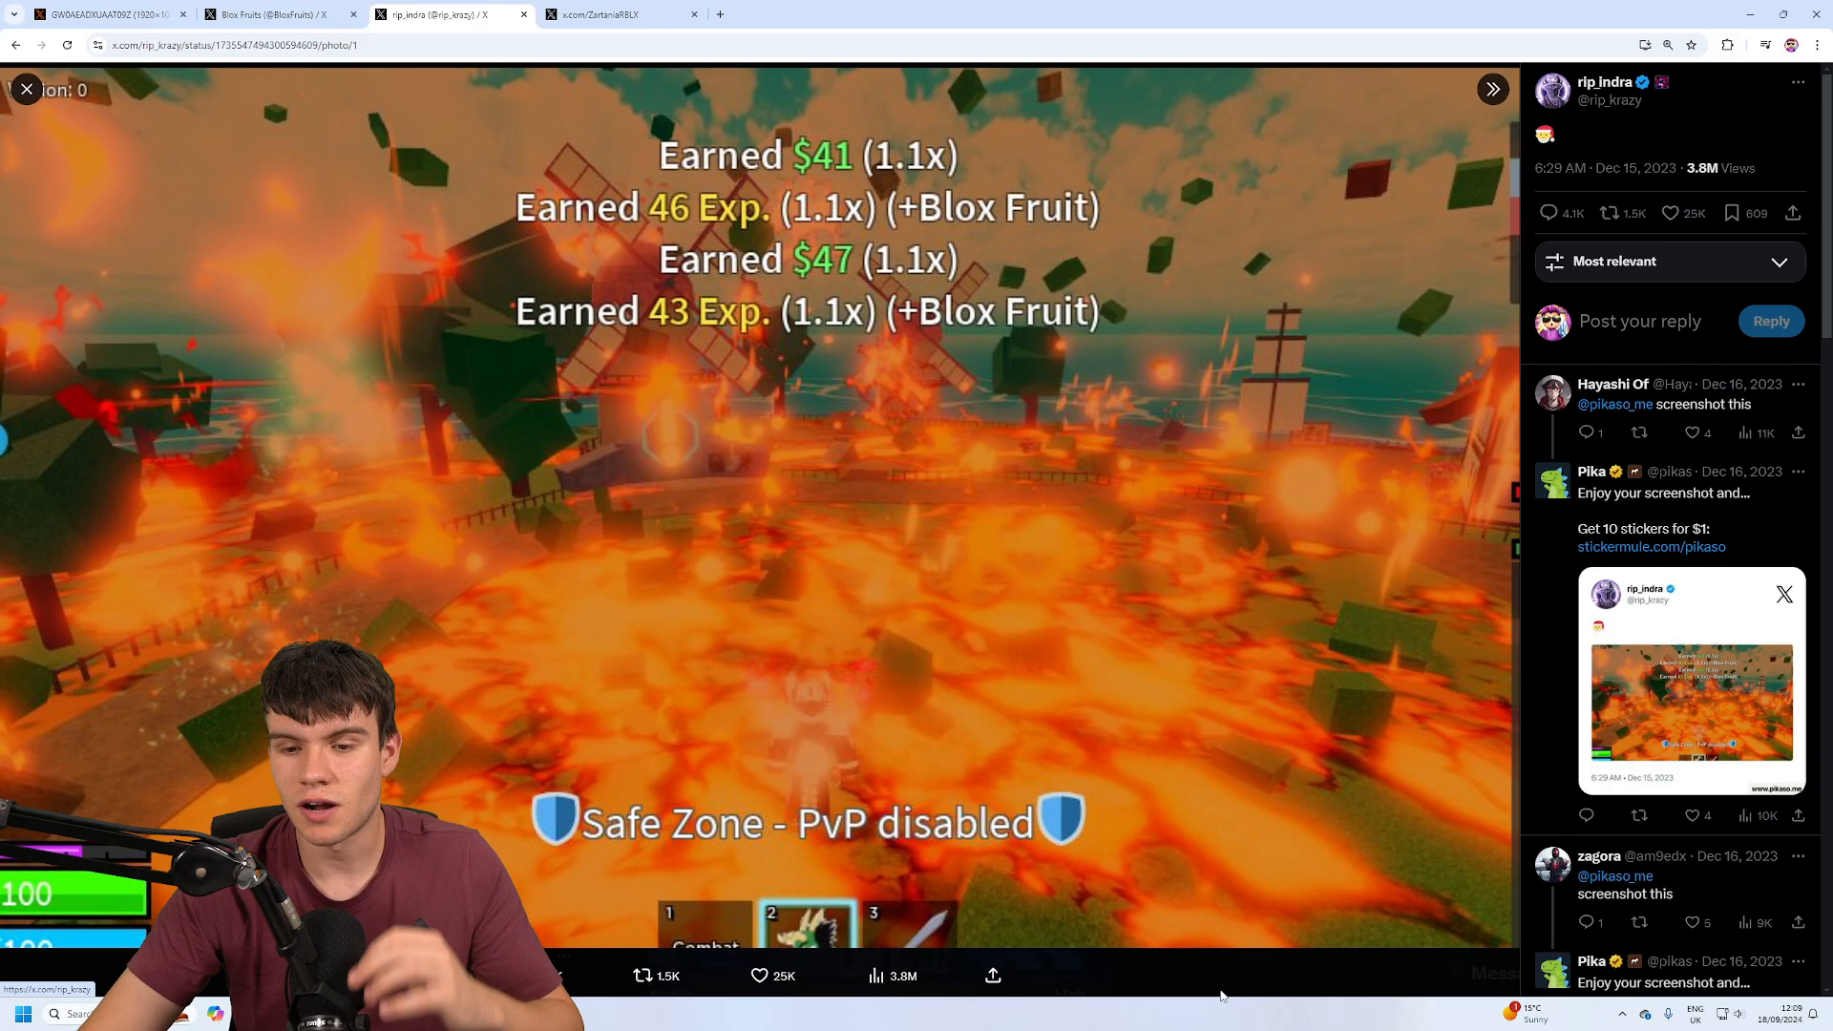
click(25, 89)
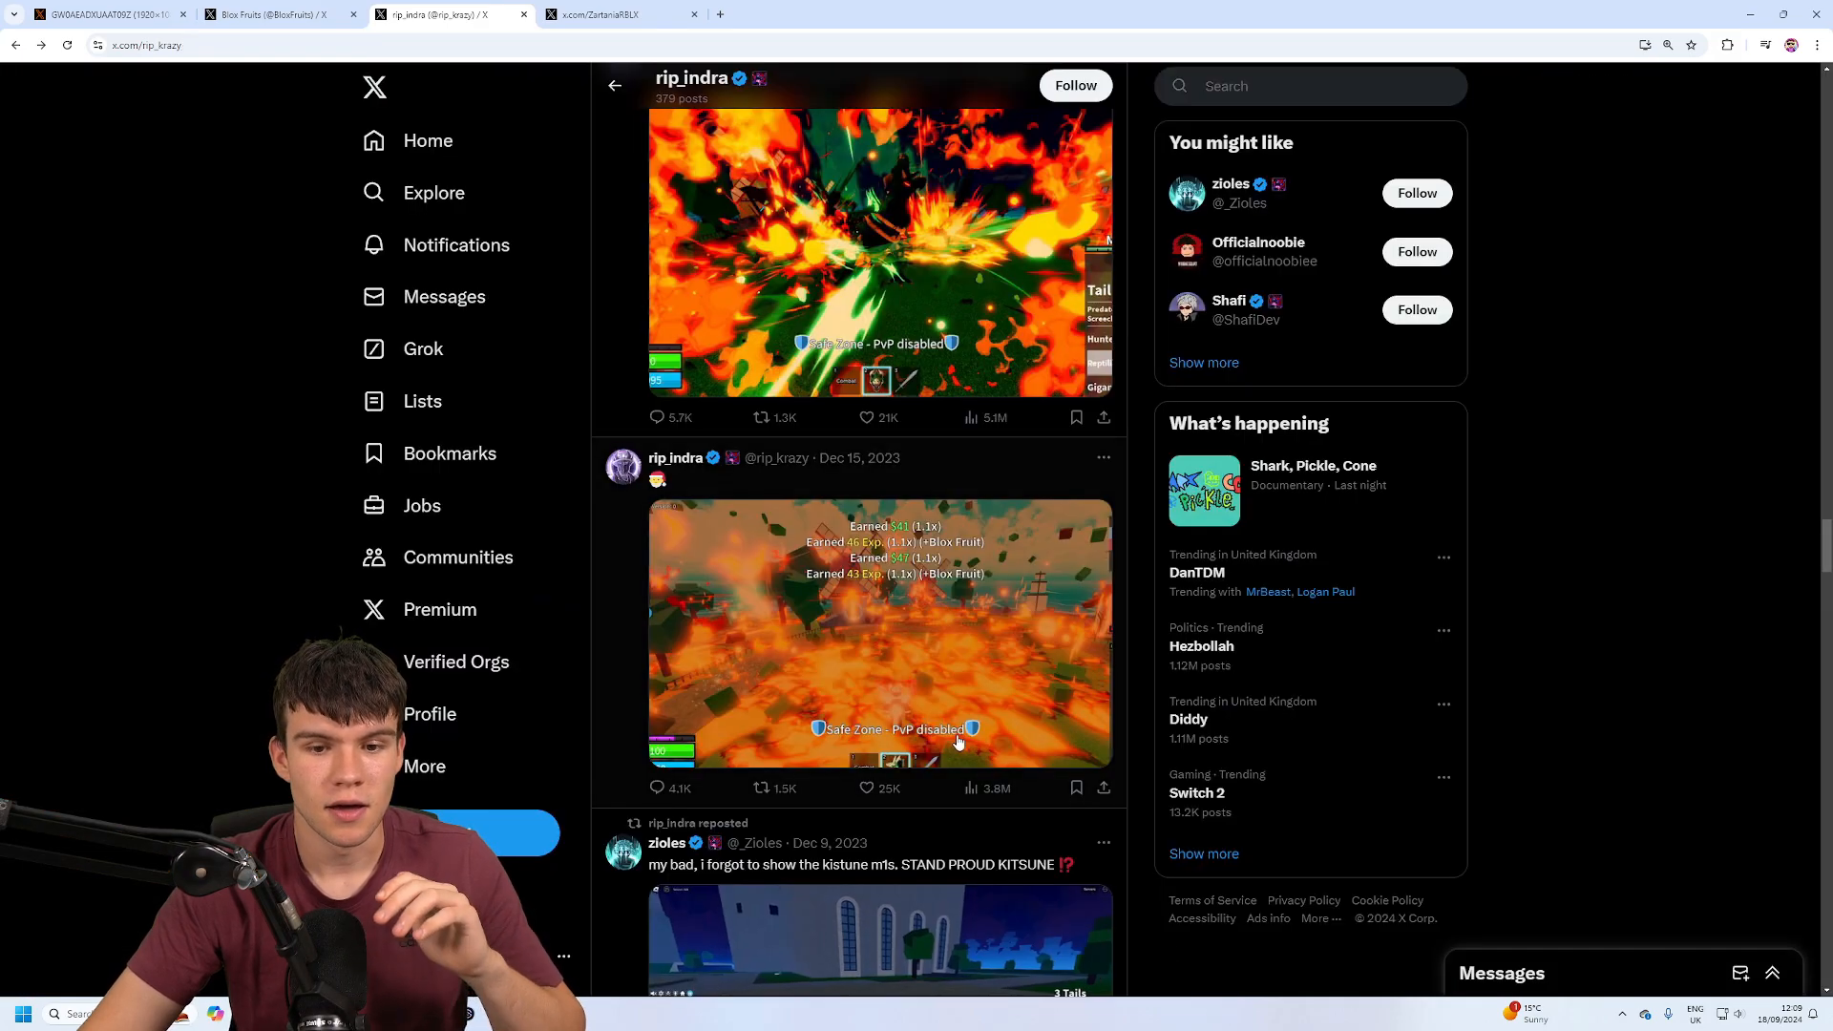
click(275, 13)
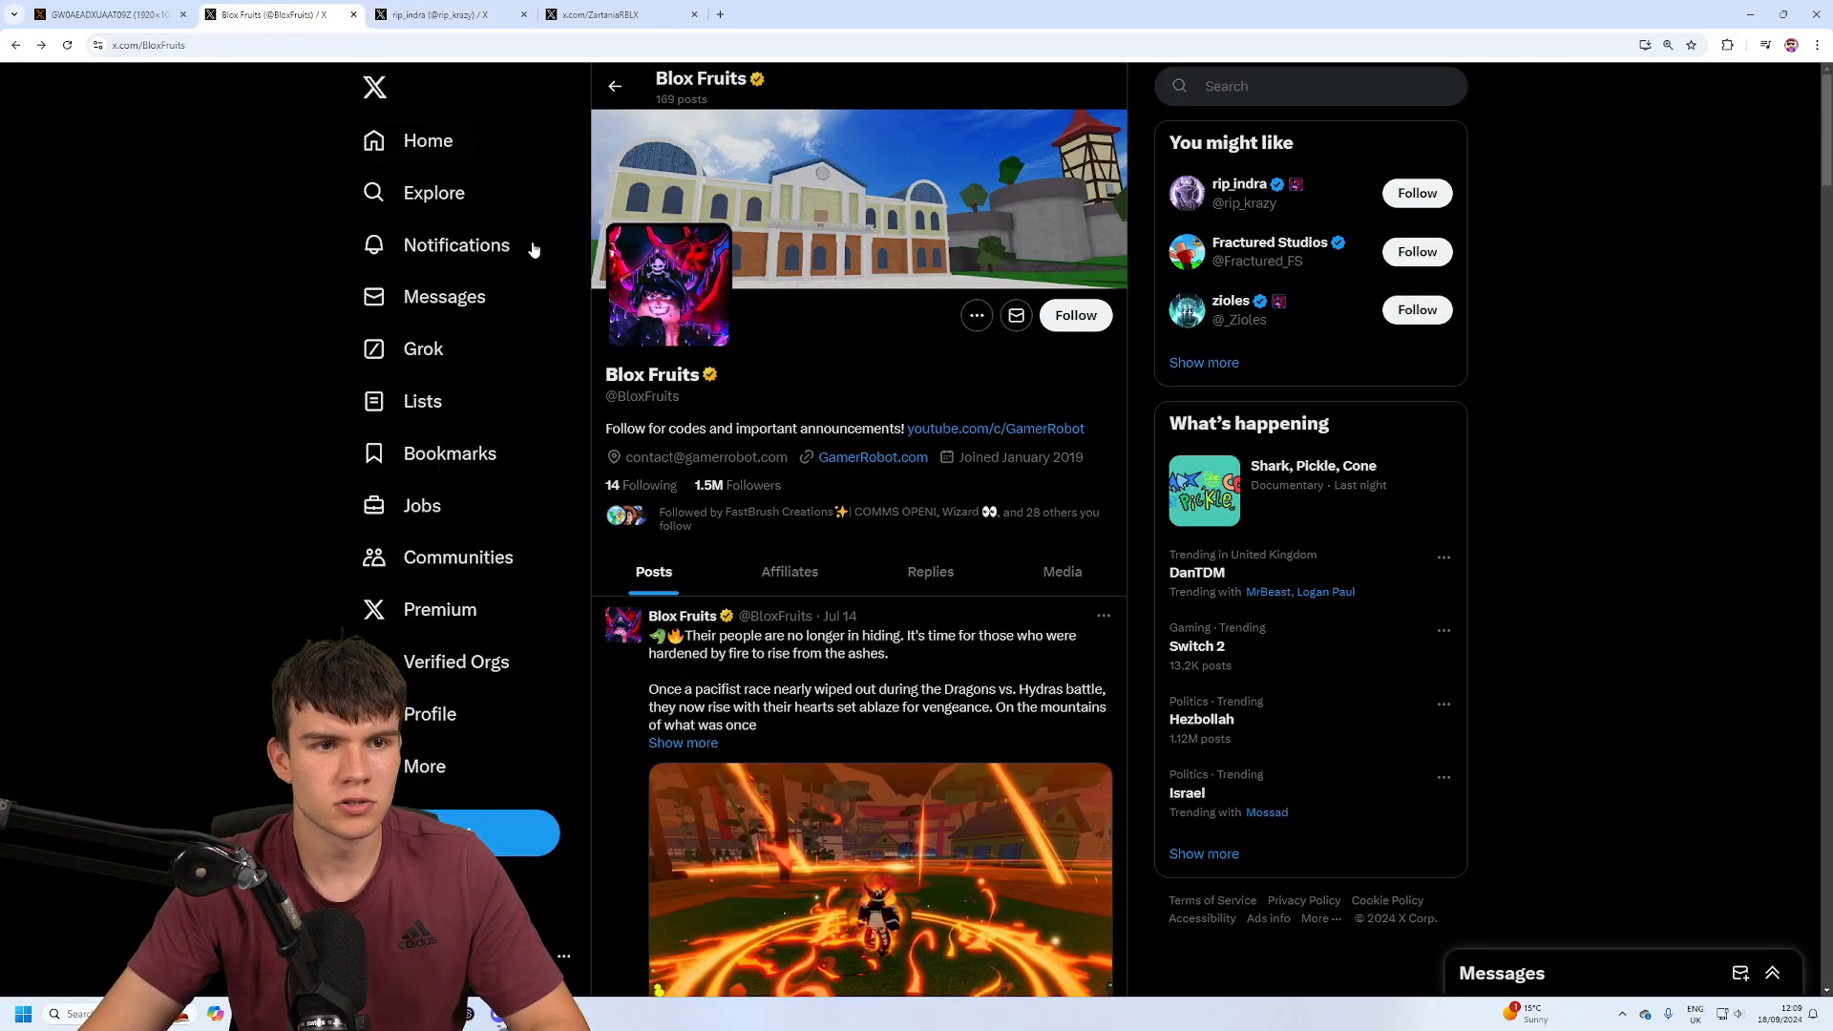
- Enlarge the Blox Fruits 2023 Roadmap post image, then close the viewer
scroll(down, 3)
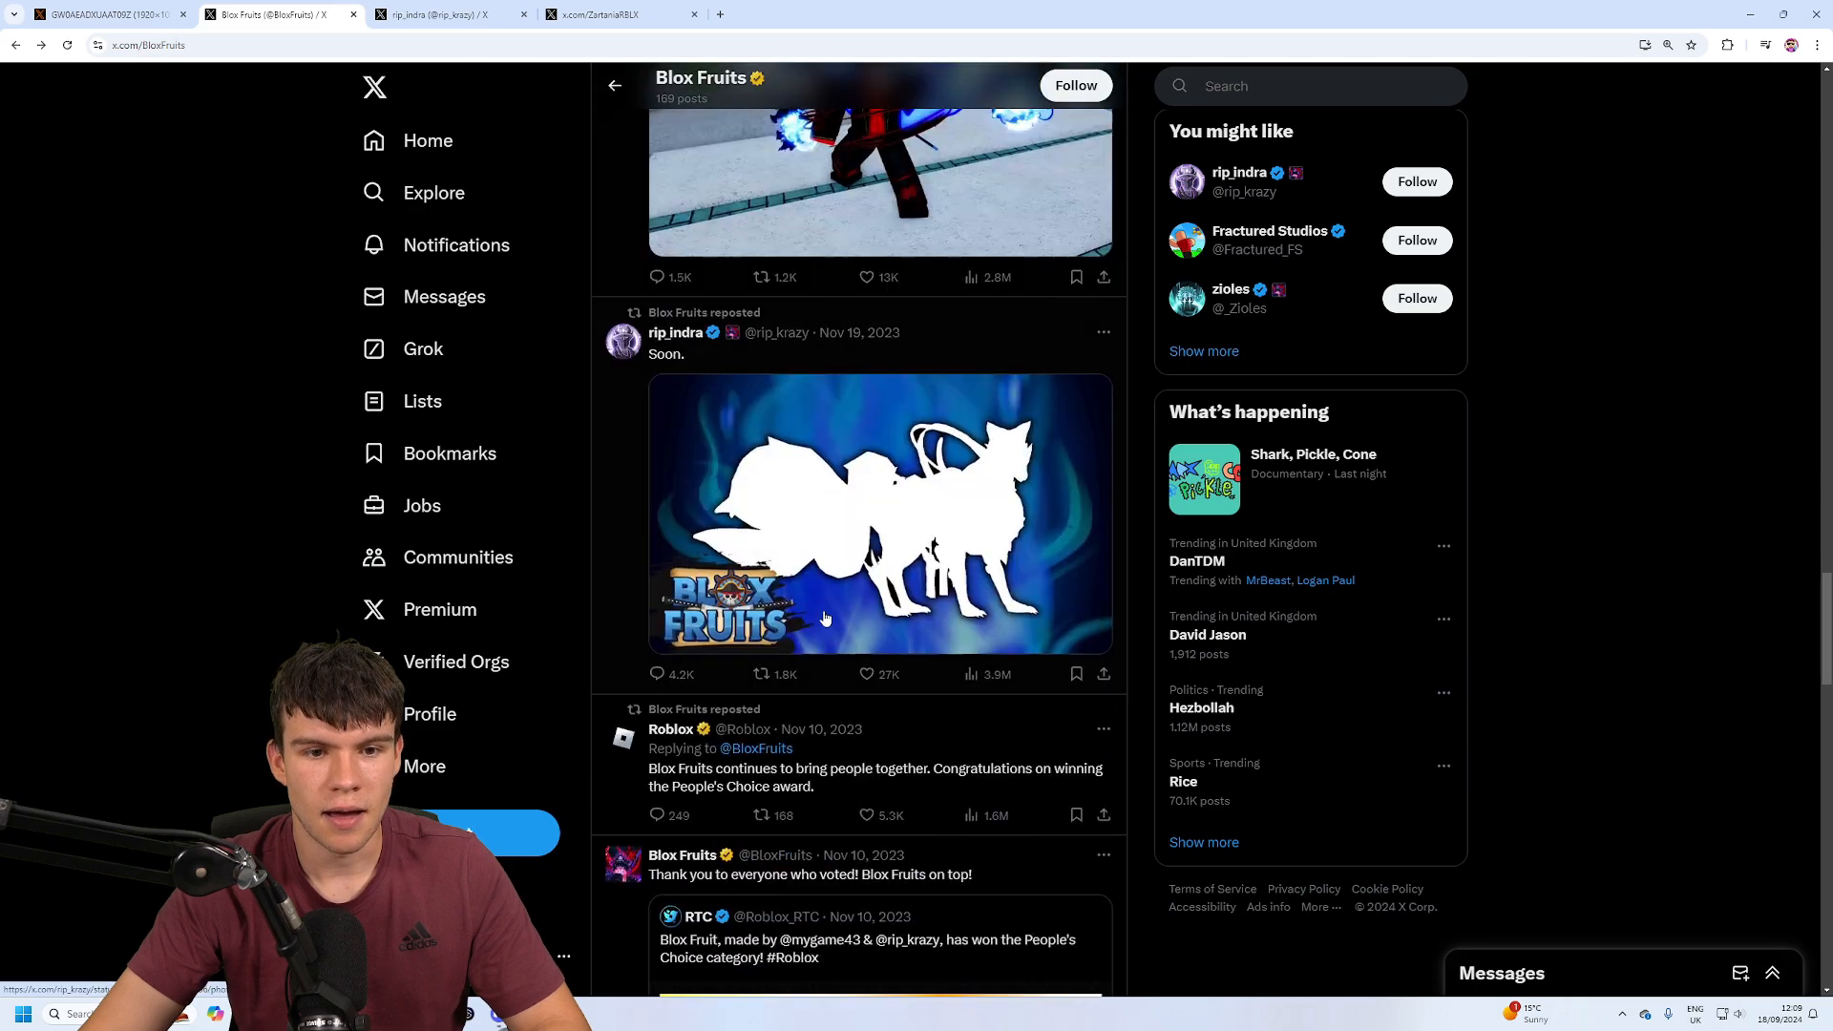
click(878, 514)
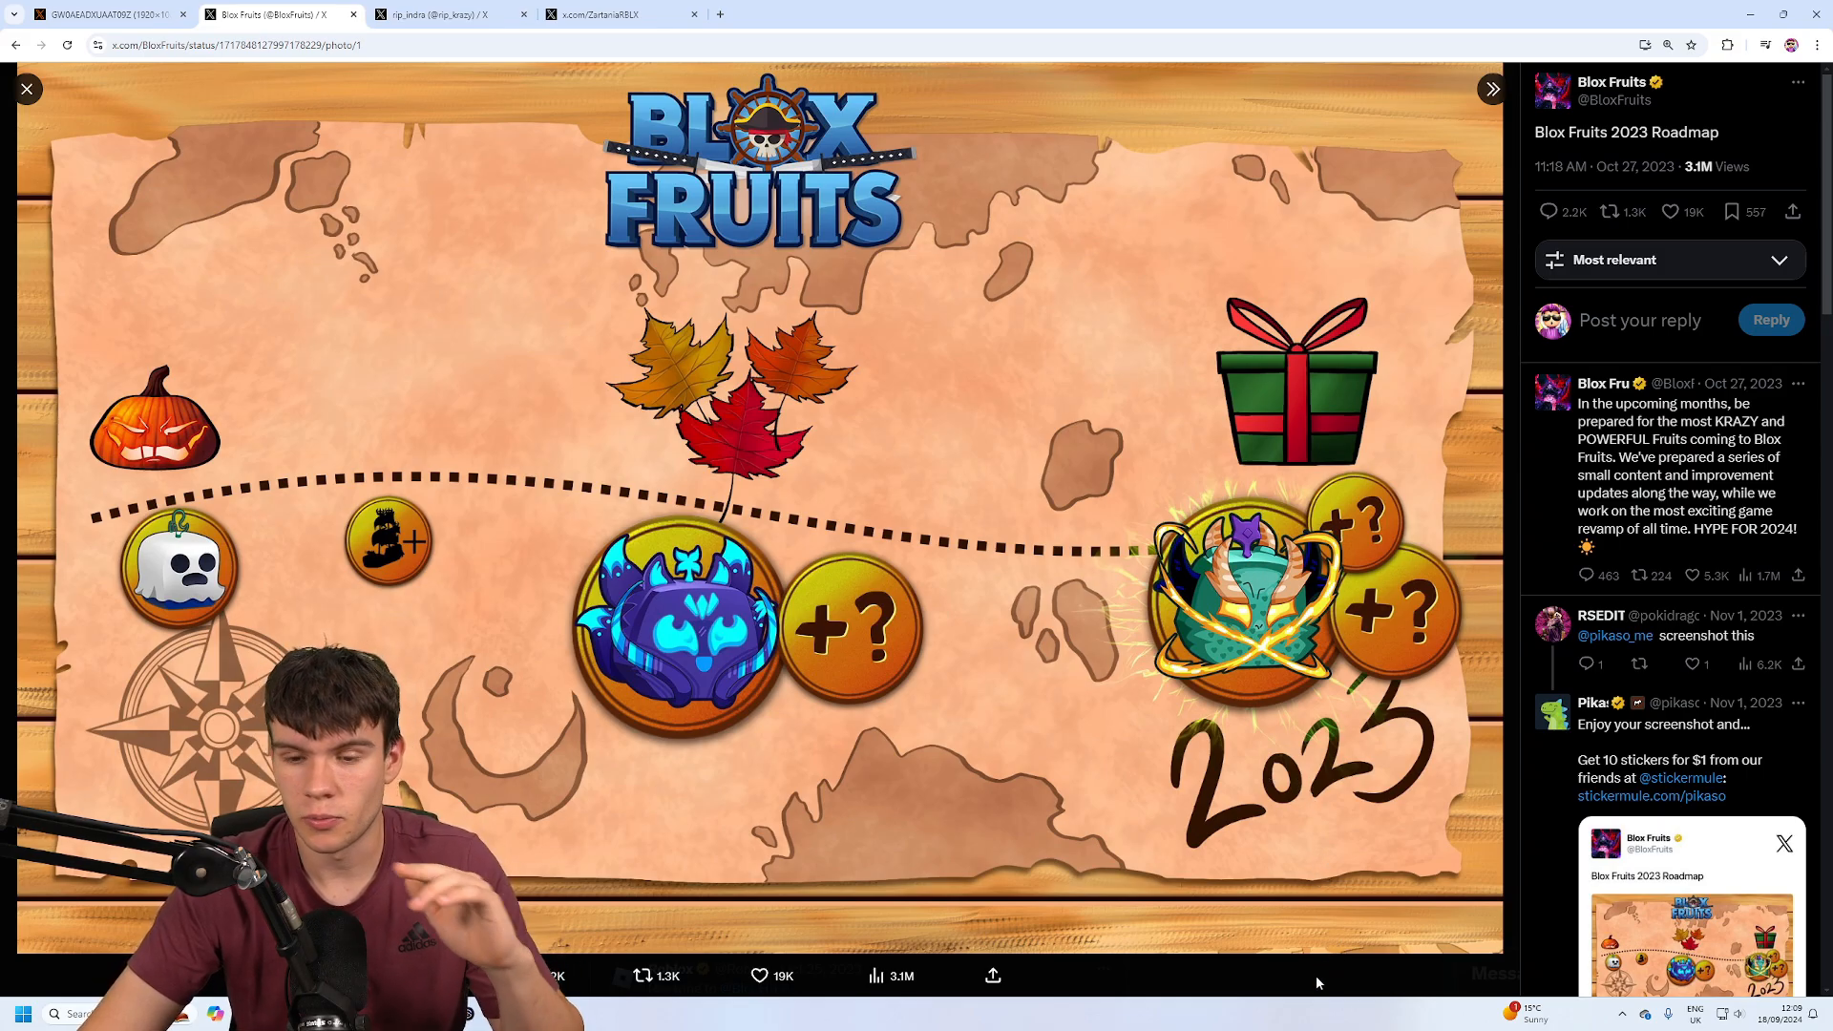
click(27, 89)
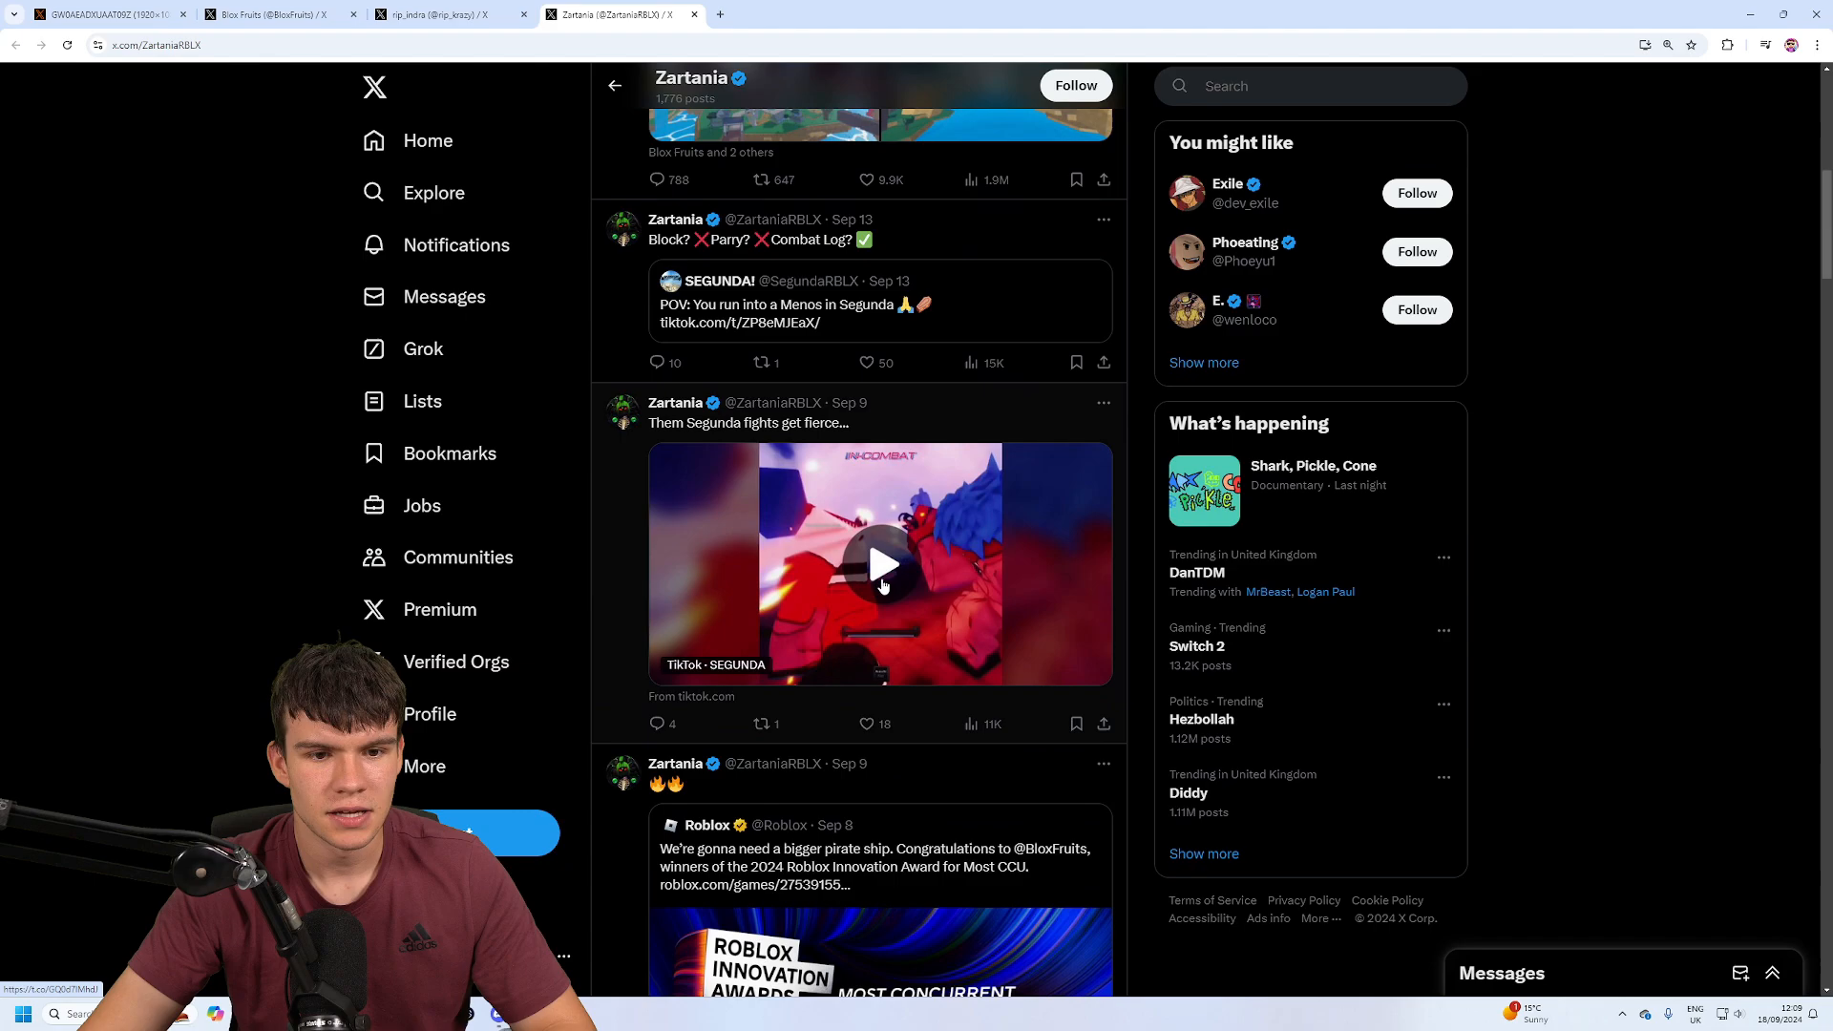
- Scroll Zartania's timeline down to the August 5 and August 4 posts with the Segunda logo animation
scroll(down, 3)
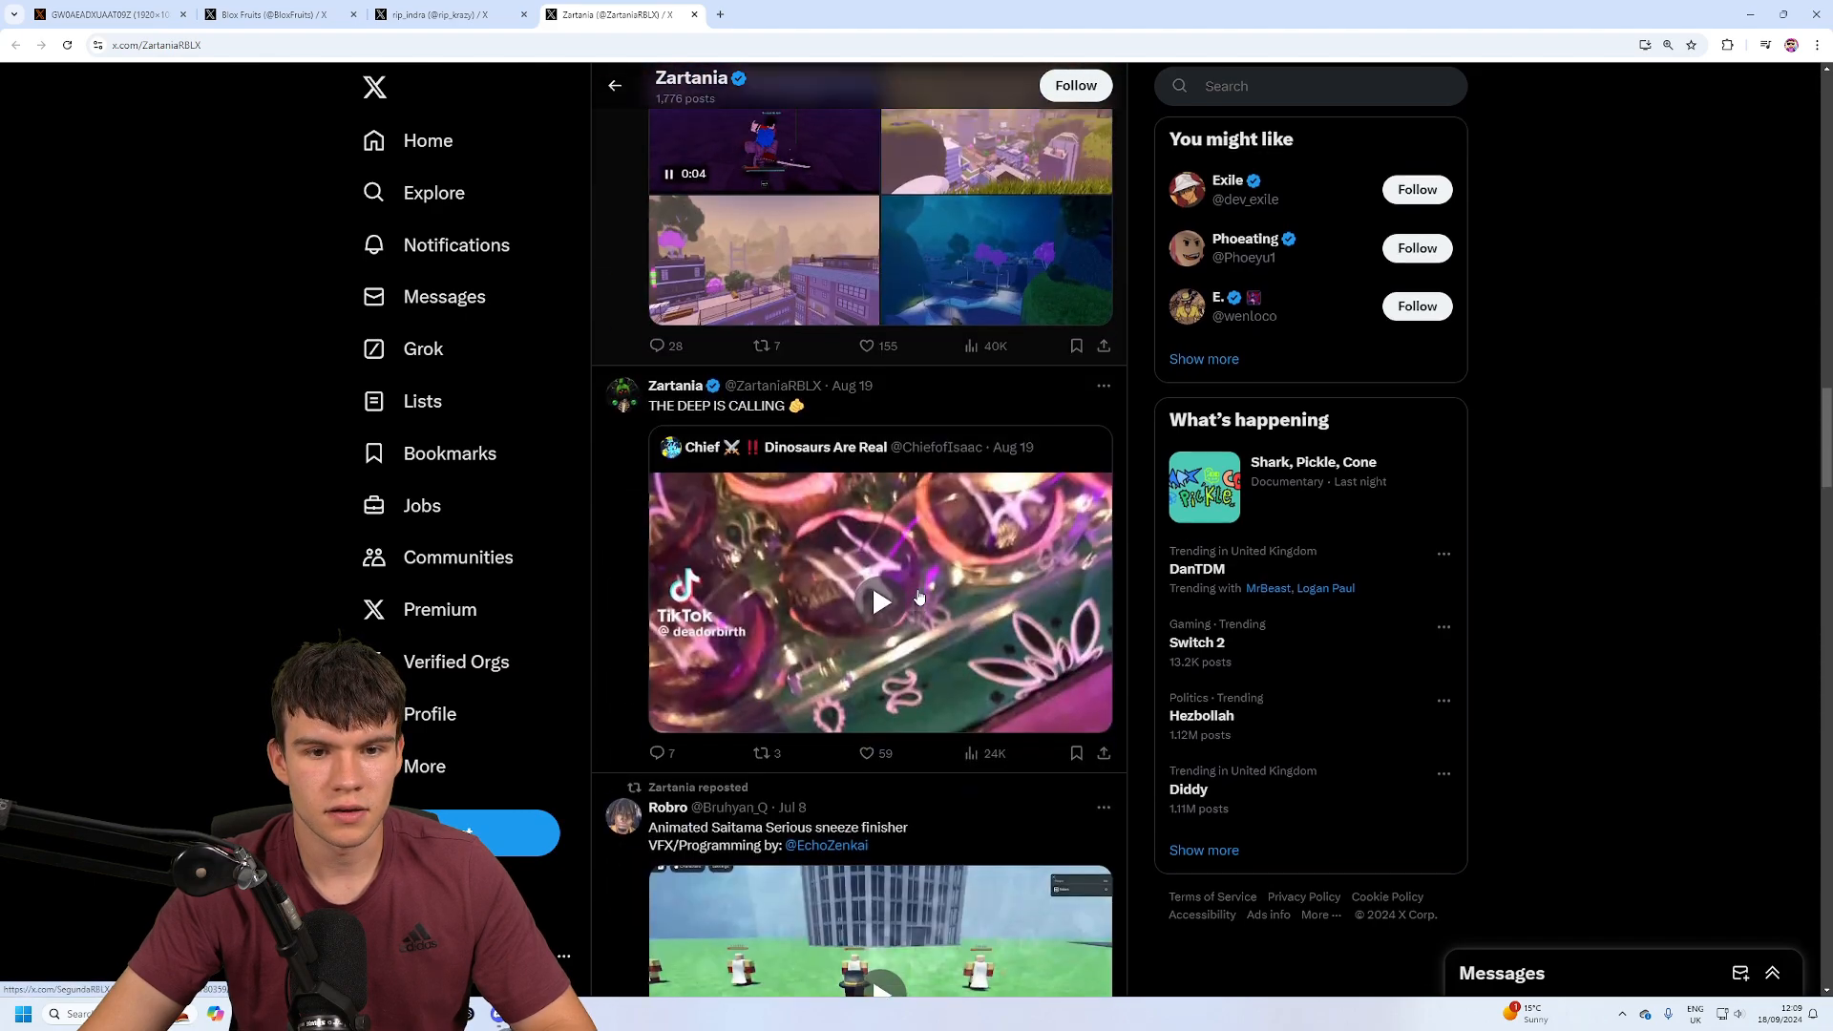
scroll(down, 3)
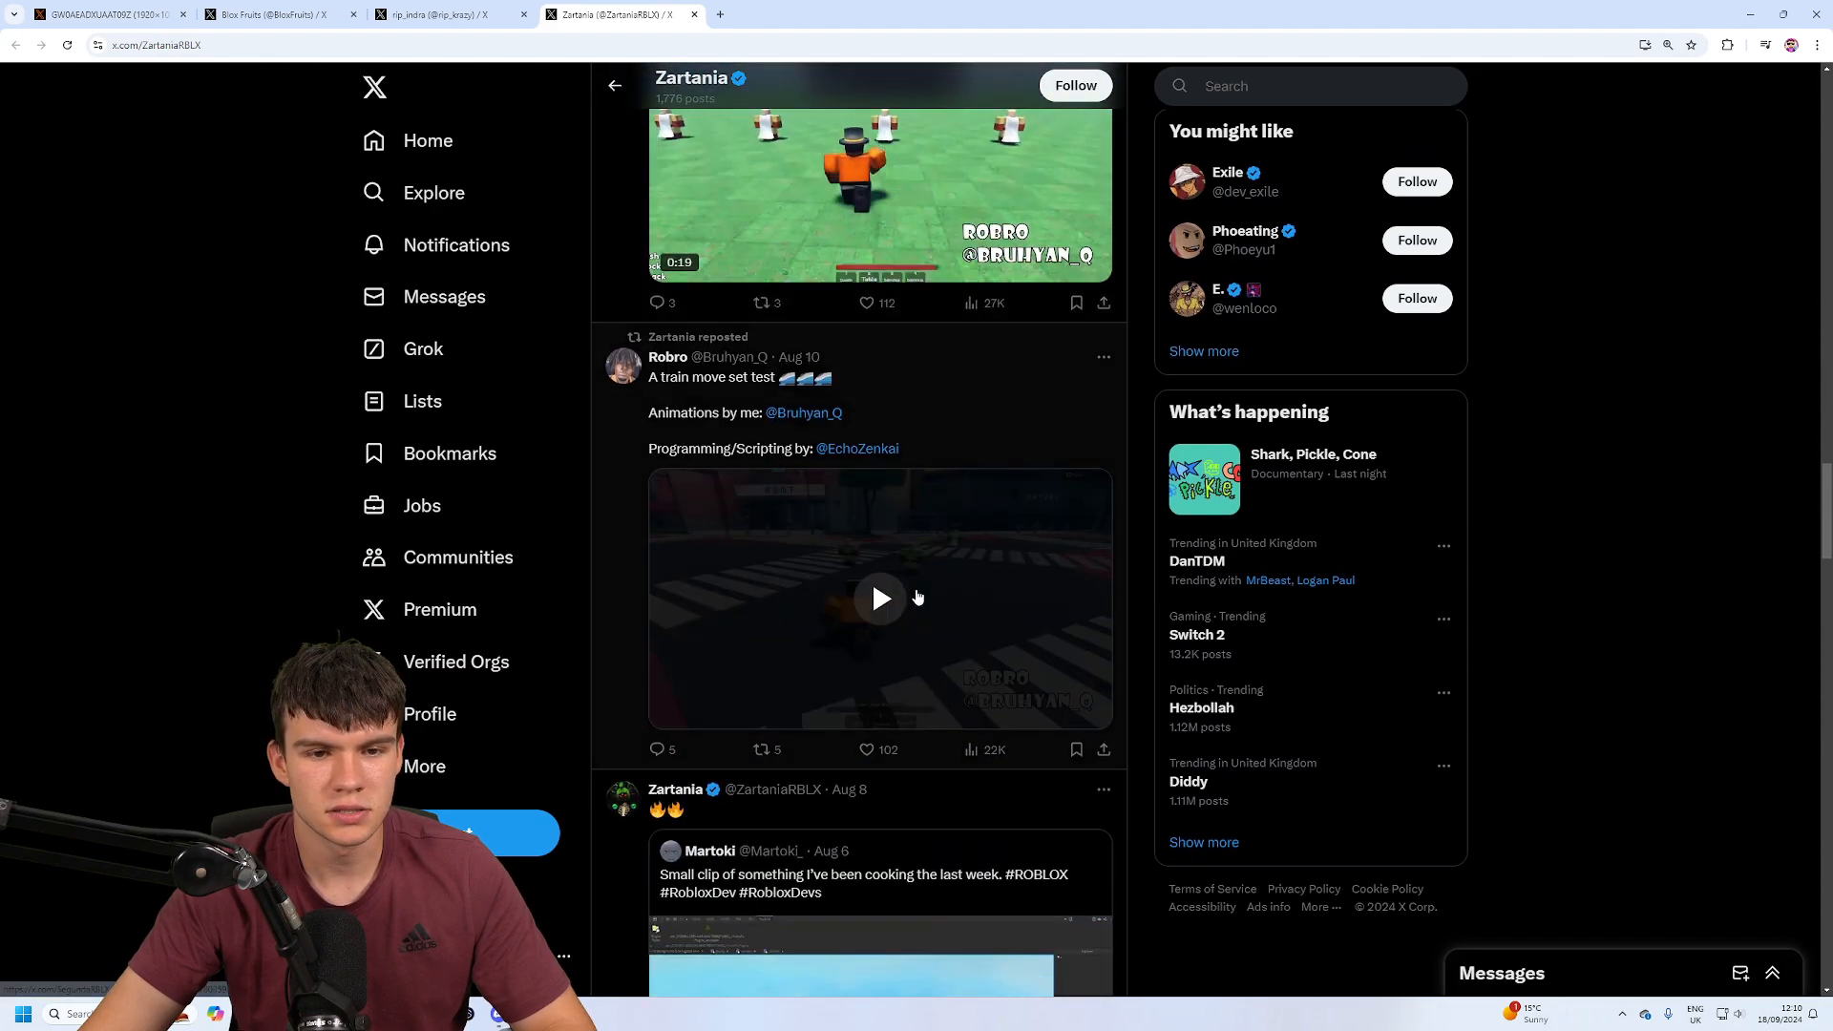
scroll(down, 3)
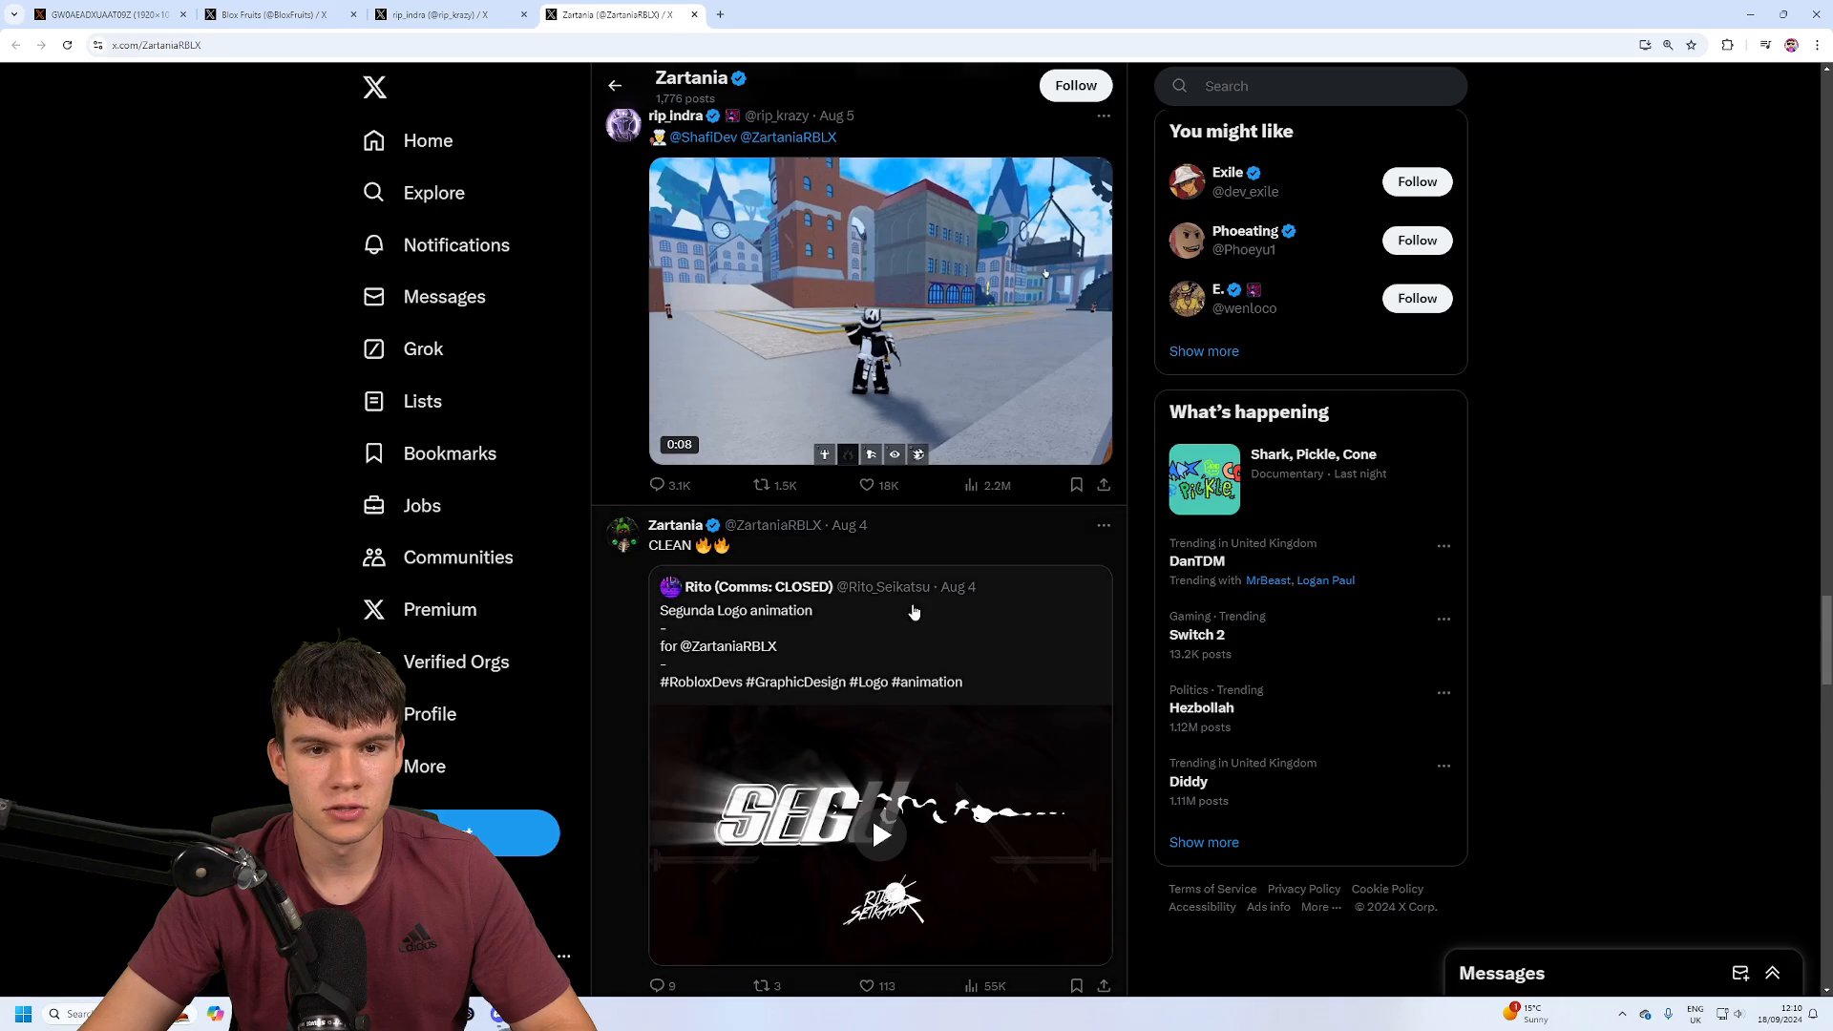
scroll(down, 3)
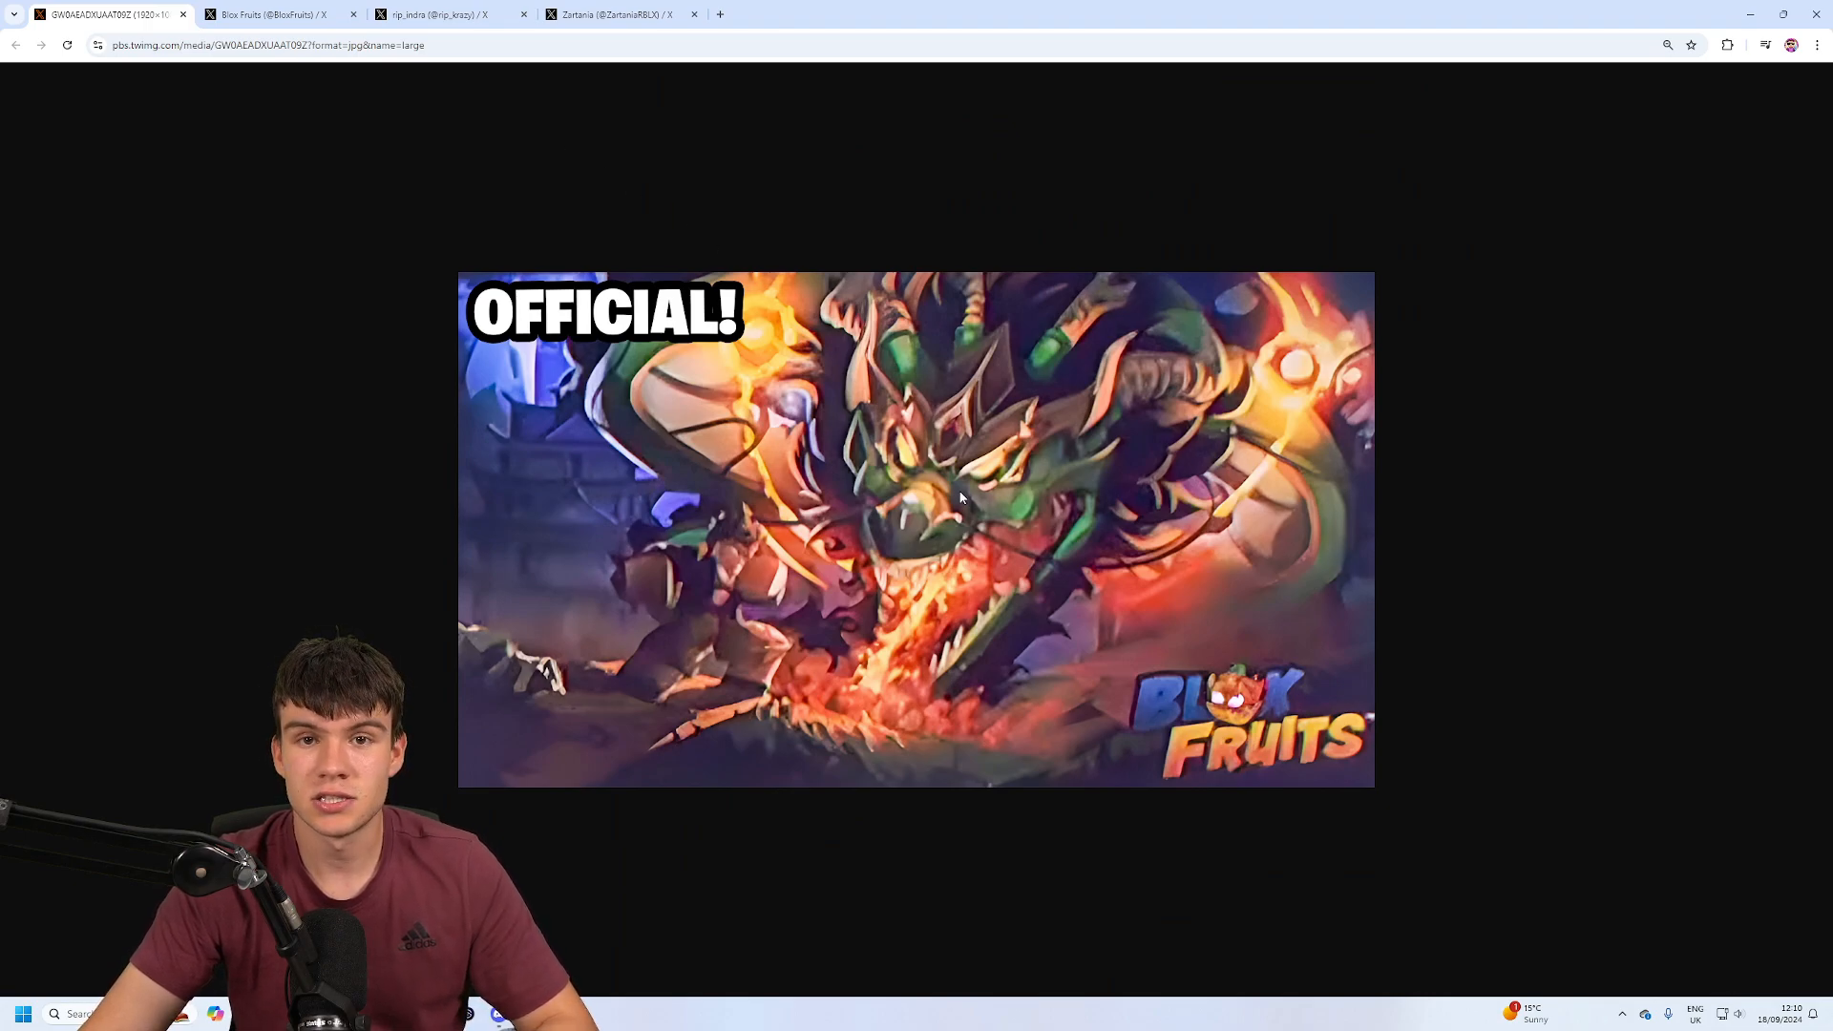
mouse_move(1146, 556)
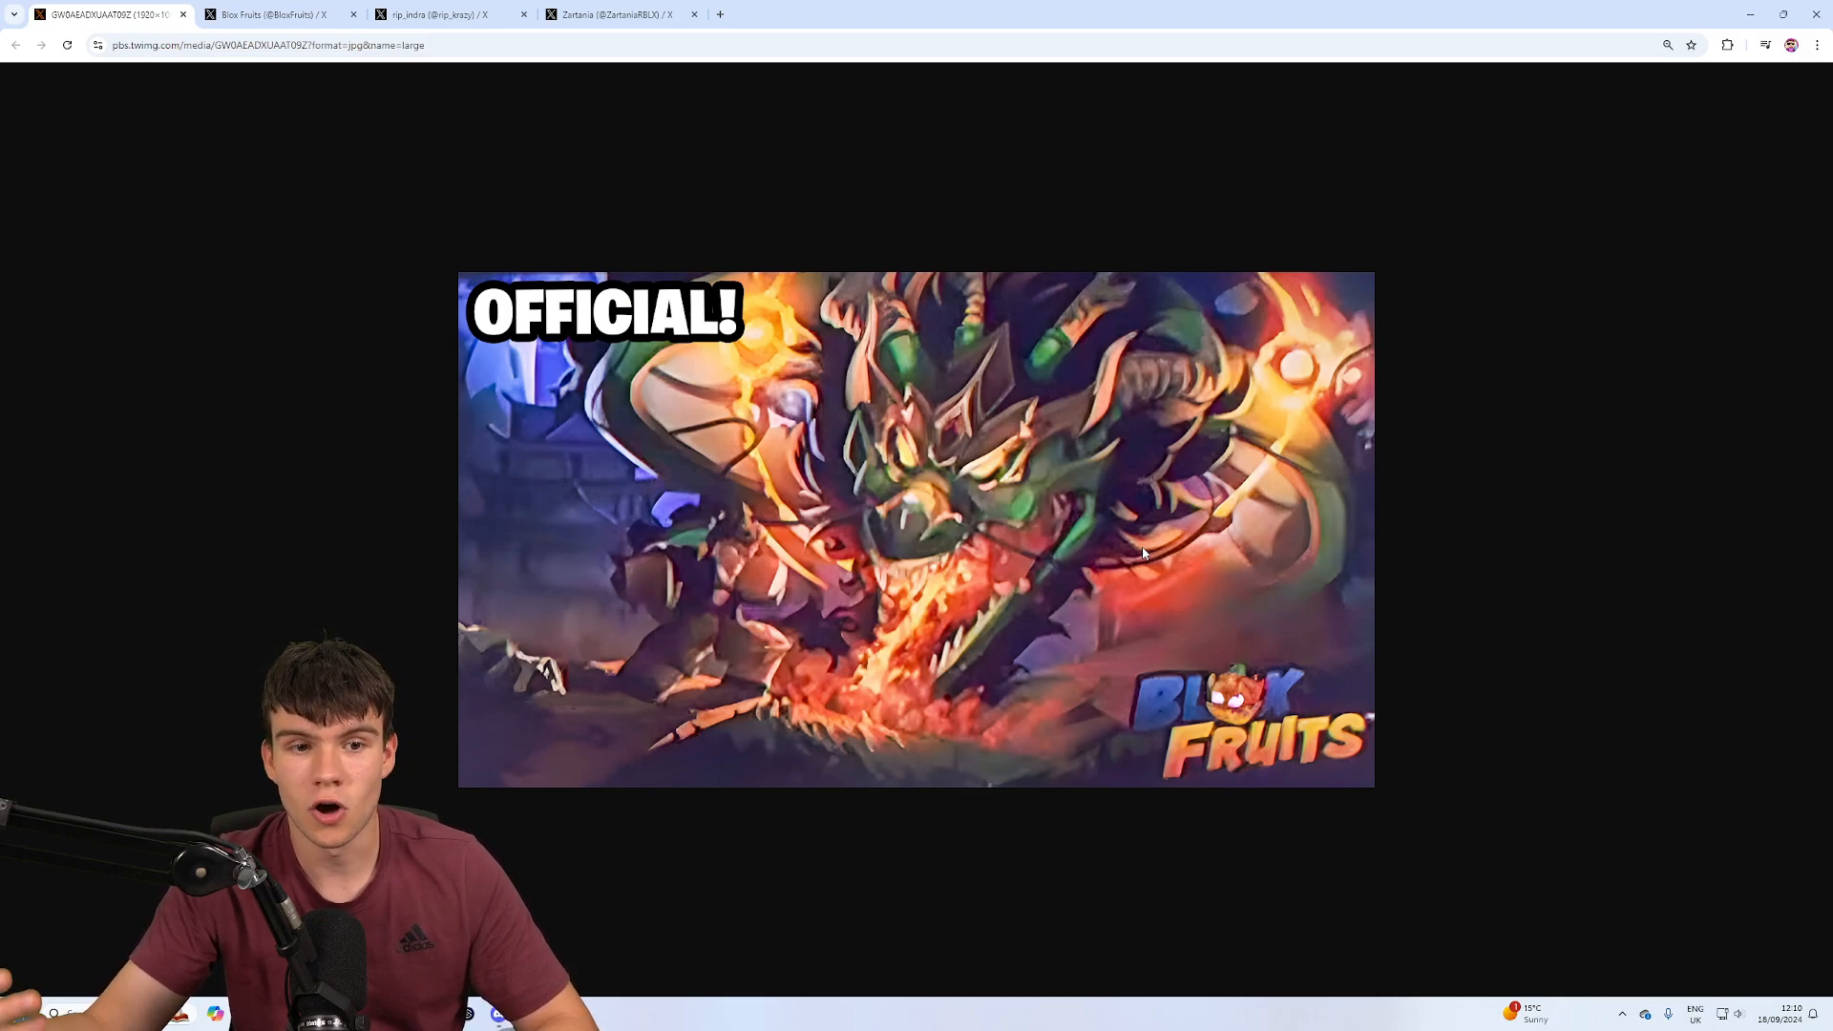
mouse_move(936, 479)
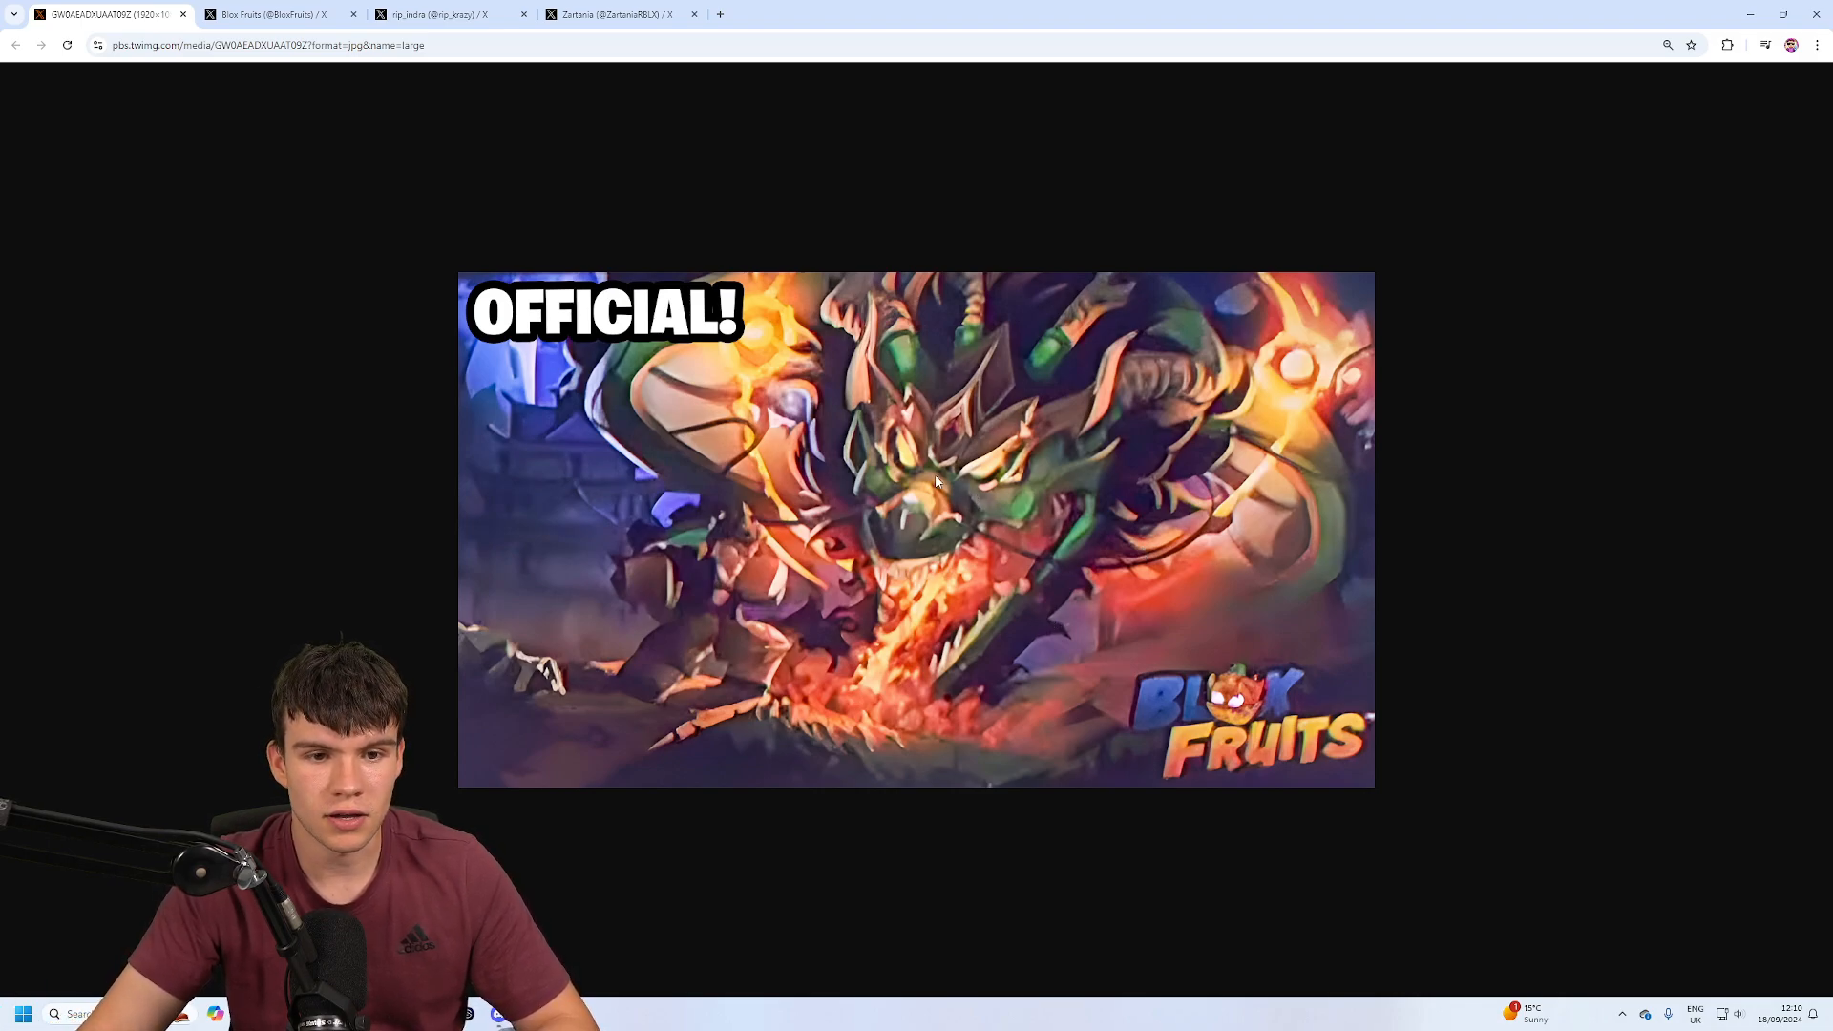